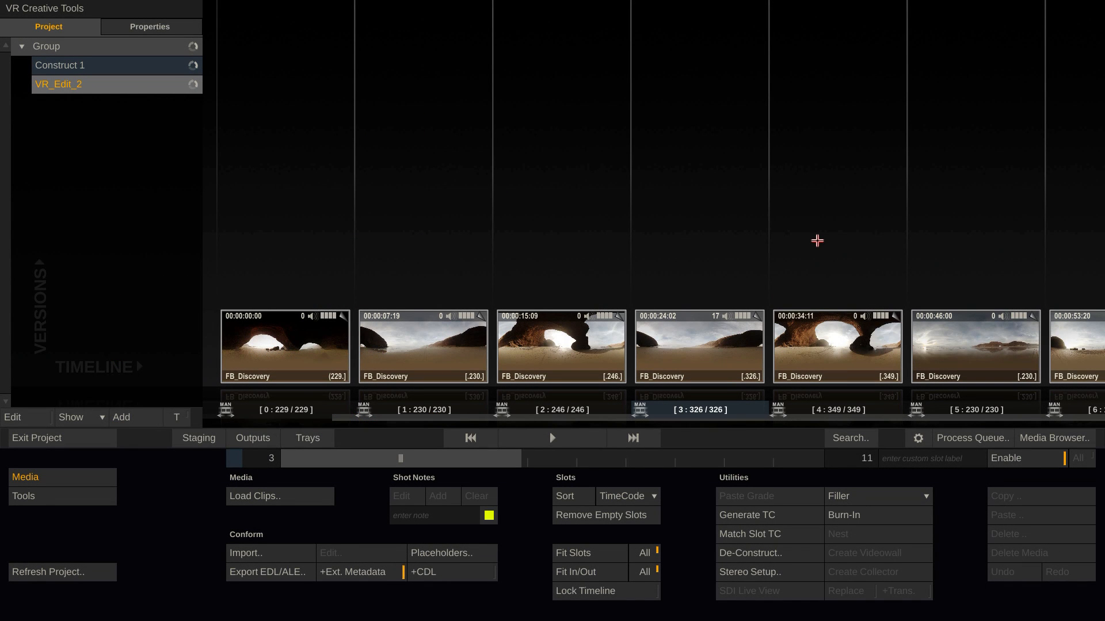
pyautogui.moveTo(849, 202)
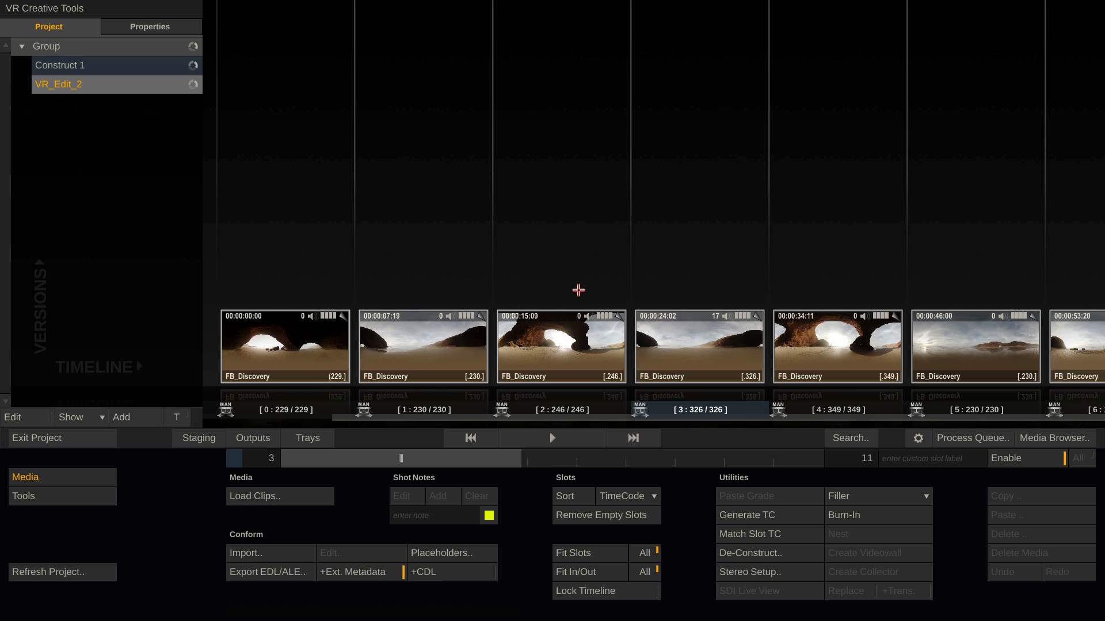
pyautogui.moveTo(596, 272)
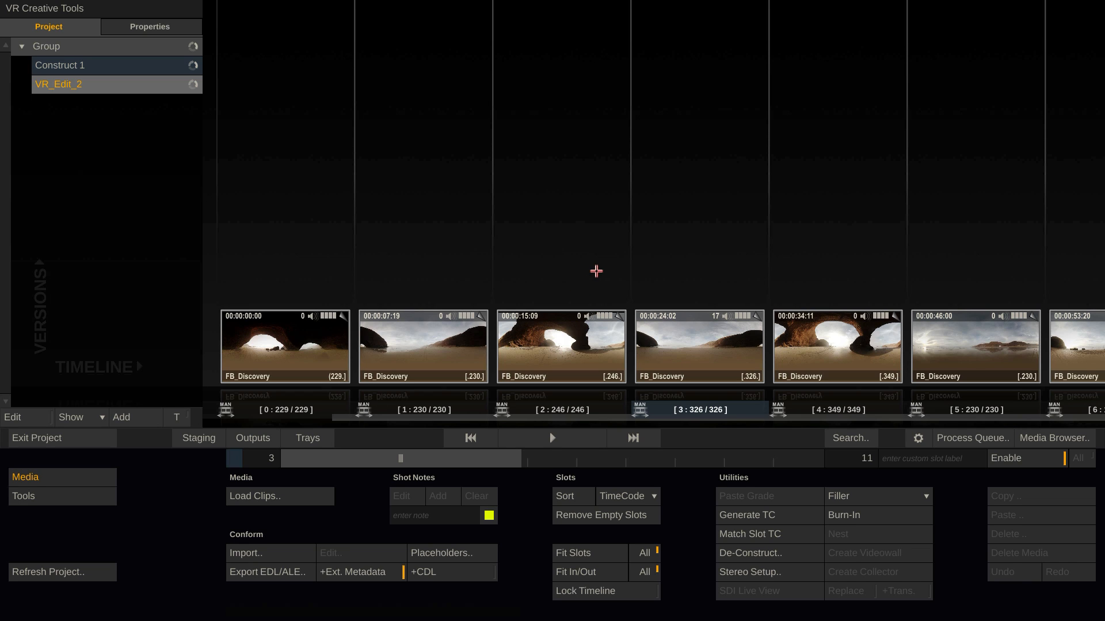
pyautogui.moveTo(531, 263)
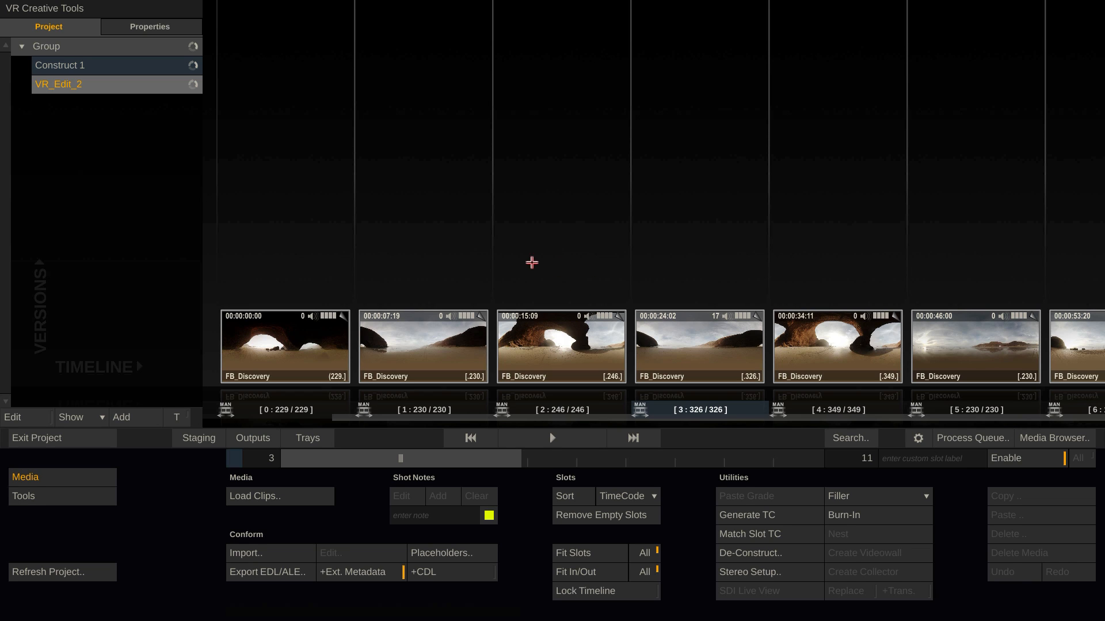
pyautogui.moveTo(506, 250)
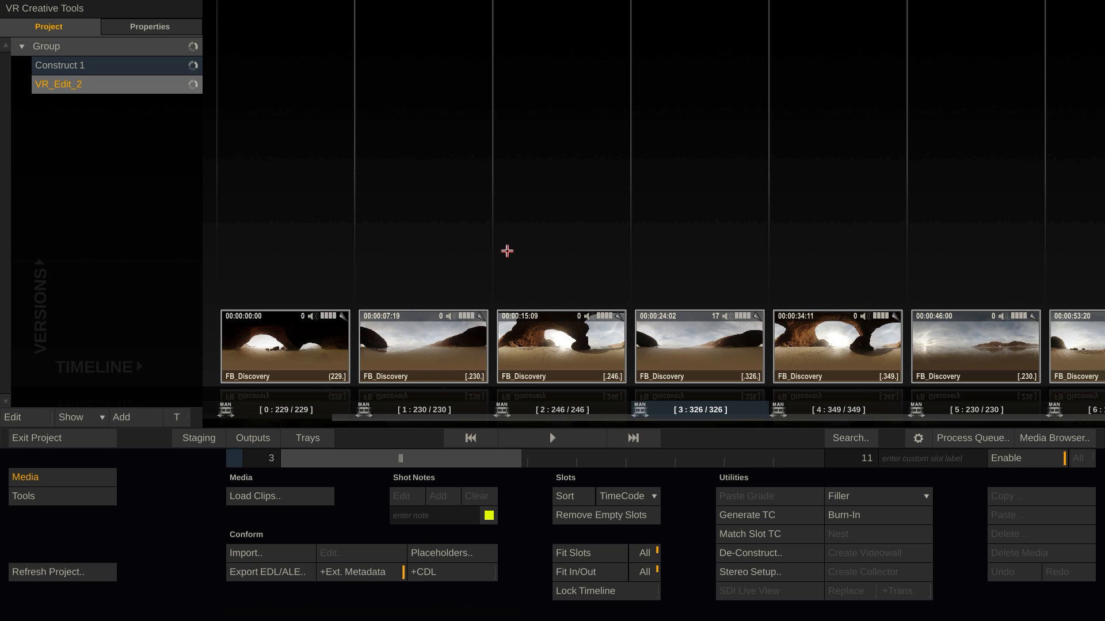
pyautogui.moveTo(566, 404)
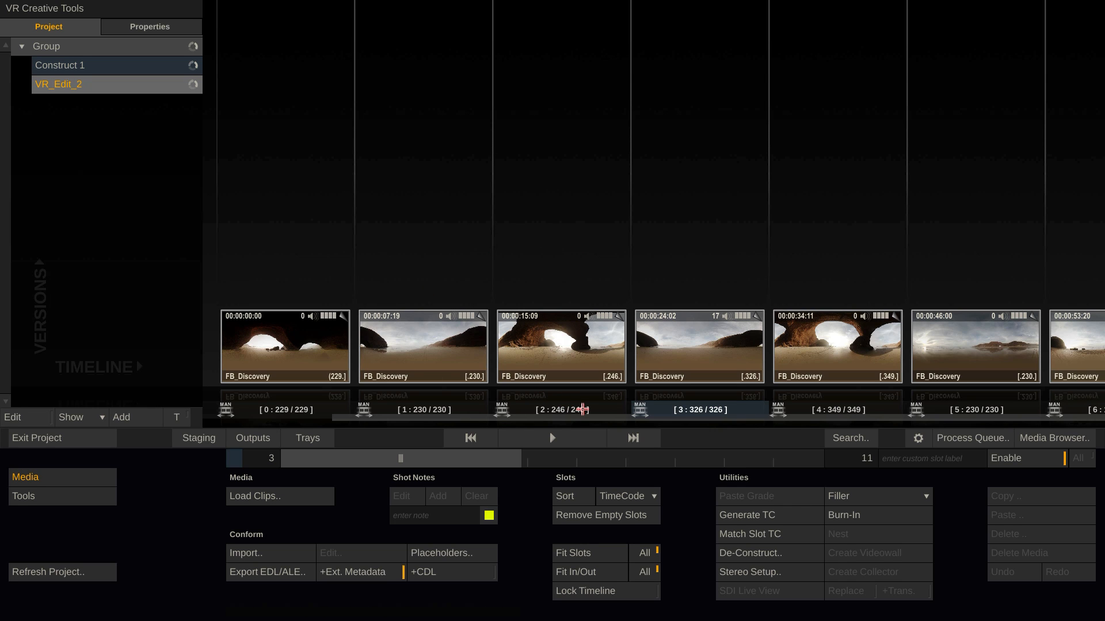
pyautogui.moveTo(586, 410)
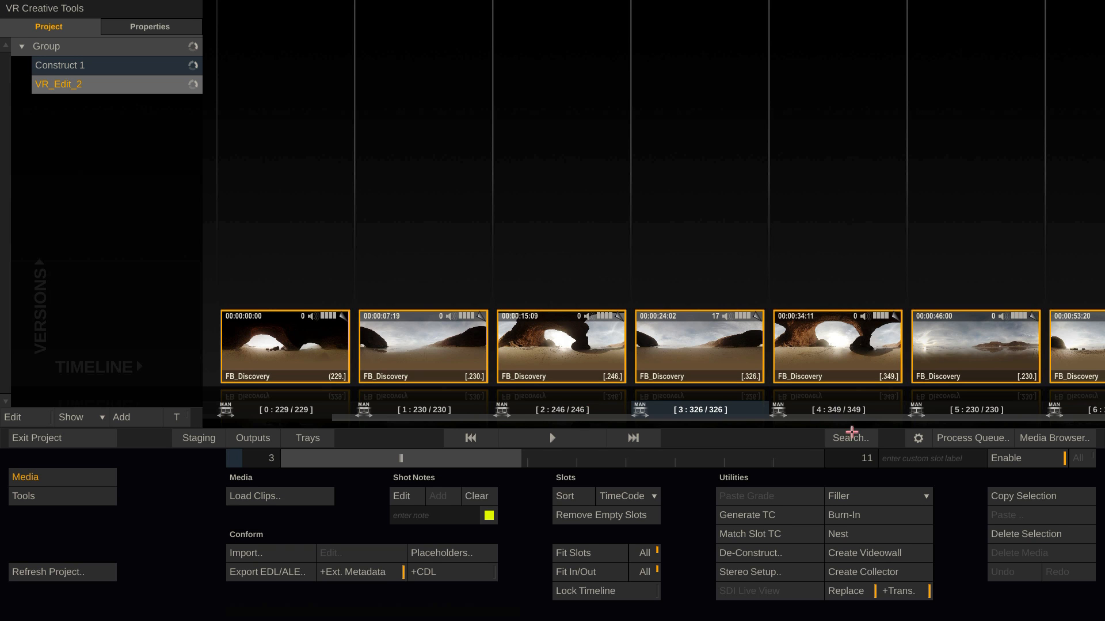
# Set the Projection Type of all VR_Edit_2 clips to Equirectangular in the Media Browser
pyautogui.click(1053, 437)
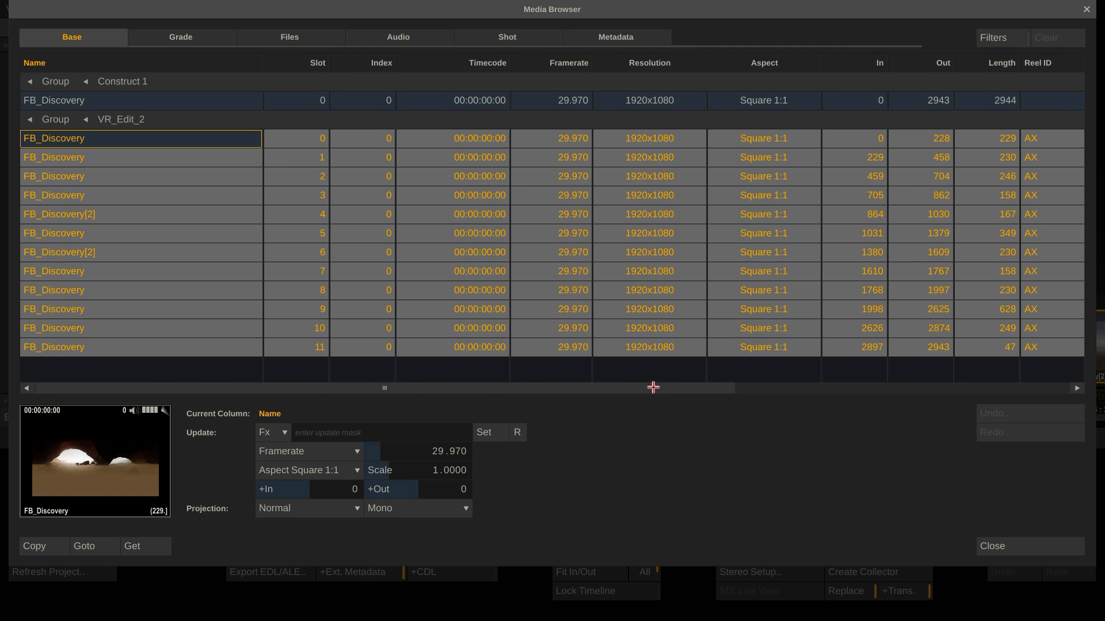
pyautogui.hscroll(3)
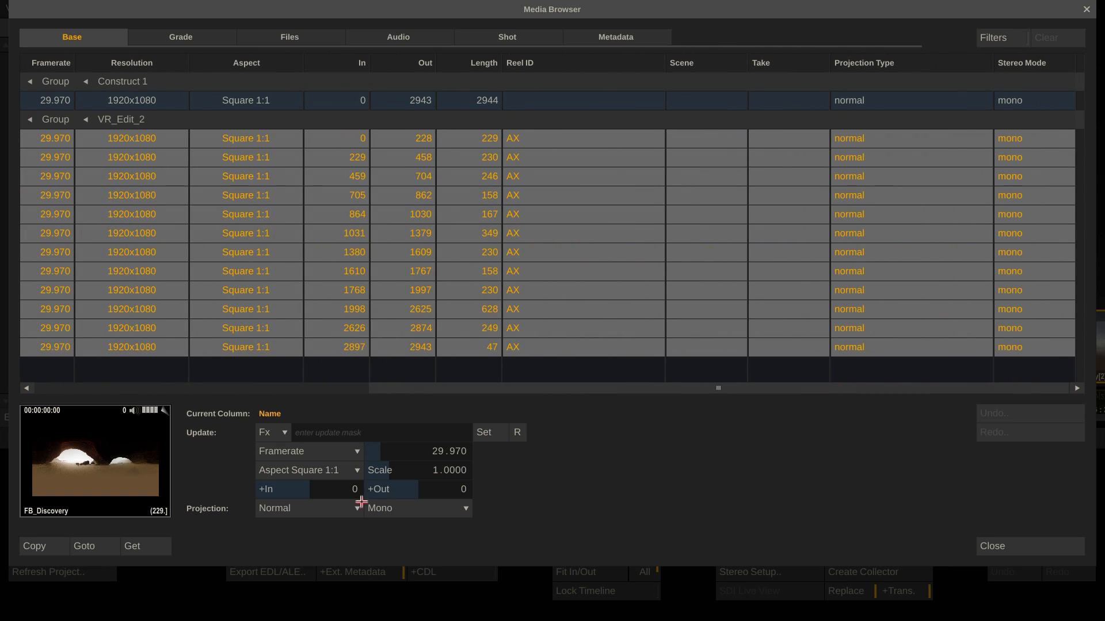
pyautogui.click(309, 508)
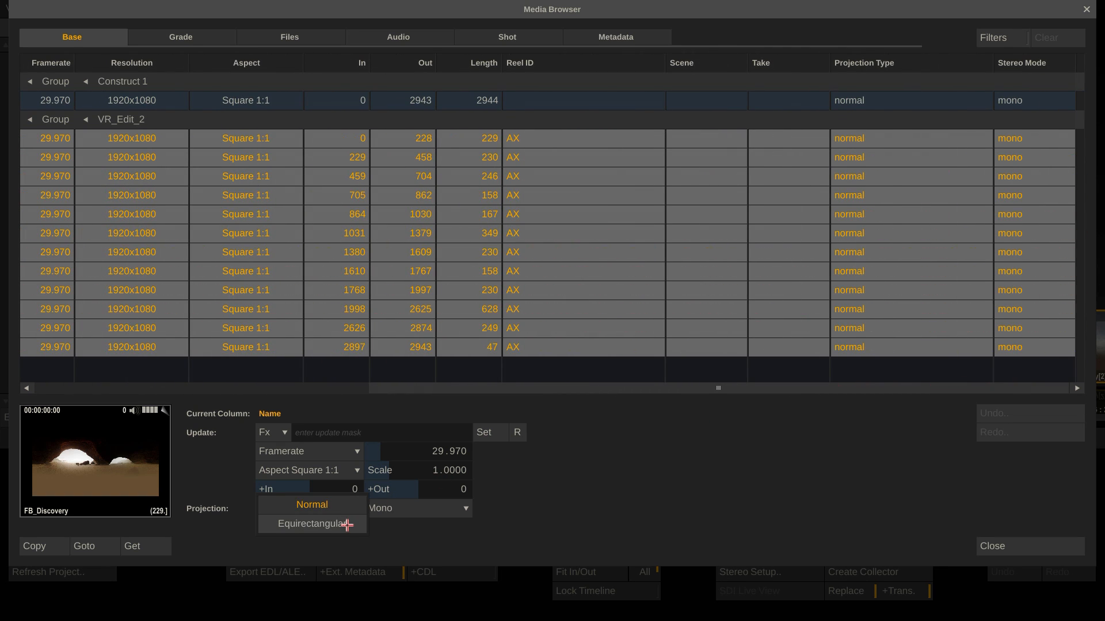
pyautogui.click(309, 525)
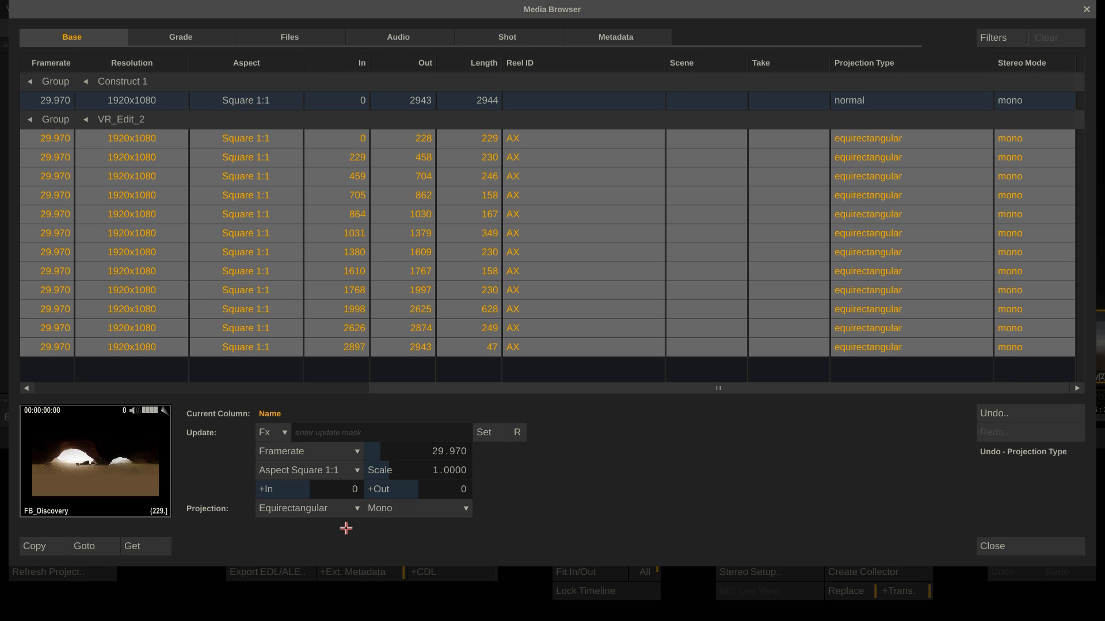
pyautogui.moveTo(943, 513)
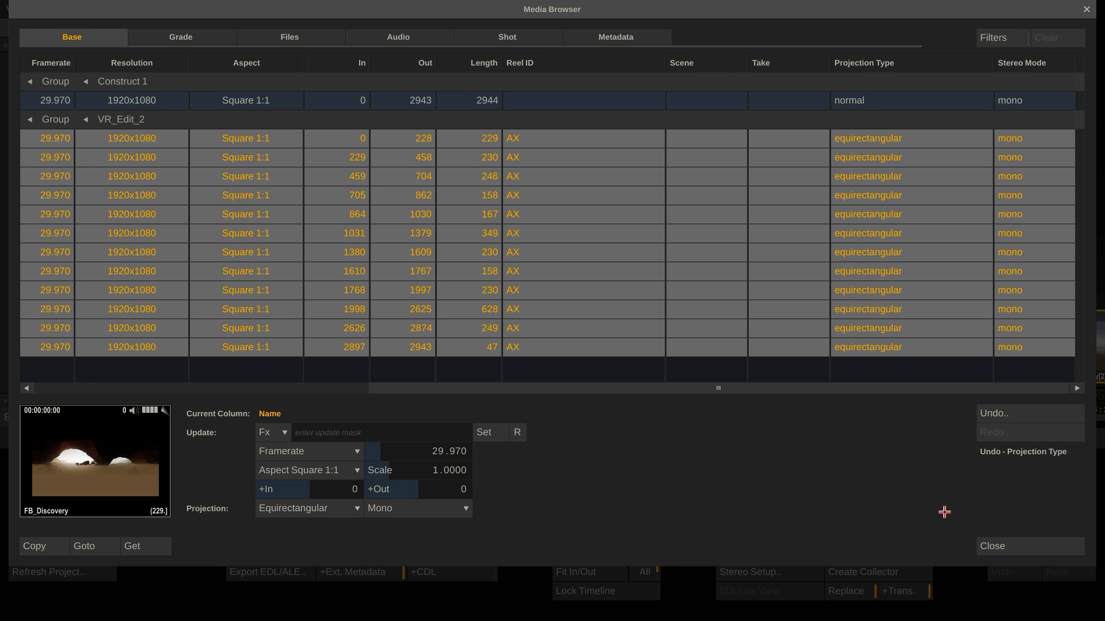
pyautogui.click(991, 545)
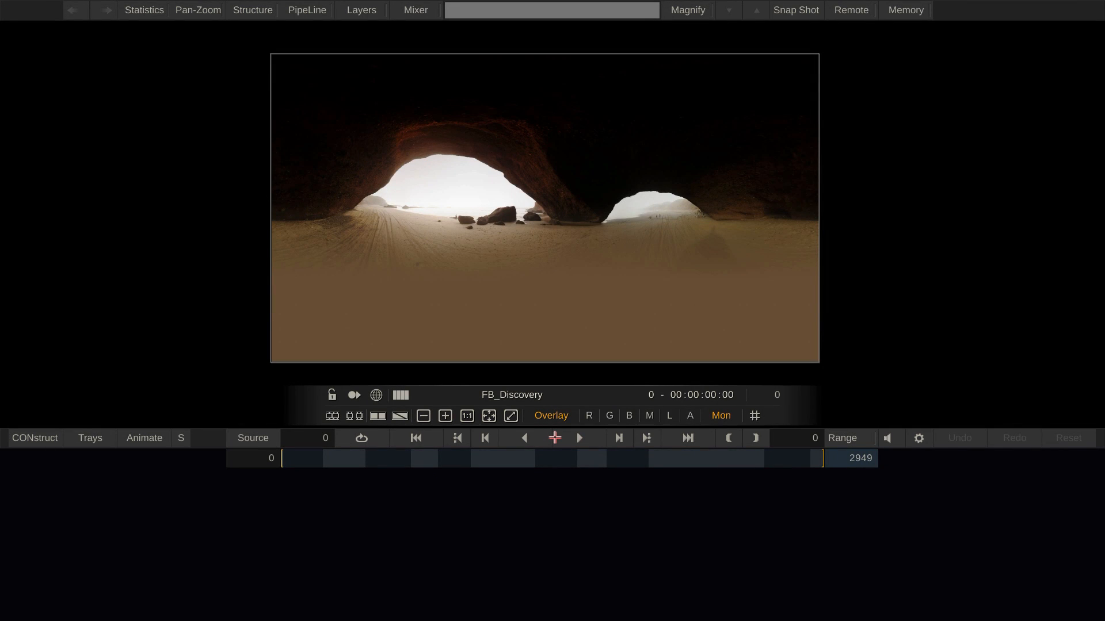
# Show the FB_Discovery clip's effect settings with Pan 360 yaw, pitch and roll
pyautogui.click(207, 437)
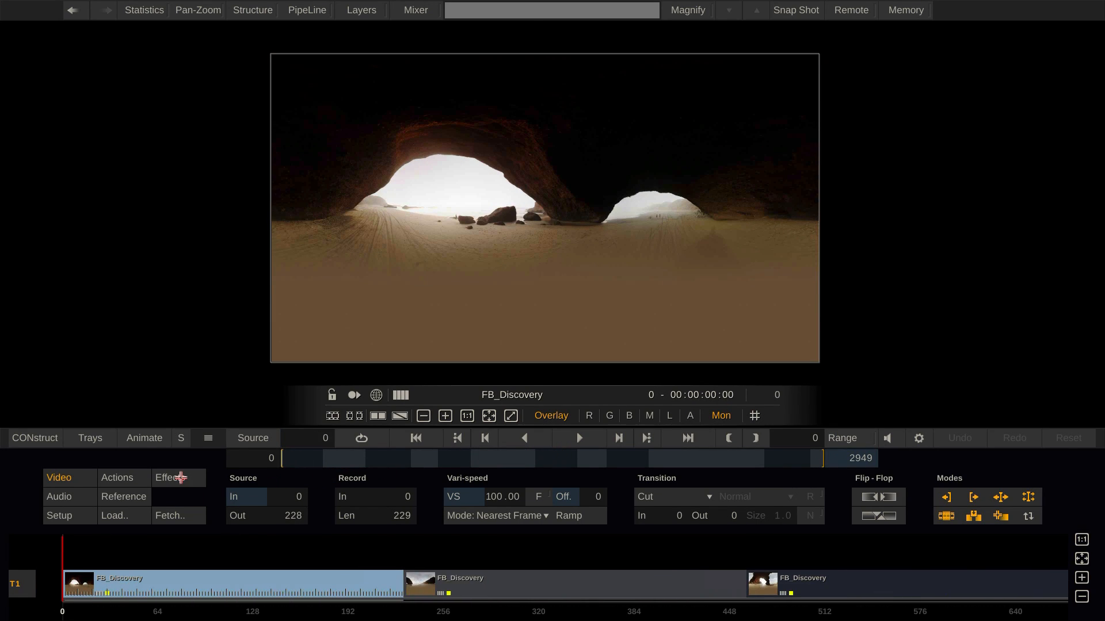
pyautogui.click(170, 478)
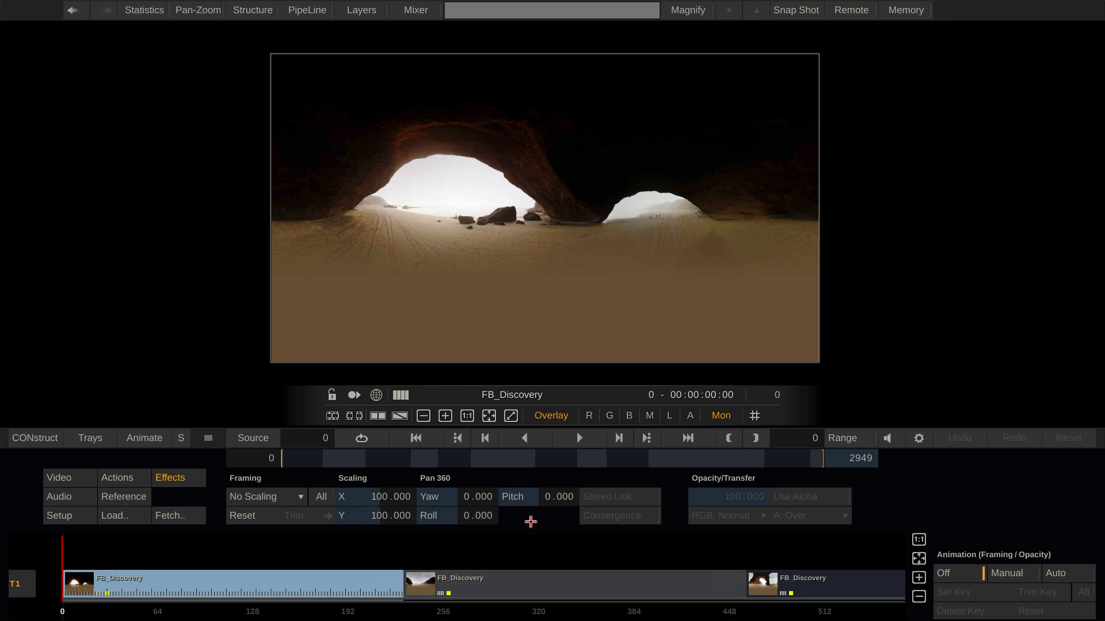
pyautogui.moveTo(881, 317)
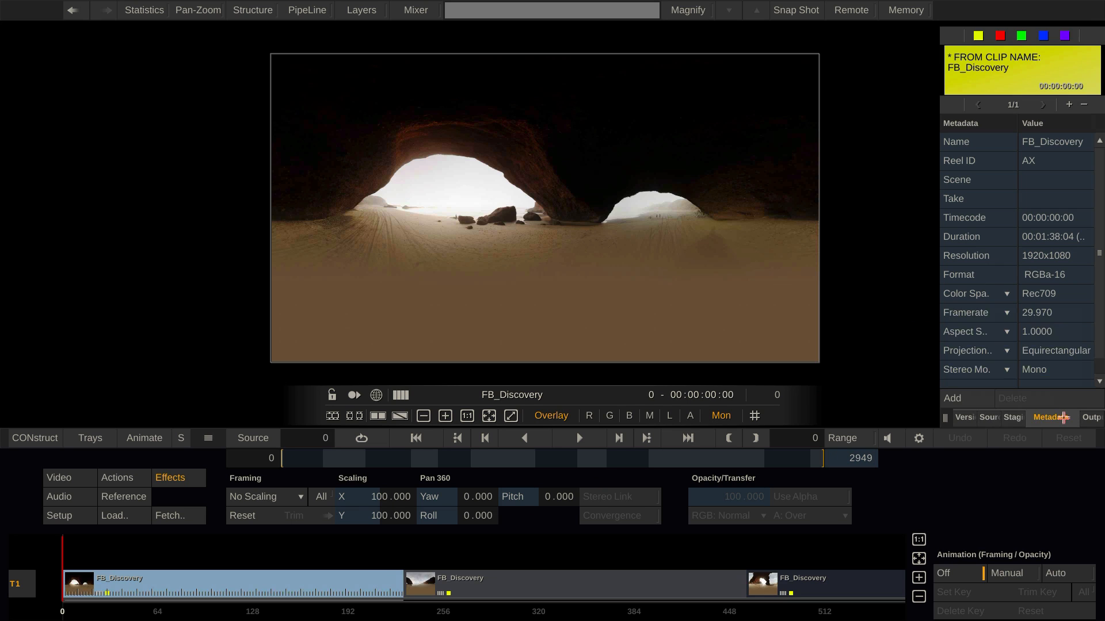
# Switch the clip's projection to Normal, then back to Equirectangular to restore Pan 360
pyautogui.click(1056, 350)
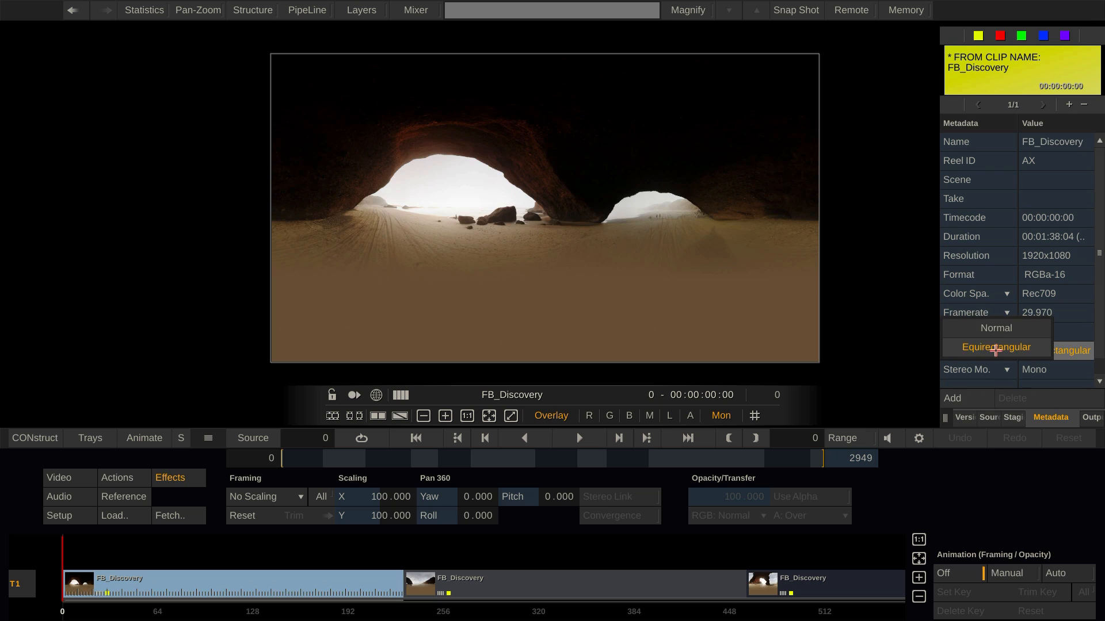
pyautogui.click(995, 328)
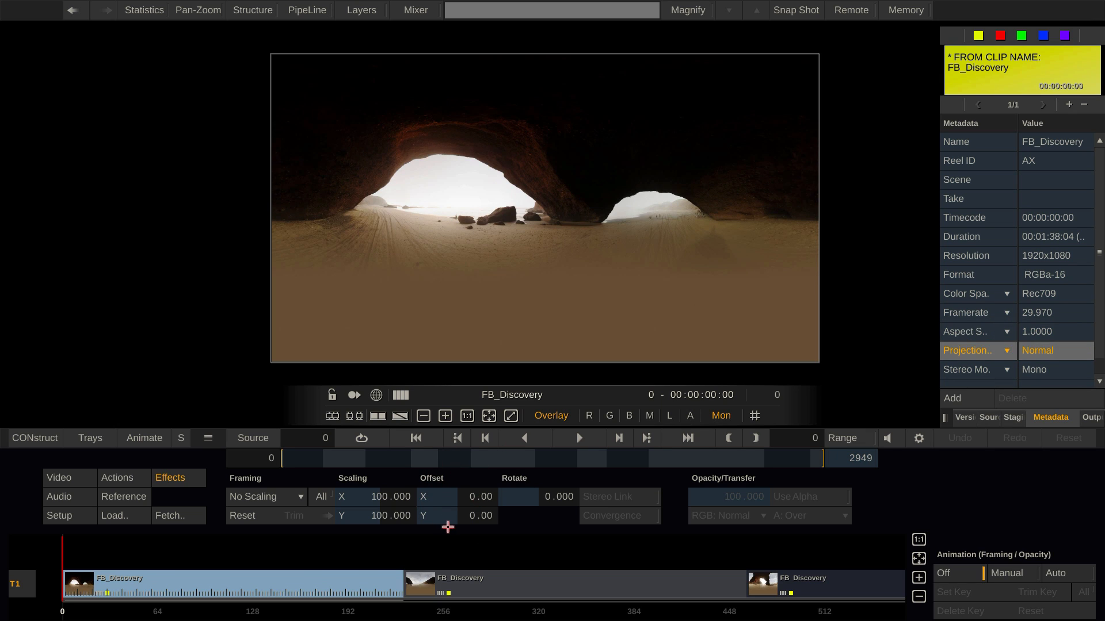
pyautogui.moveTo(982, 355)
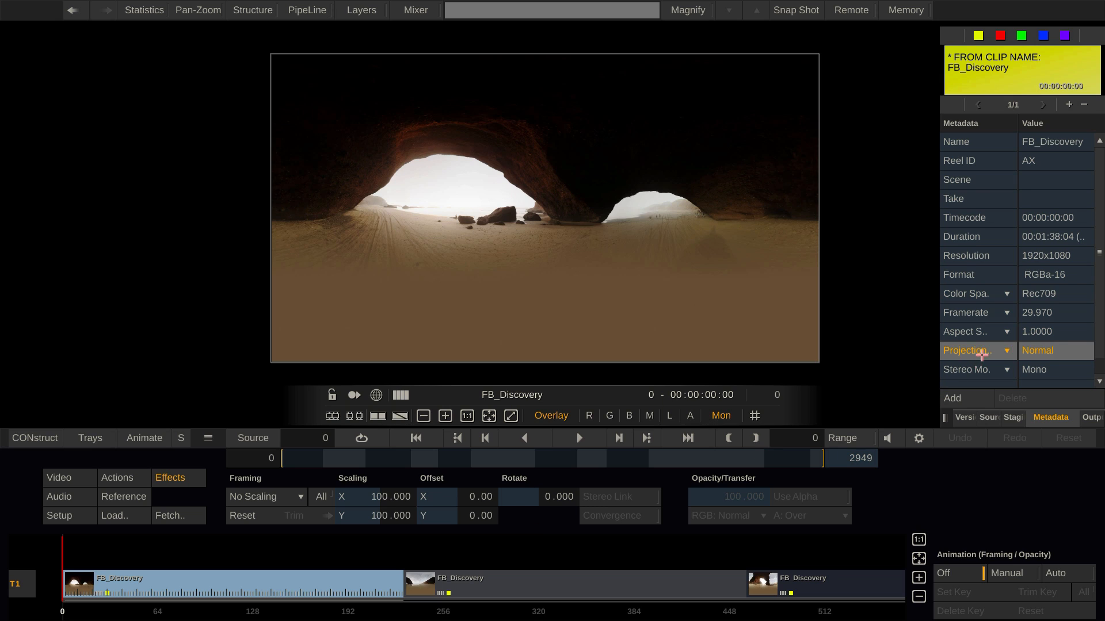
pyautogui.click(1056, 349)
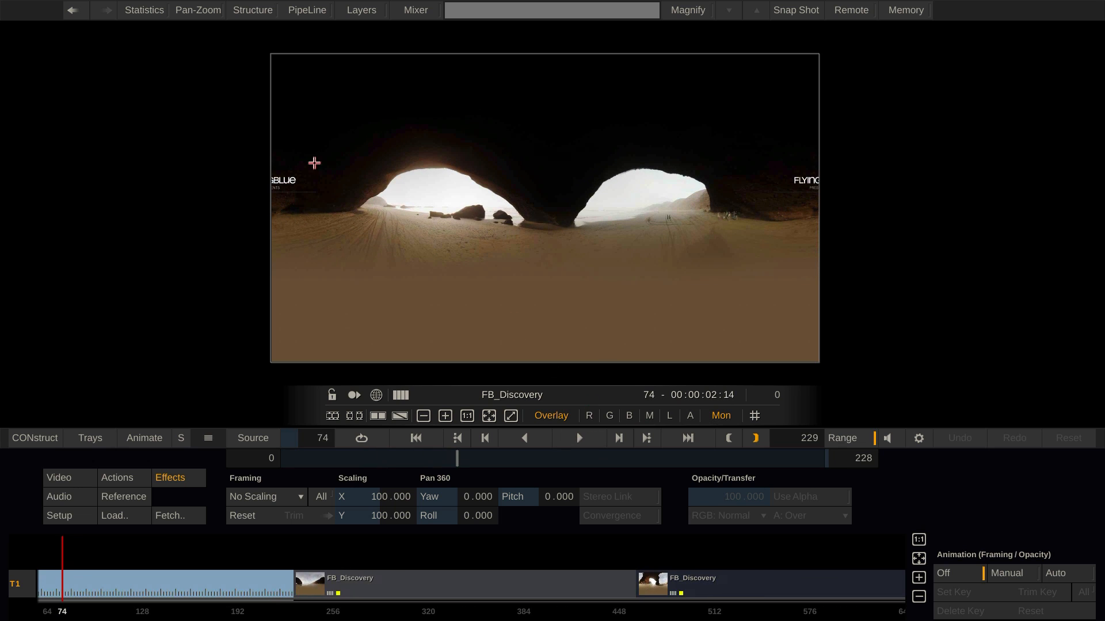
pyautogui.moveTo(782, 180)
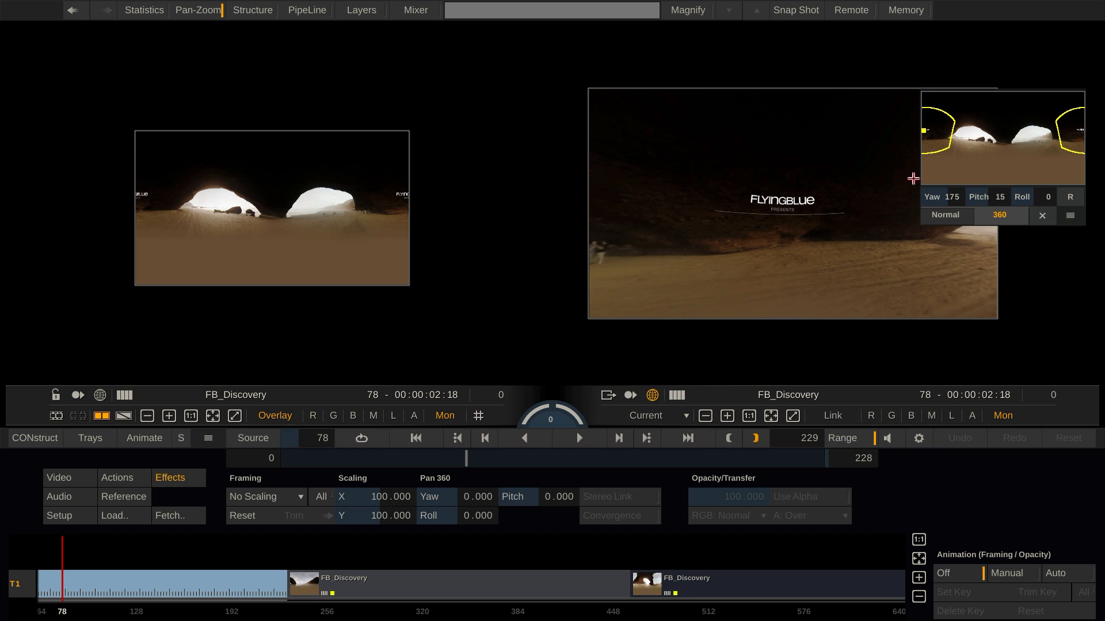
pyautogui.moveTo(771, 238)
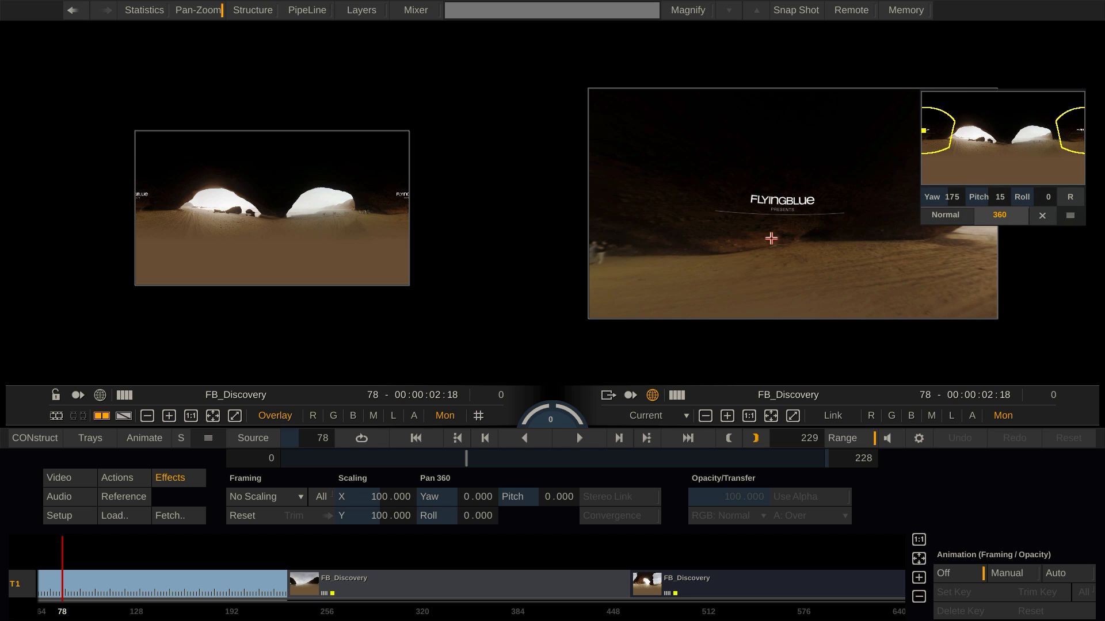
pyautogui.moveTo(465, 458)
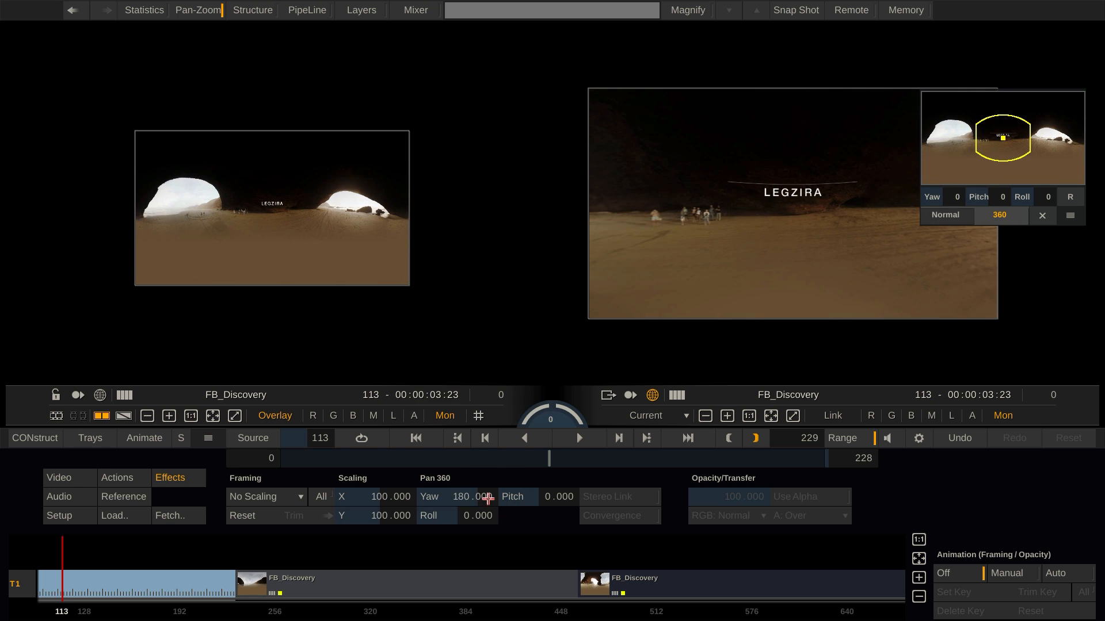
pyautogui.moveTo(751, 177)
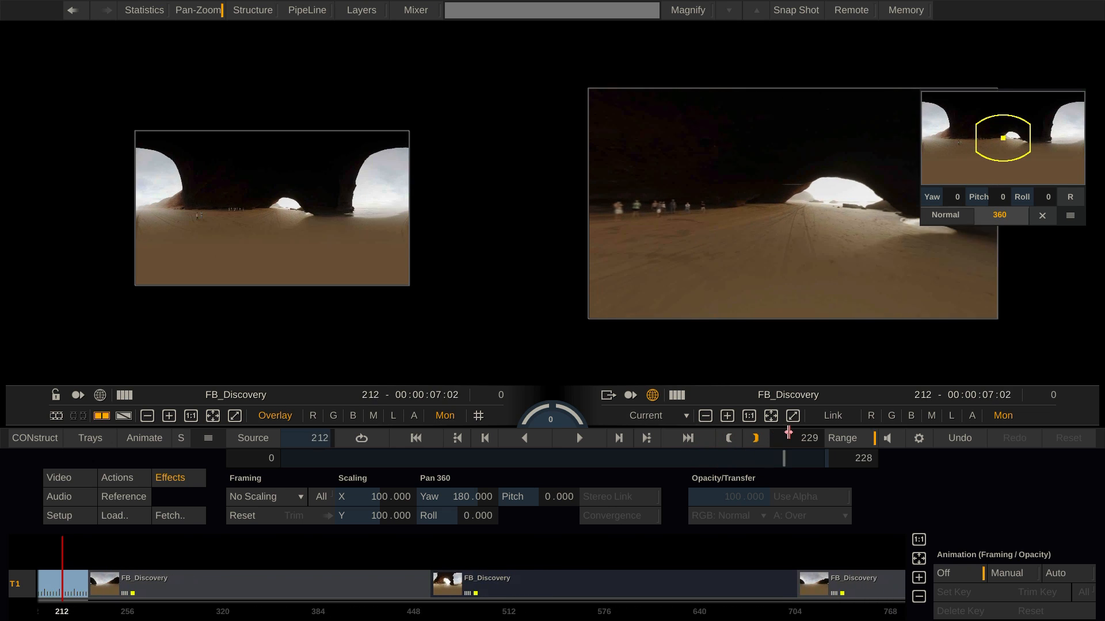
# Scrub the timeline back to frame 116 showing the LEGZIRA title
pyautogui.moveTo(792, 459); pyautogui.dragTo(856, 459)
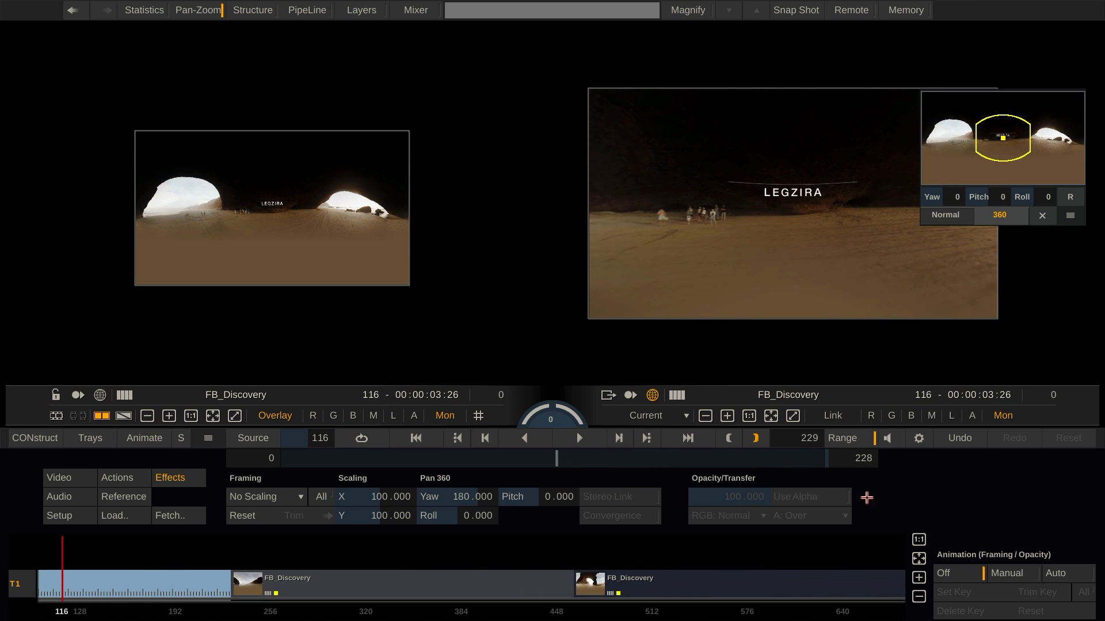
pyautogui.click(1063, 573)
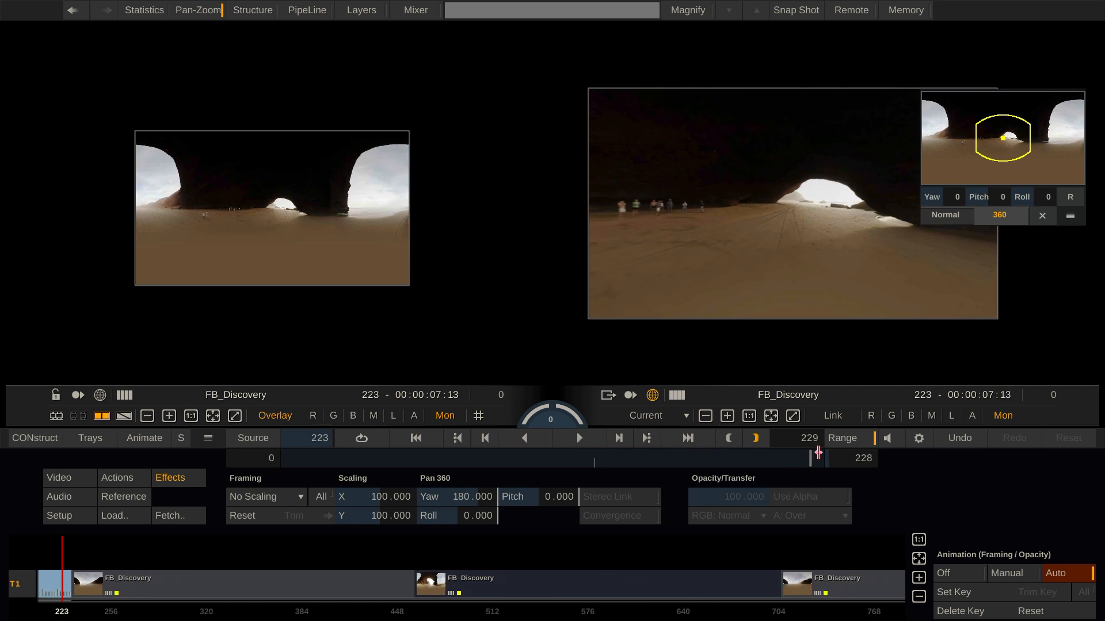
pyautogui.click(475, 497)
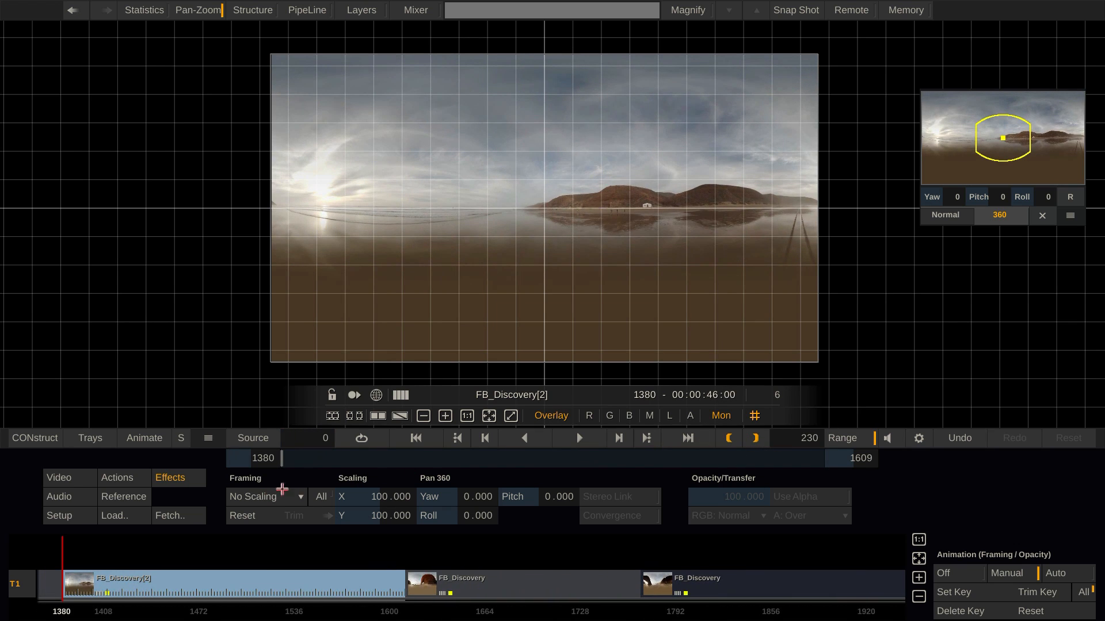
pyautogui.moveTo(642, 216)
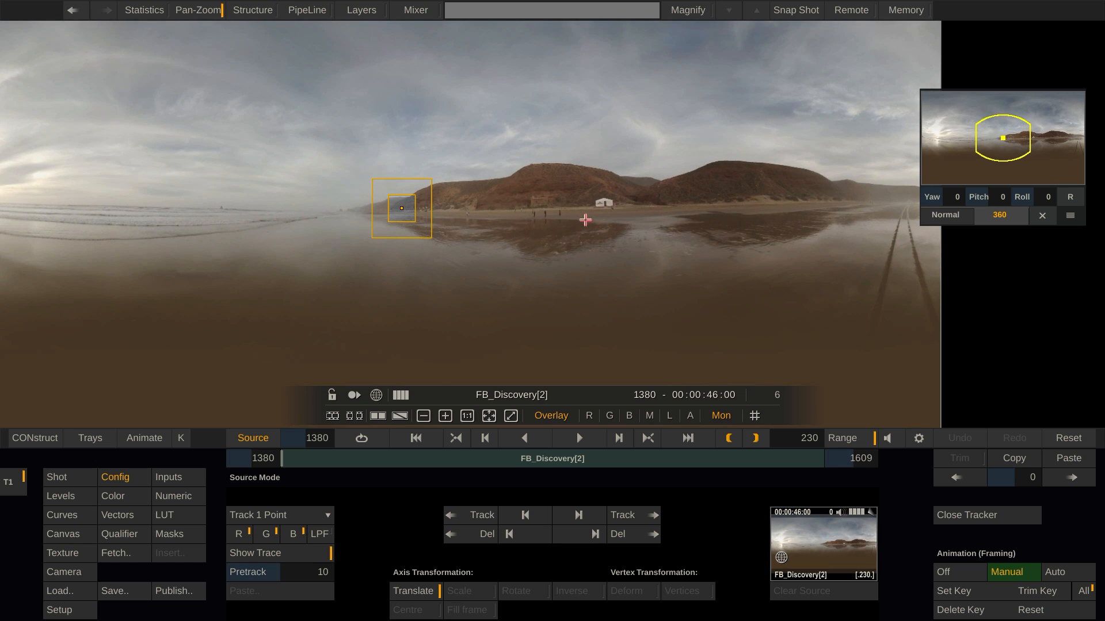
# Set the tracker to Track 1 Point and place it on the white beach building
pyautogui.click(280, 514)
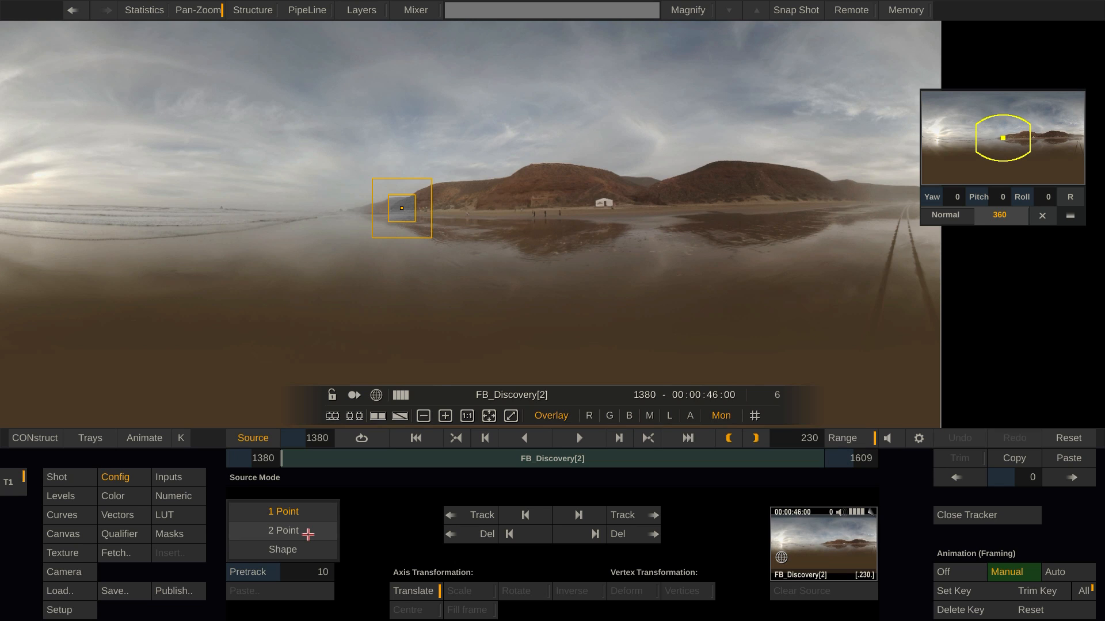
pyautogui.click(283, 511)
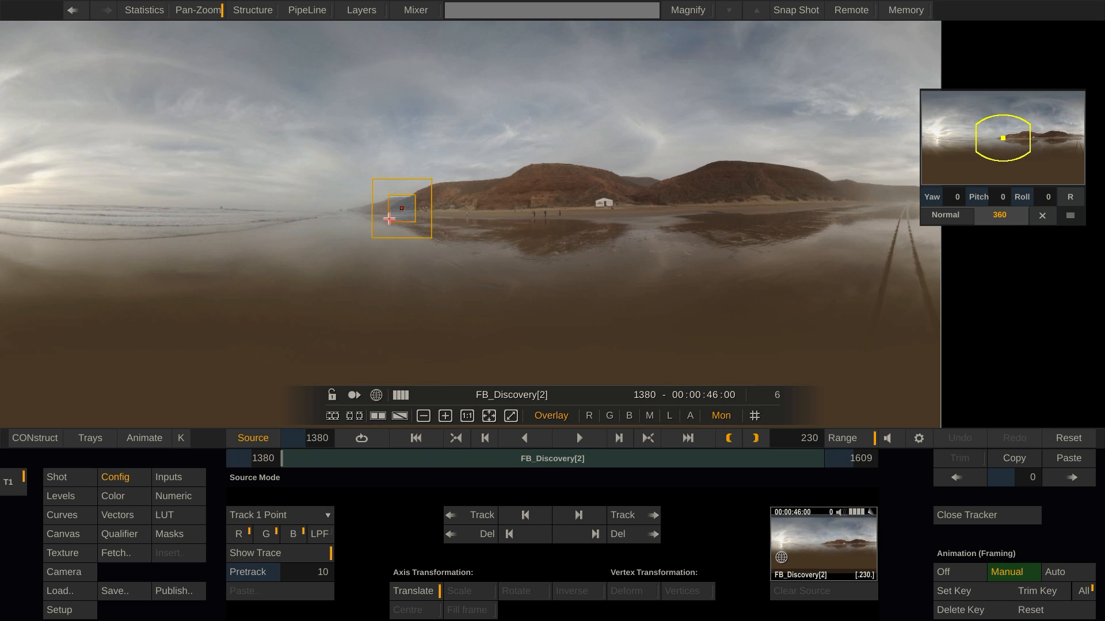
pyautogui.moveTo(401, 208); pyautogui.dragTo(604, 204)
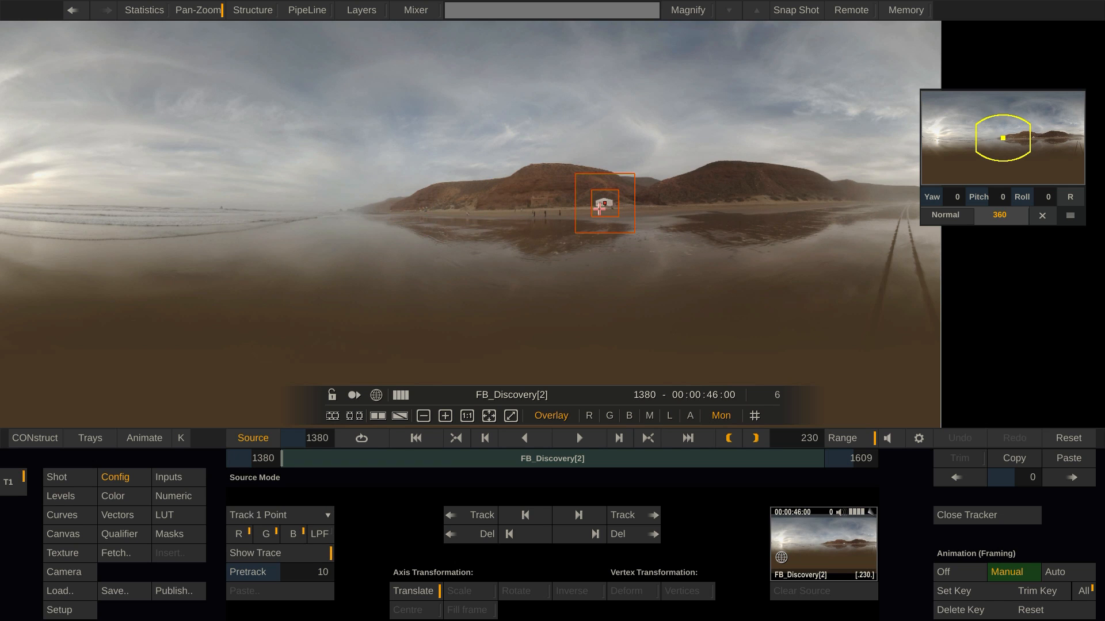
pyautogui.click(651, 514)
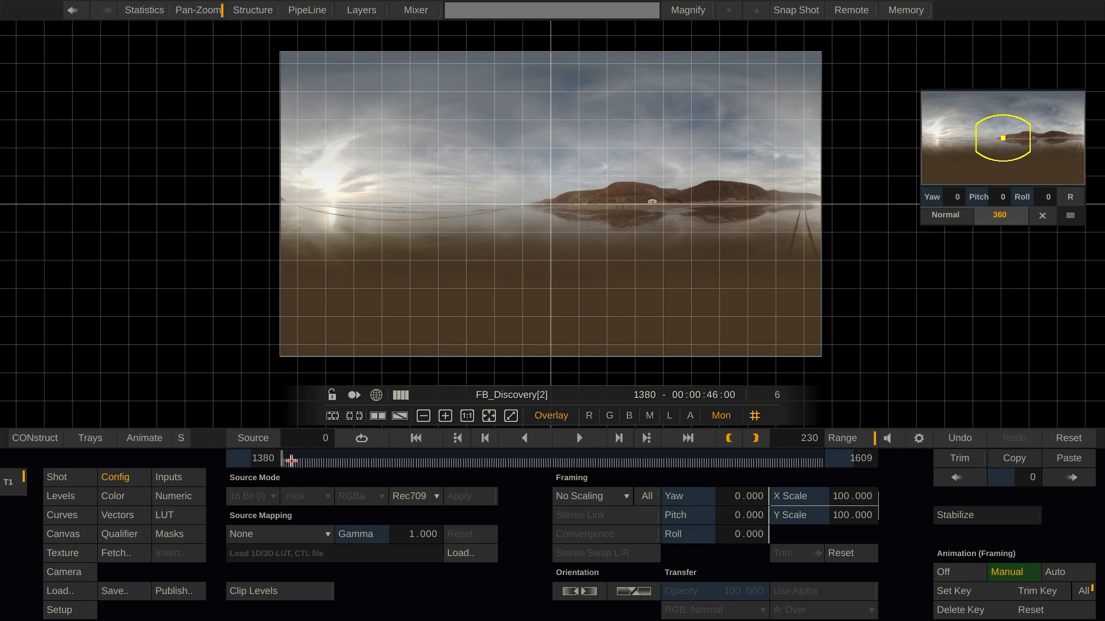
# Advance to frame 1506 of the beach shot and adjust stabilizing yaw to -17.448
pyautogui.moveTo(291, 461); pyautogui.dragTo(329, 472)
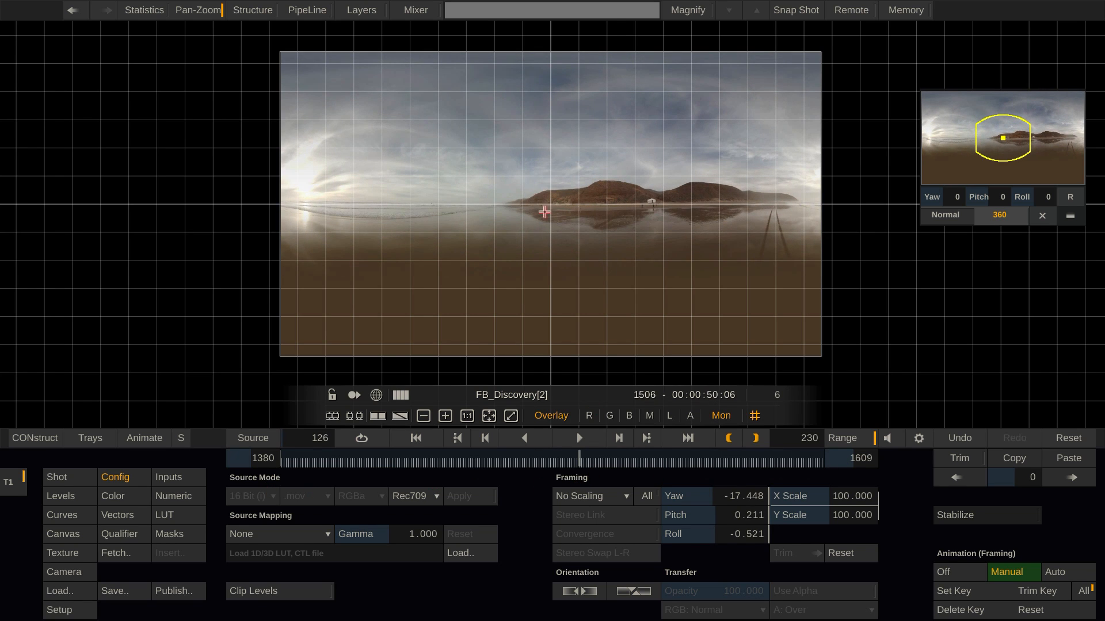
pyautogui.moveTo(697, 367)
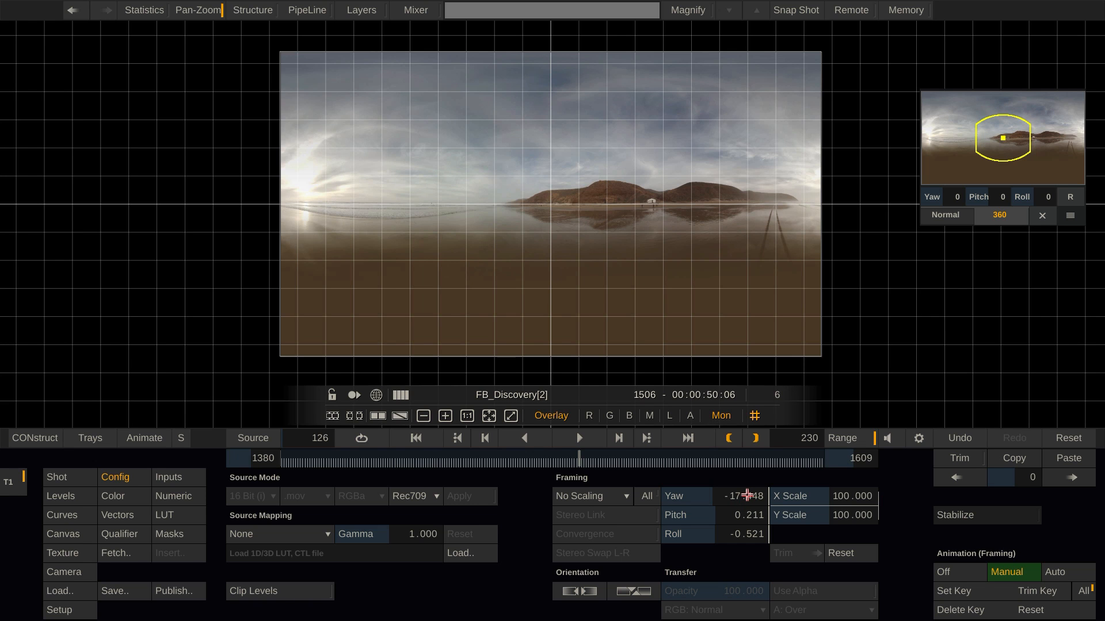
pyautogui.moveTo(740, 496); pyautogui.dragTo(733, 496)
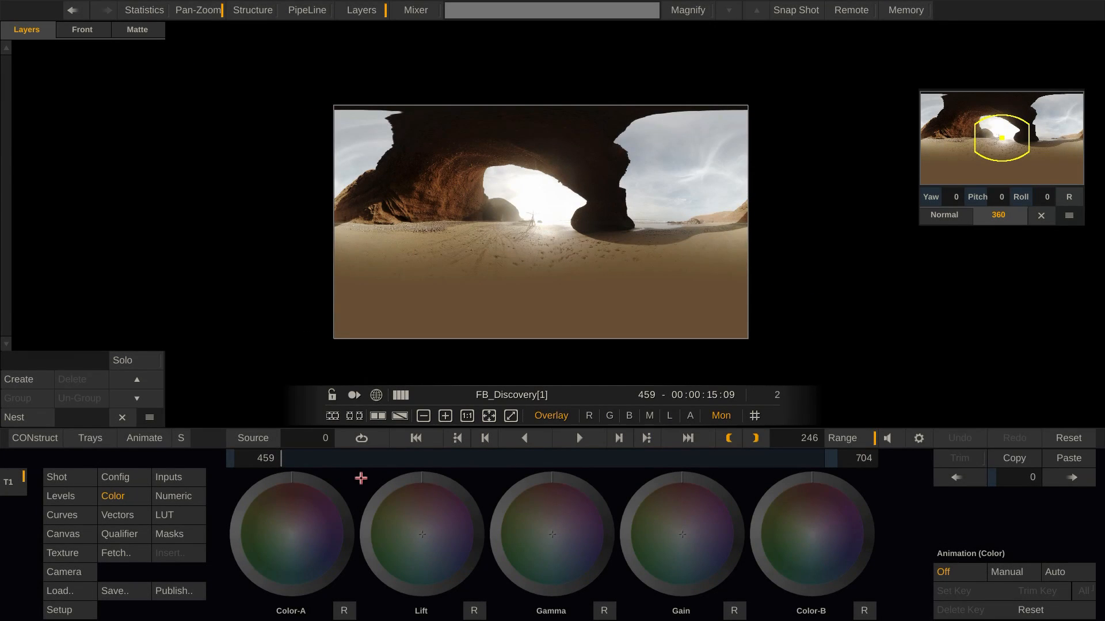
pyautogui.moveTo(283, 459); pyautogui.dragTo(408, 459)
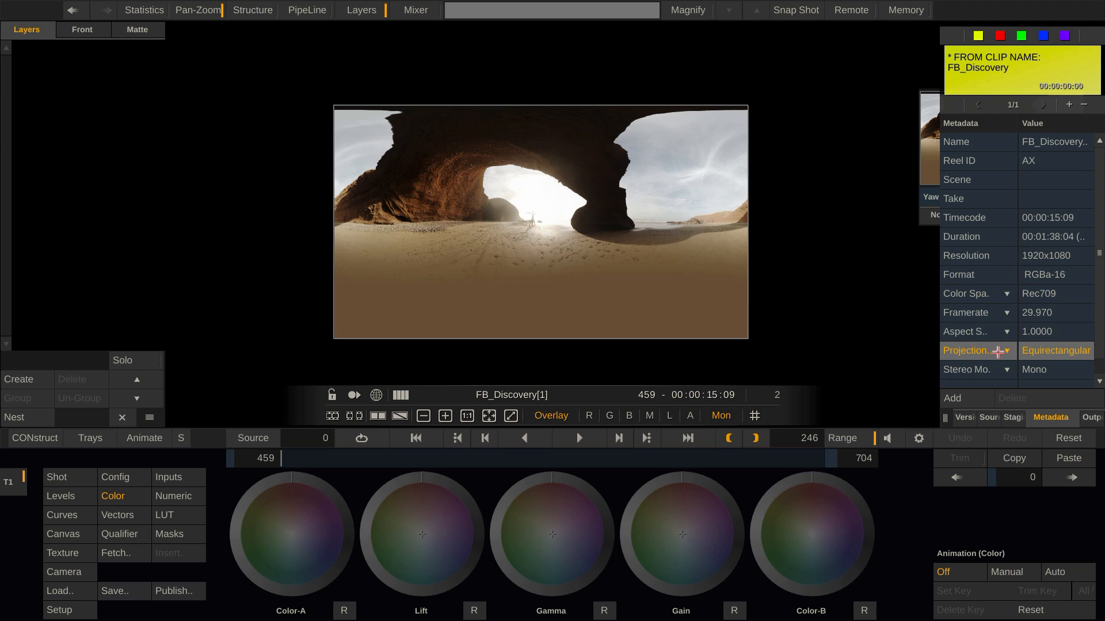
pyautogui.click(1006, 351)
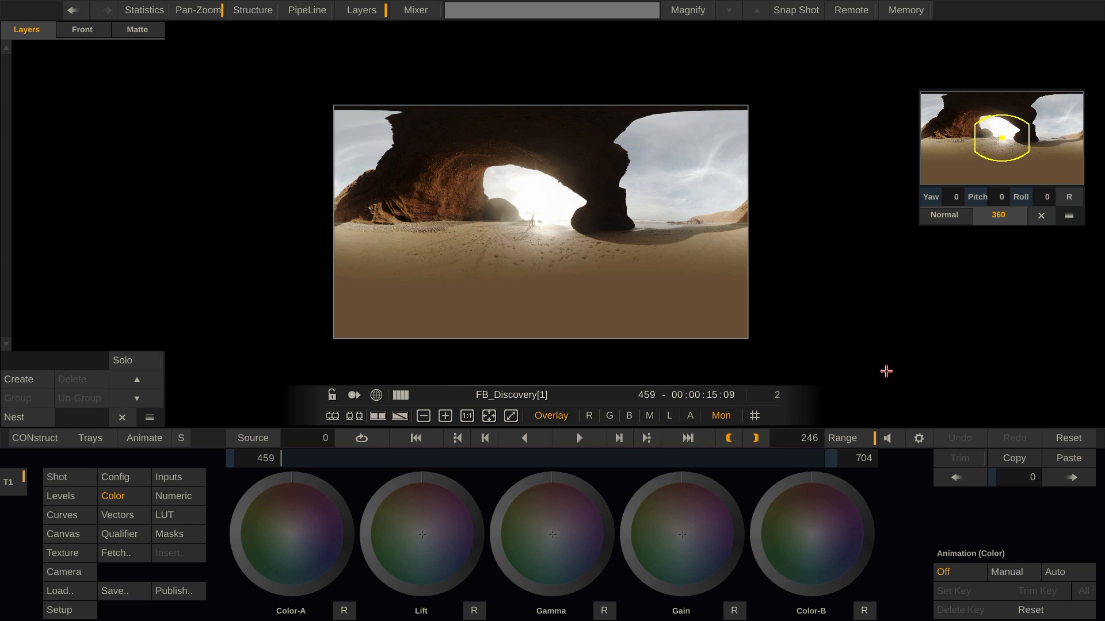
pyautogui.click(172, 495)
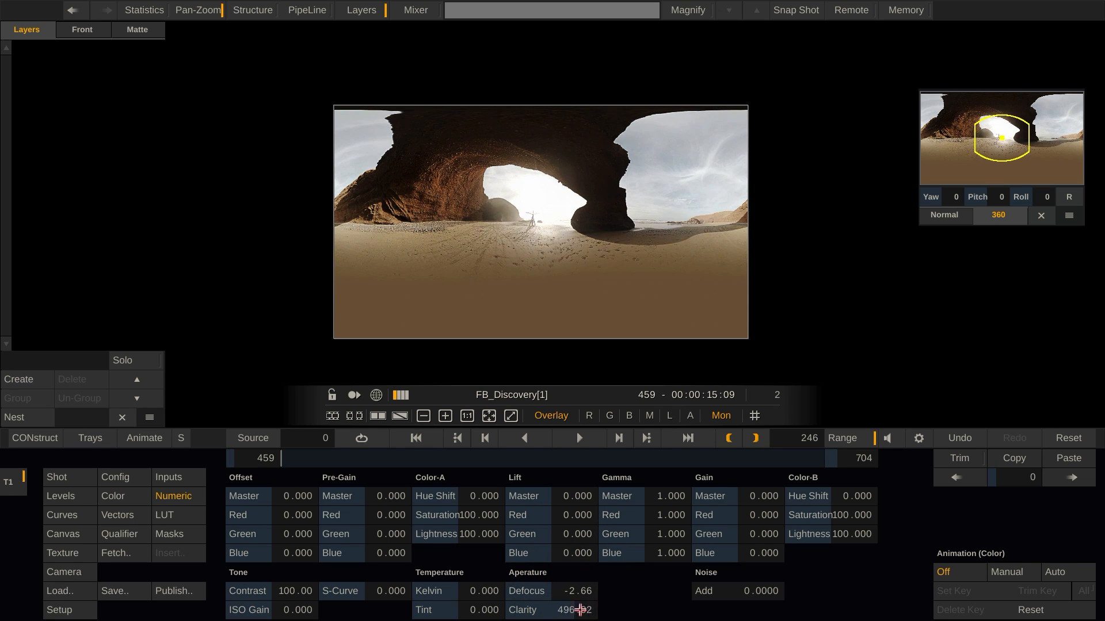
pyautogui.click(578, 610)
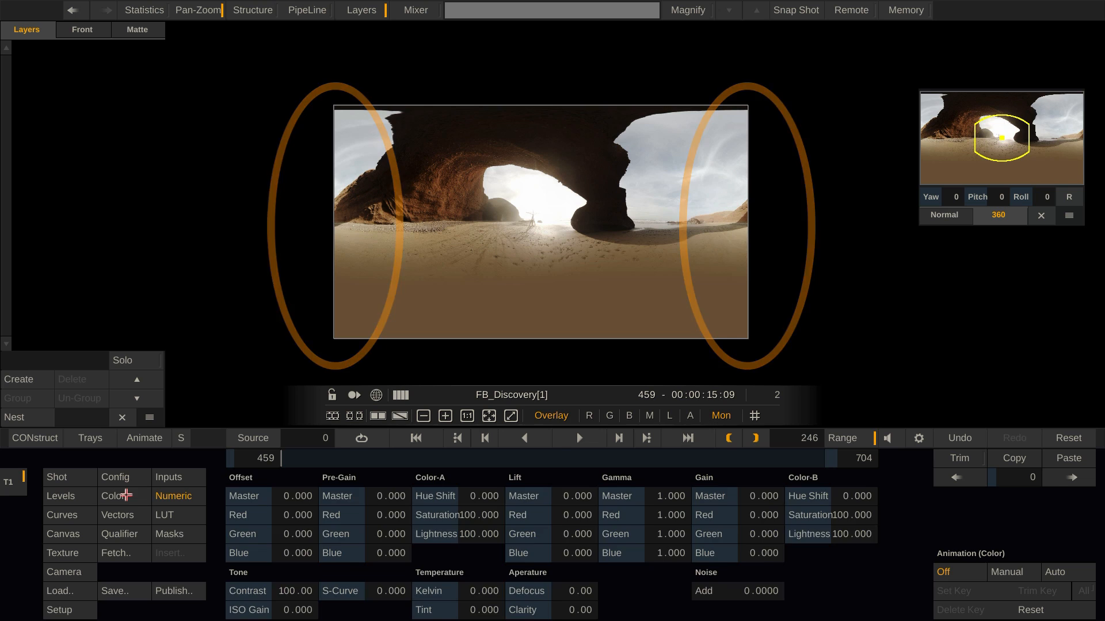
pyautogui.click(115, 496)
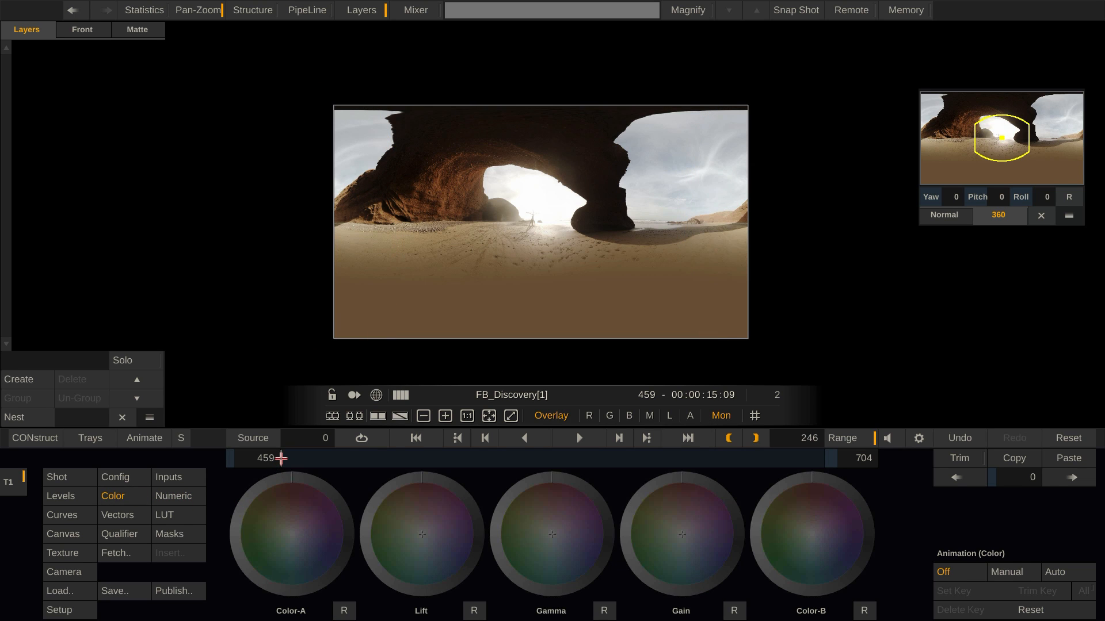
pyautogui.moveTo(285, 459); pyautogui.dragTo(787, 451)
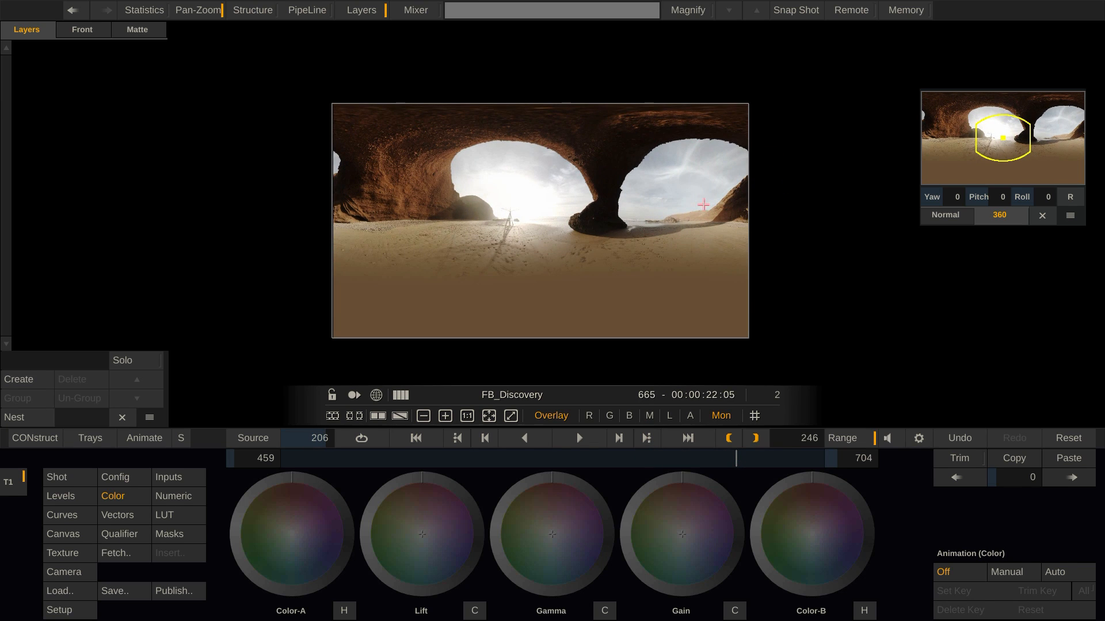
pyautogui.moveTo(722, 271)
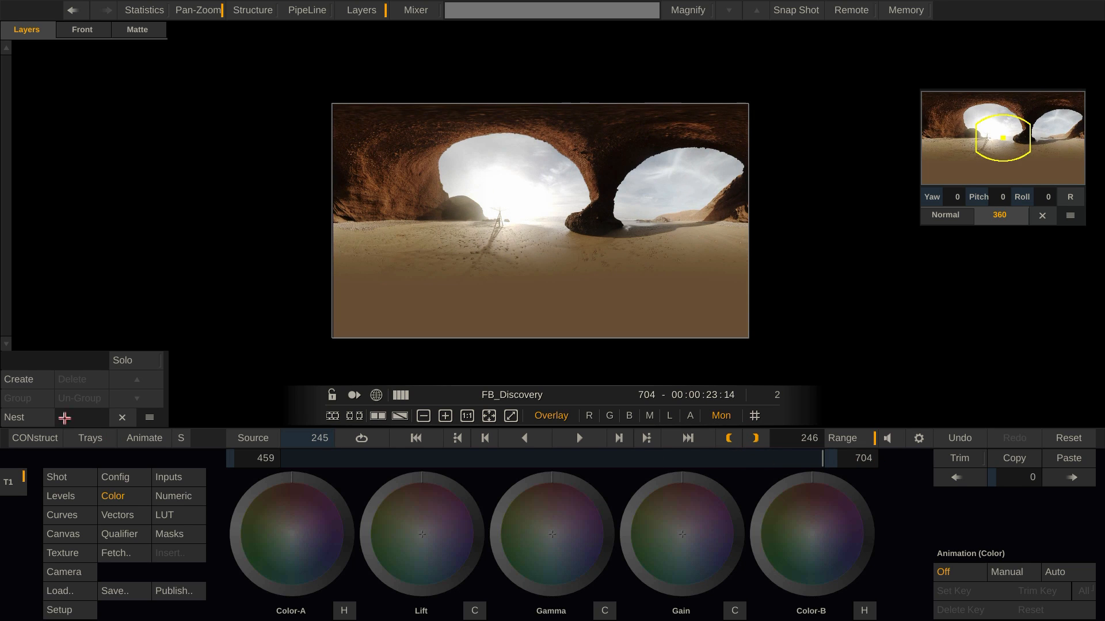
# Create Layer-1 over the arch sky with blue pre-gain 12.315 and green 3.884
pyautogui.click(18, 380)
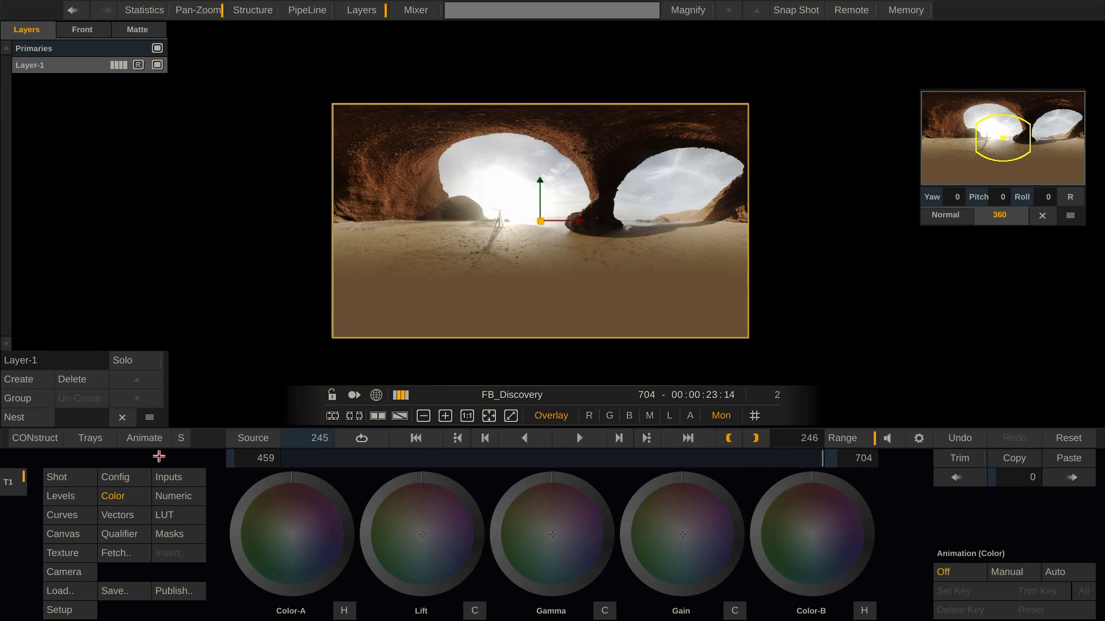
pyautogui.click(62, 534)
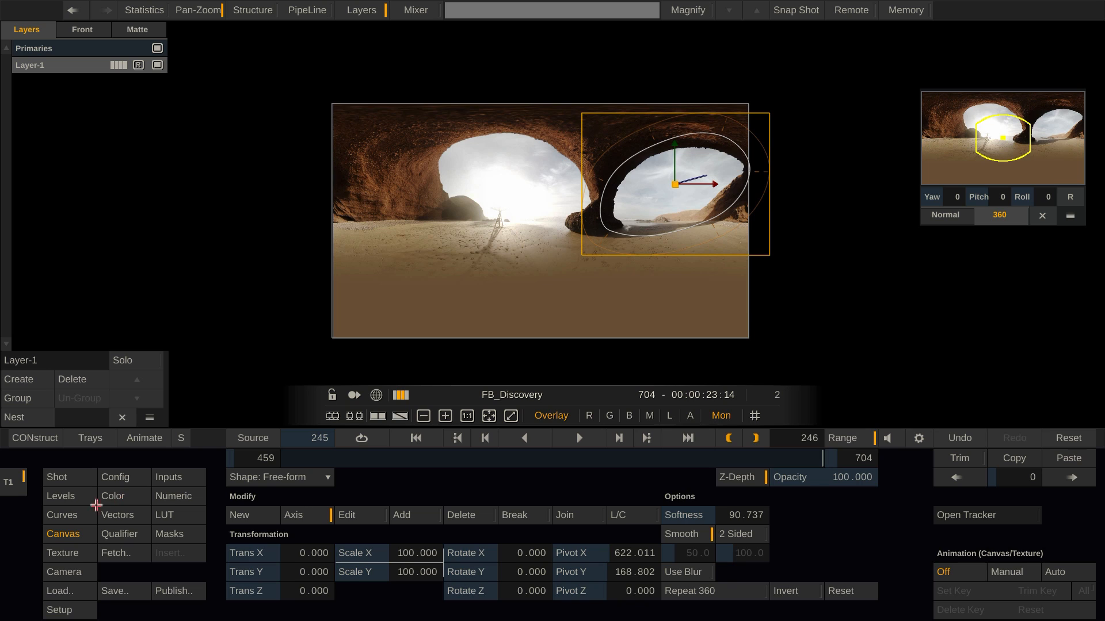
pyautogui.click(60, 496)
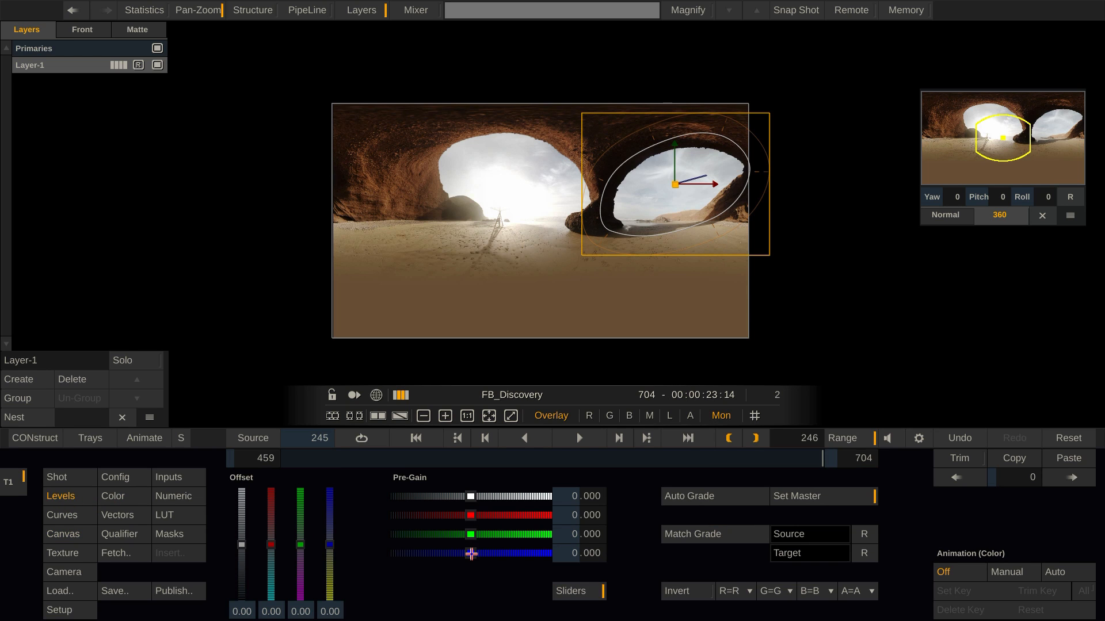
pyautogui.moveTo(470, 554); pyautogui.dragTo(474, 553)
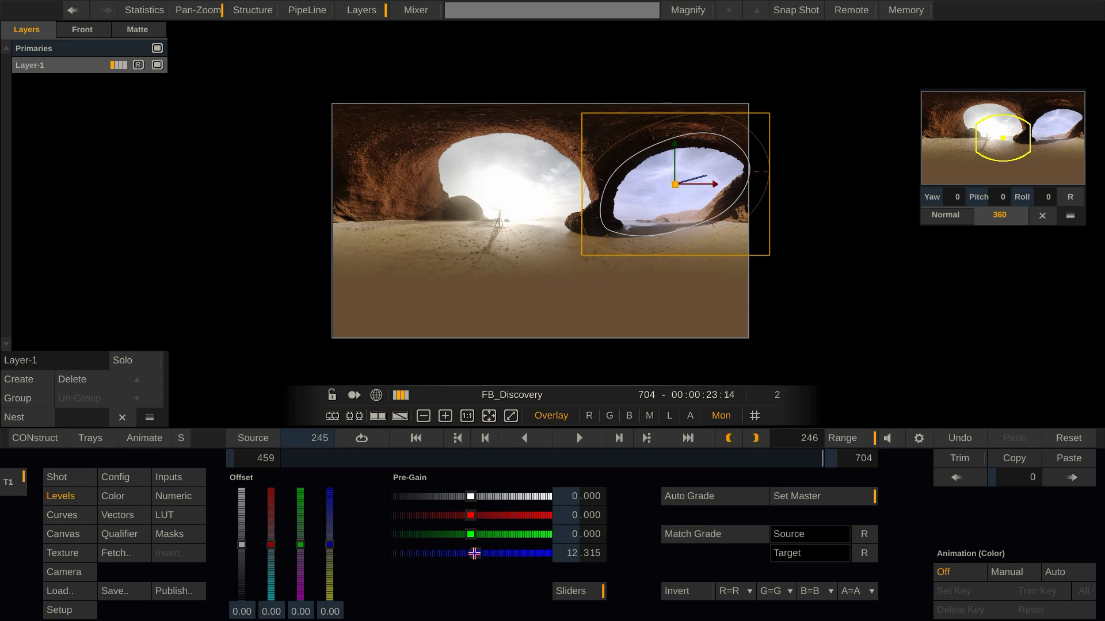
pyautogui.moveTo(470, 553); pyautogui.dragTo(470, 534)
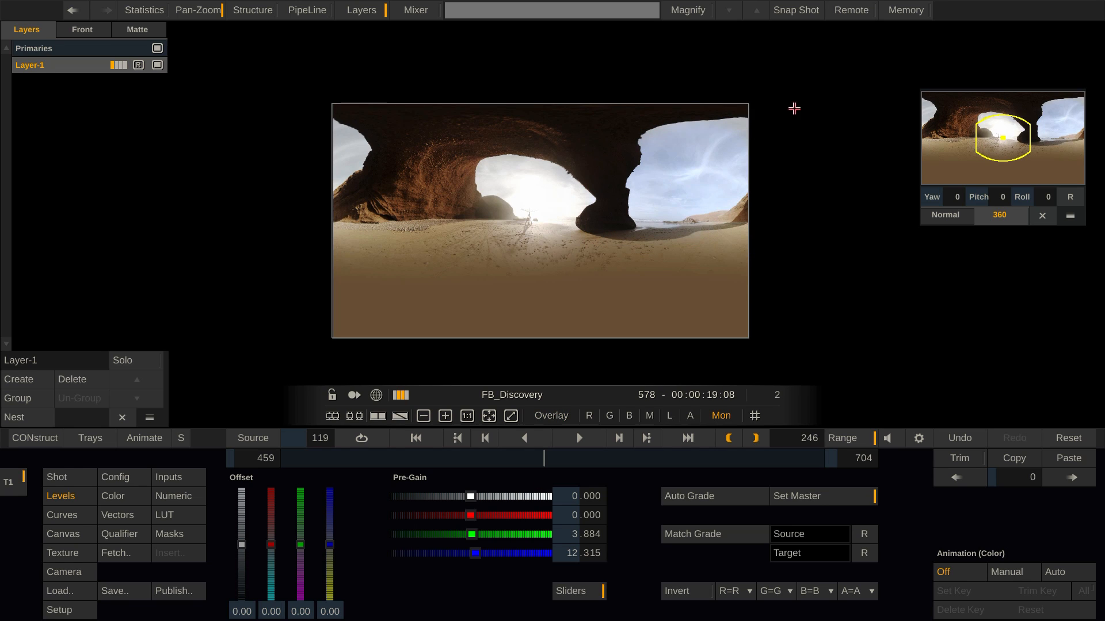
pyautogui.moveTo(743, 184)
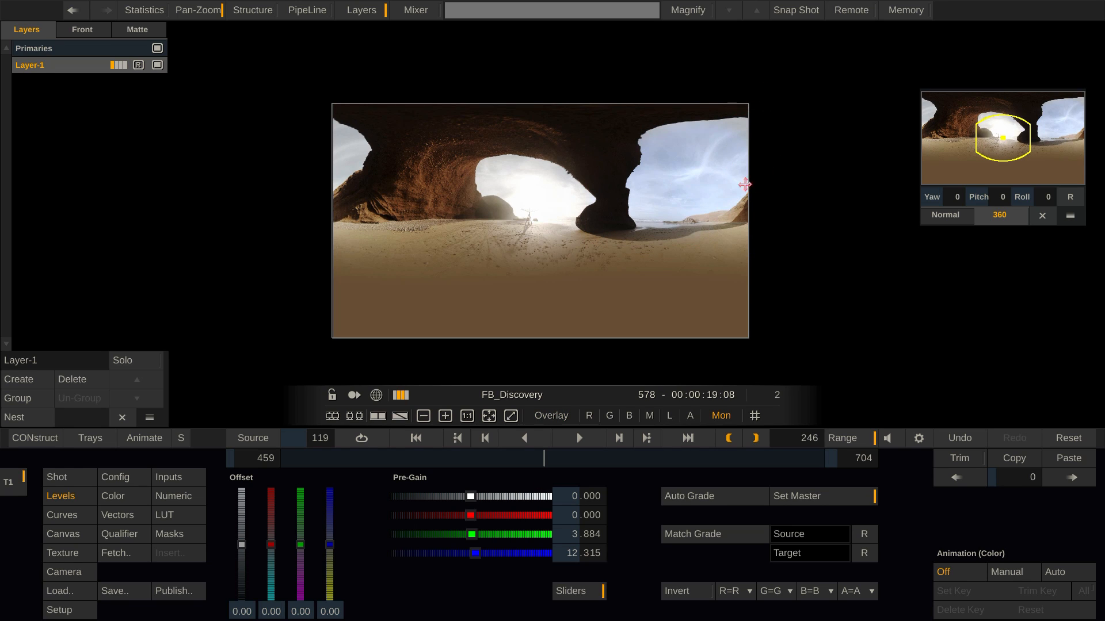
pyautogui.moveTo(356, 127)
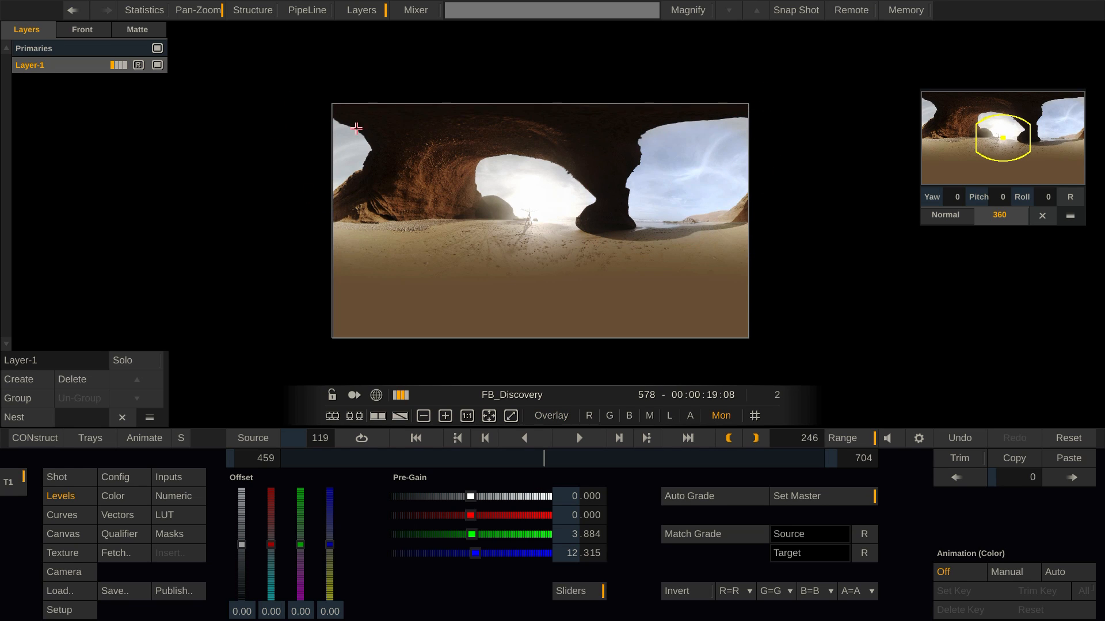
pyautogui.moveTo(314, 118)
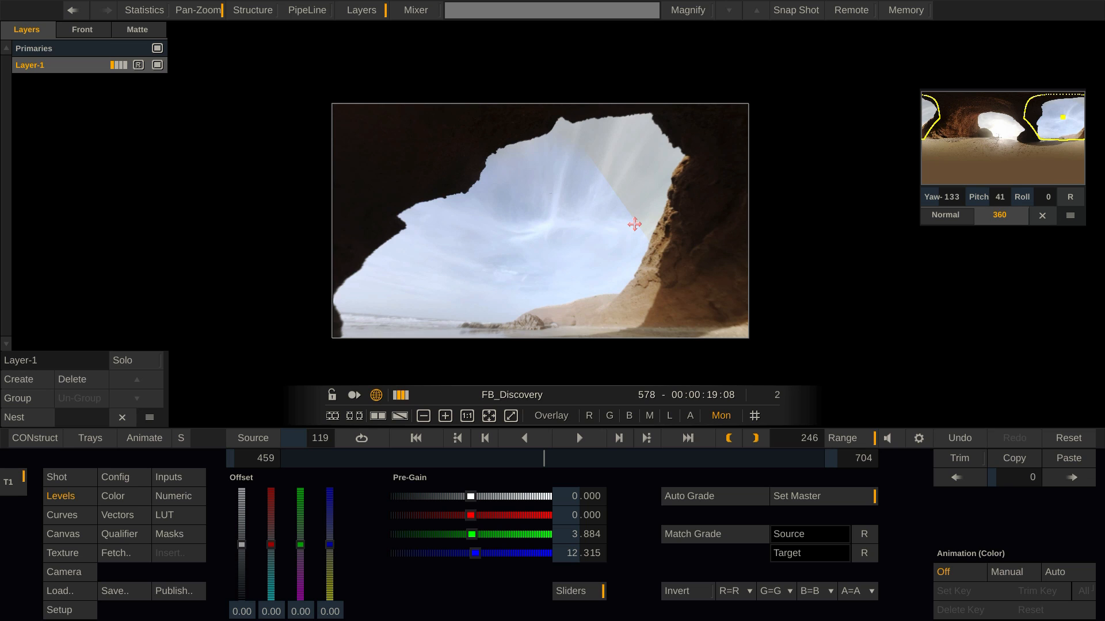
pyautogui.moveTo(637, 225)
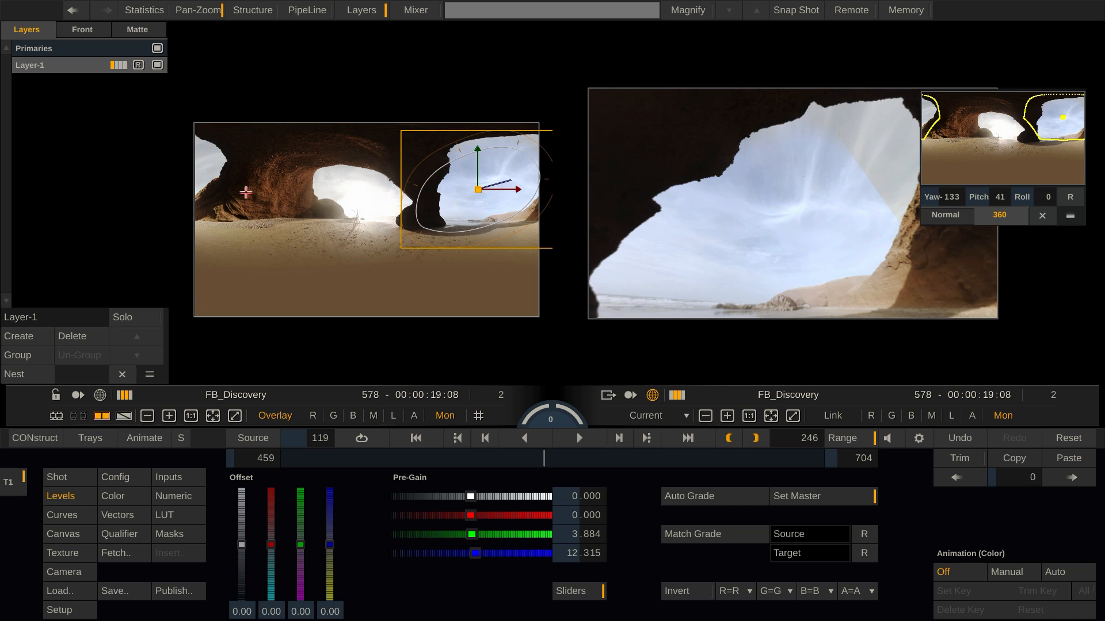
pyautogui.moveTo(353, 226)
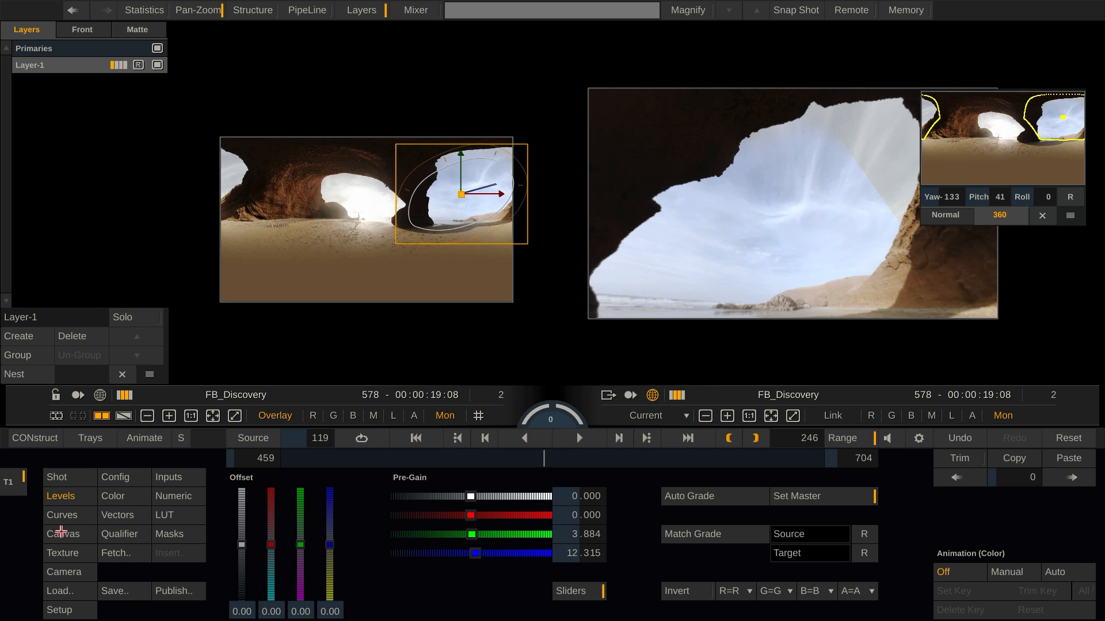
# Move the shape onto the arch opening with Auto keyframing on, adjusting it across frames
pyautogui.click(63, 534)
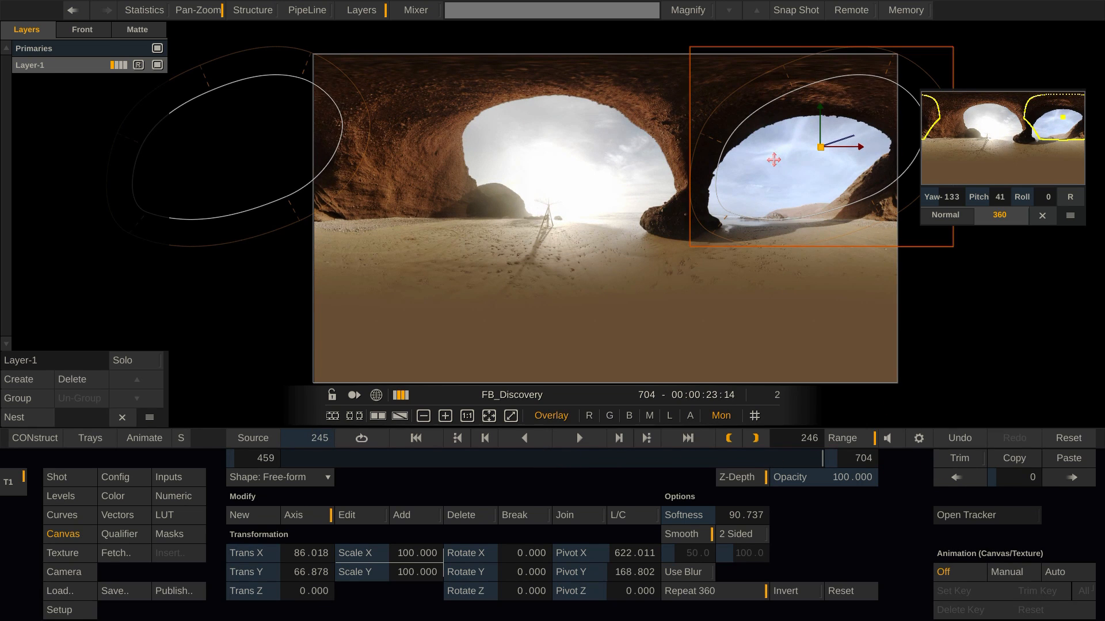
pyautogui.moveTo(770, 159); pyautogui.dragTo(753, 186)
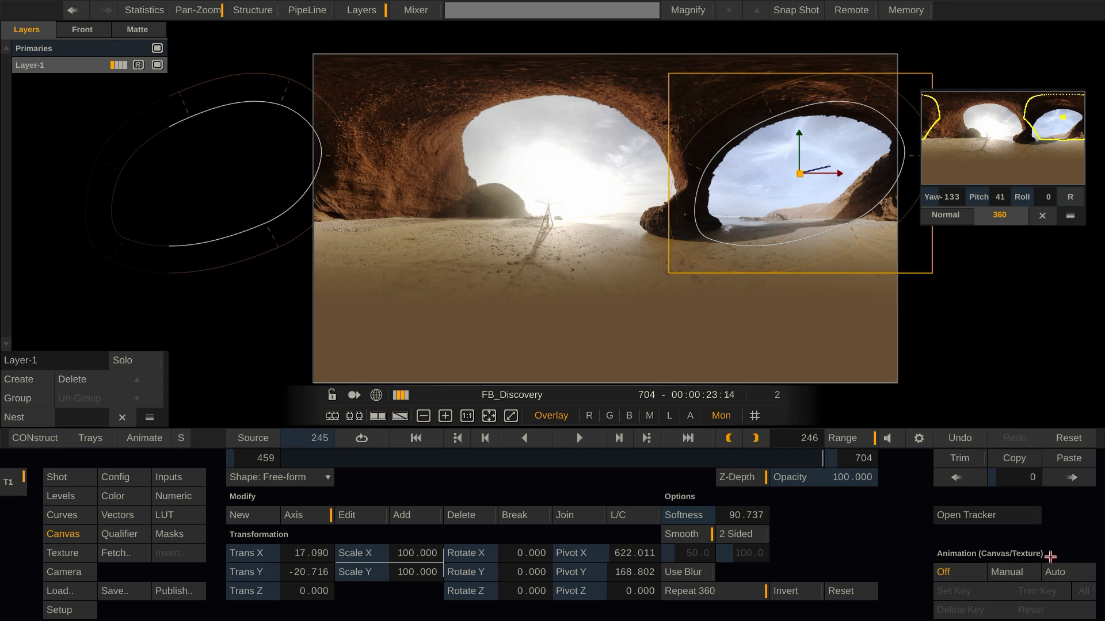
pyautogui.click(1065, 573)
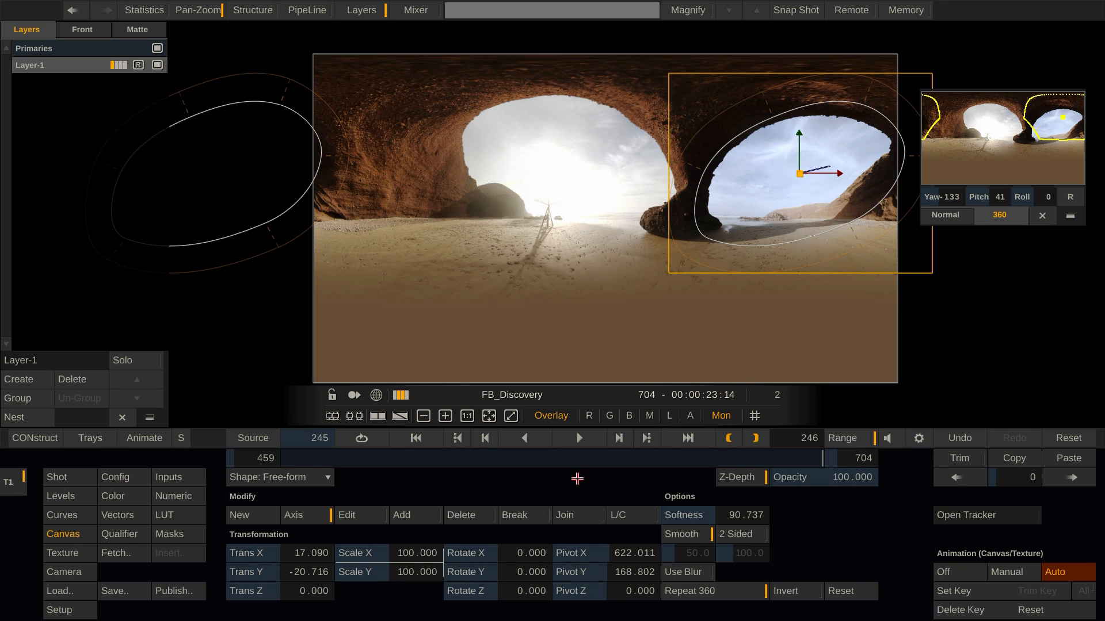
pyautogui.moveTo(799, 169); pyautogui.dragTo(760, 196)
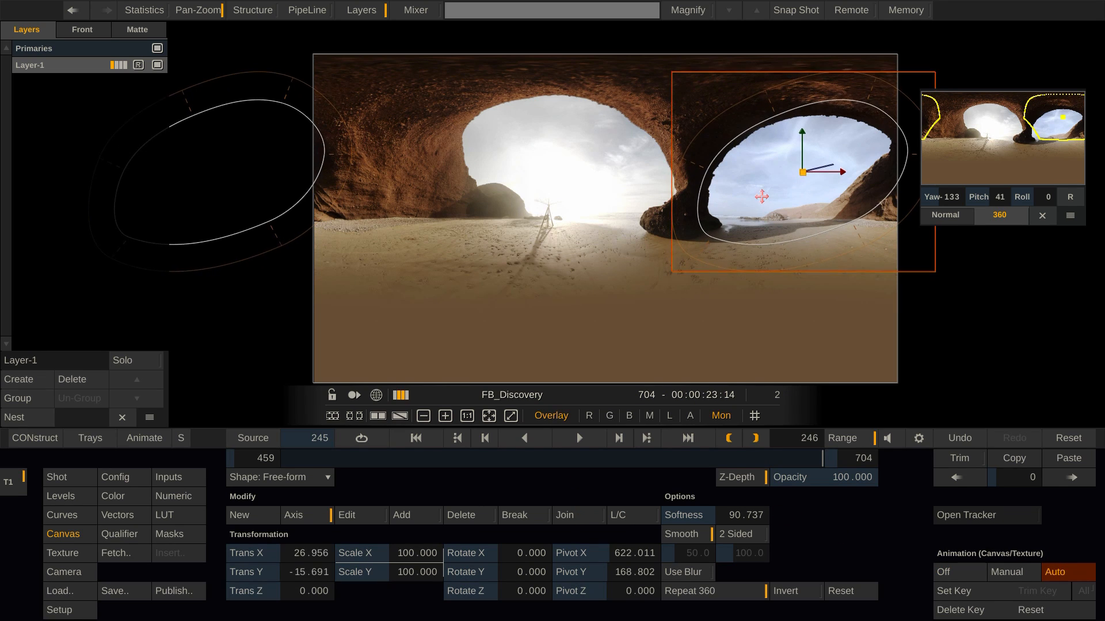
pyautogui.moveTo(761, 196); pyautogui.dragTo(801, 165)
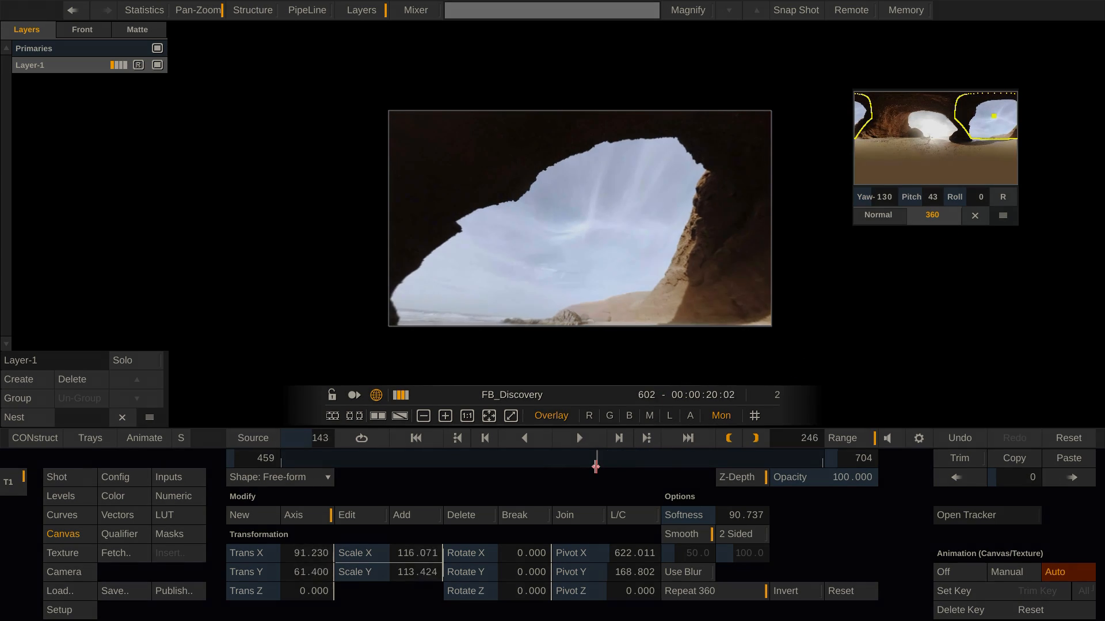
pyautogui.click(113, 496)
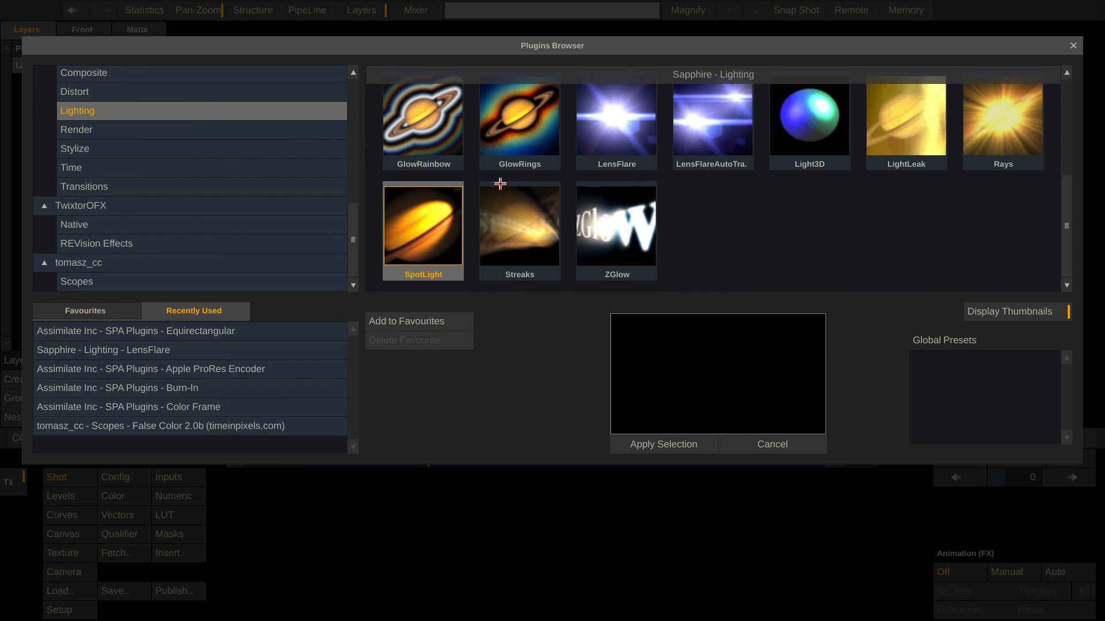
# Apply the Sapphire LensFlare effect from the Lighting plugins to the shot
pyautogui.click(615, 122)
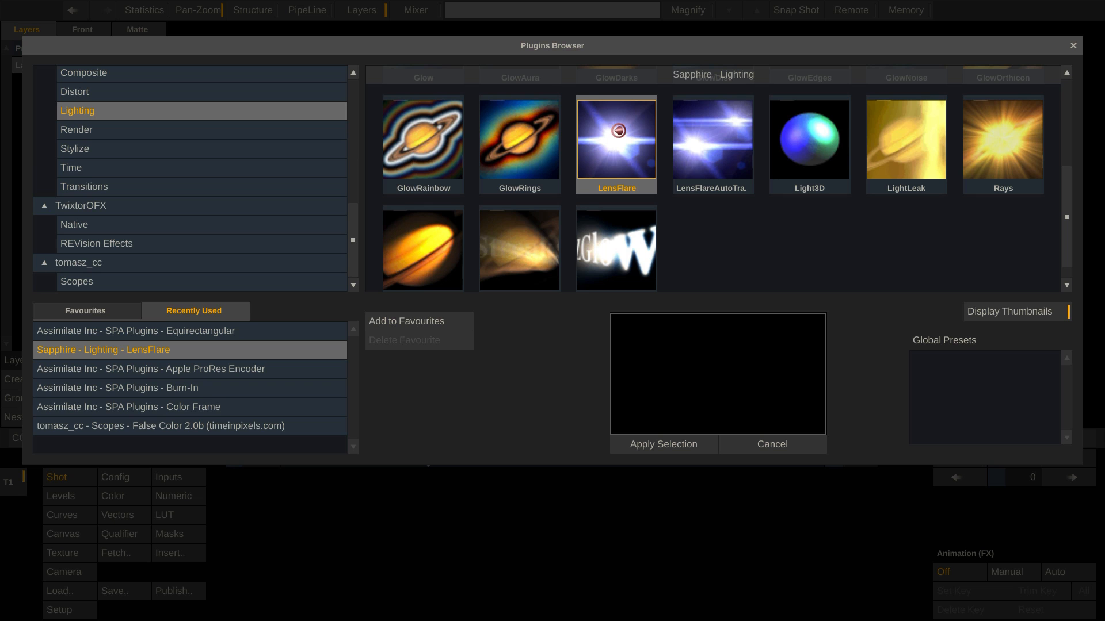
pyautogui.click(663, 444)
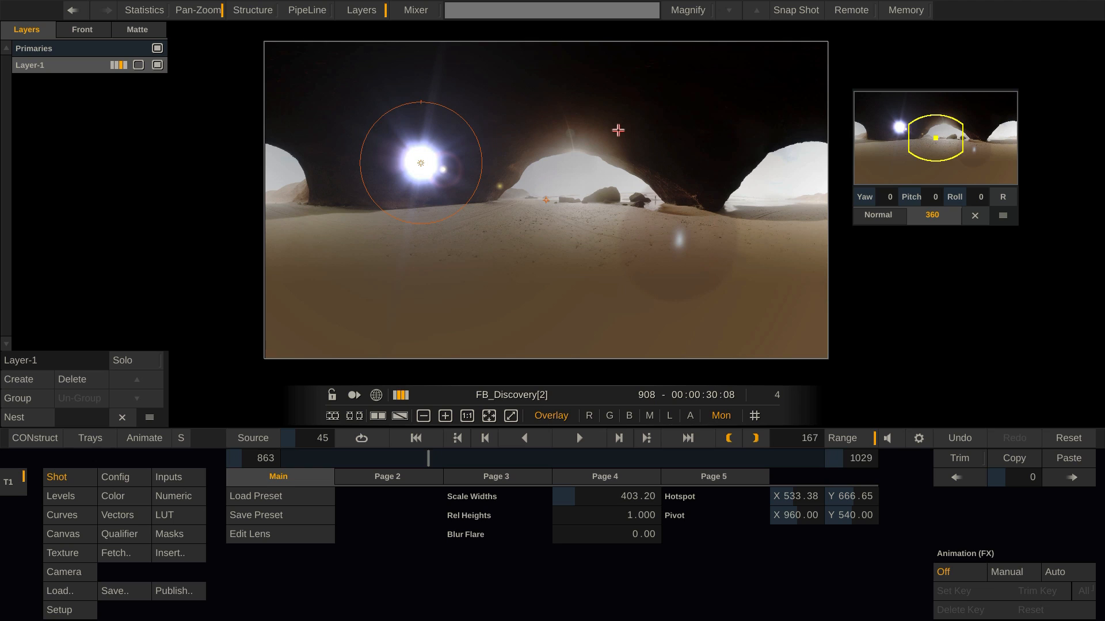
pyautogui.moveTo(460, 369)
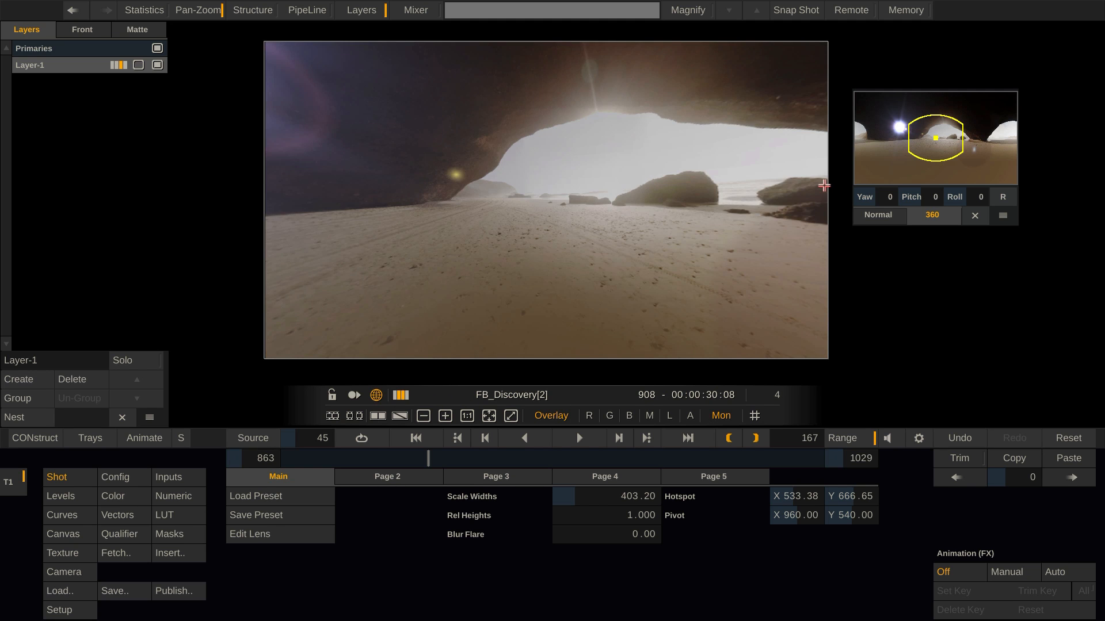
# Drag the lens flare's hotspot onto the sun at the arch's left edge
pyautogui.moveTo(931, 137); pyautogui.dragTo(943, 132)
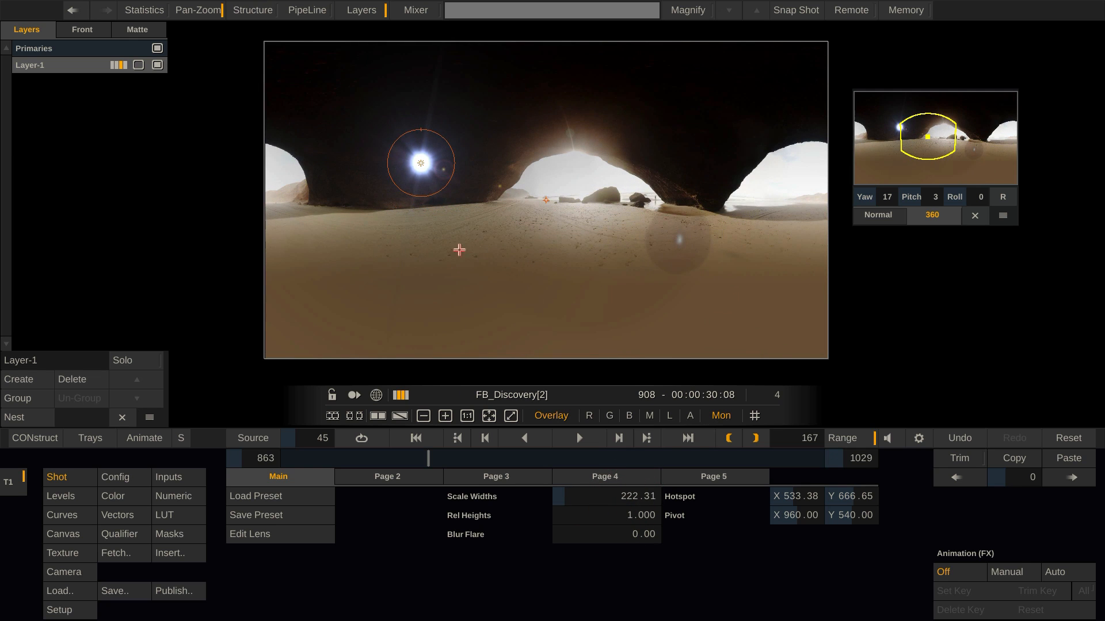
pyautogui.moveTo(420, 162); pyautogui.dragTo(447, 170)
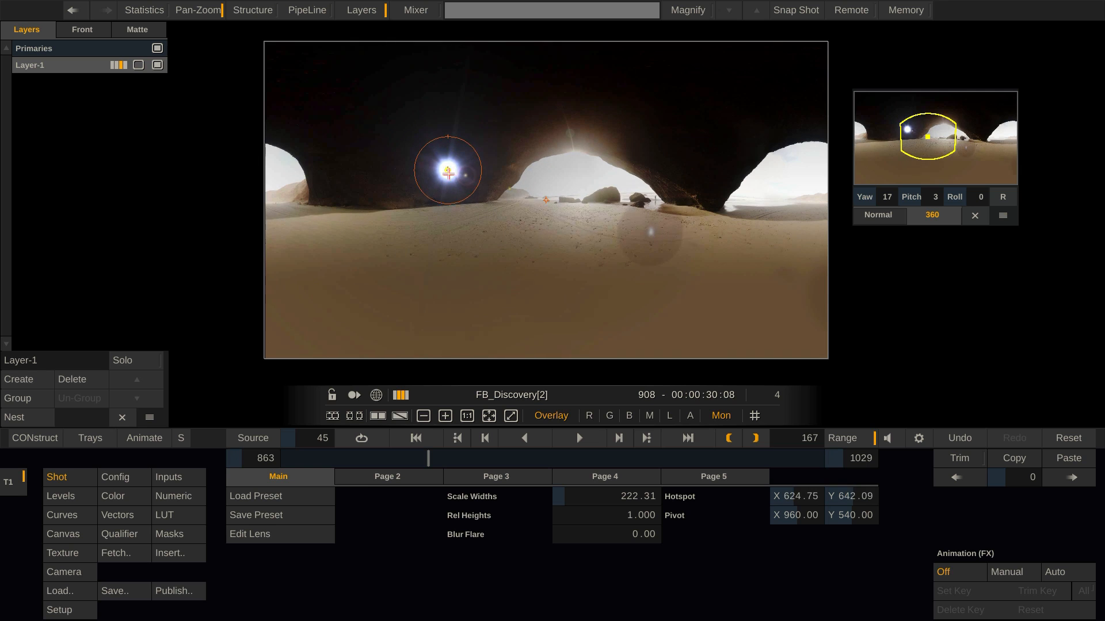
pyautogui.moveTo(447, 170); pyautogui.dragTo(494, 181)
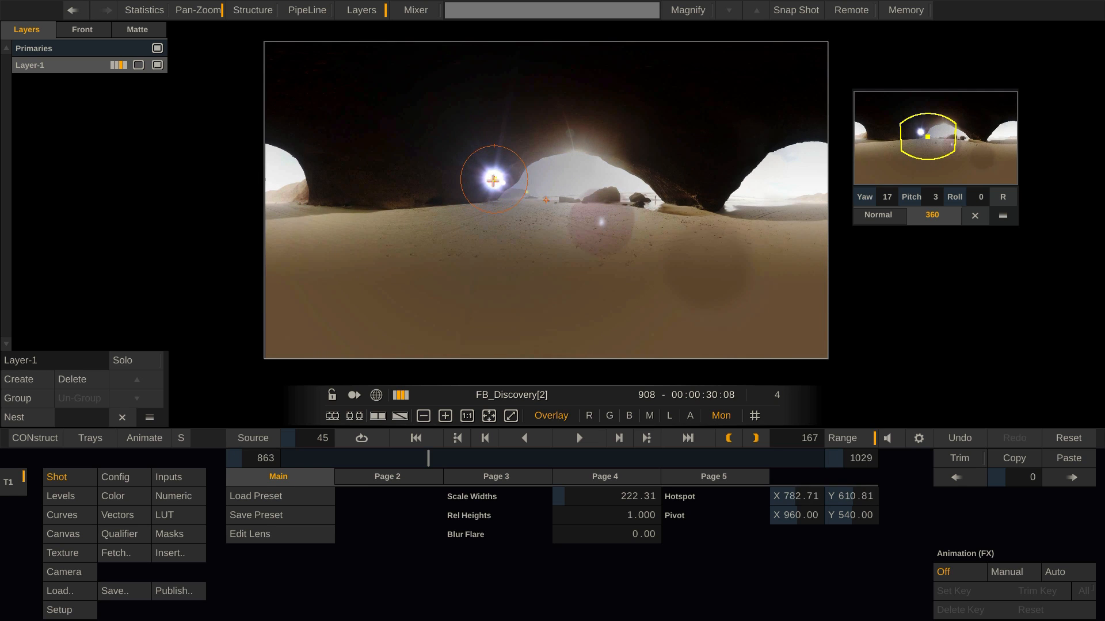
pyautogui.moveTo(494, 179); pyautogui.dragTo(501, 175)
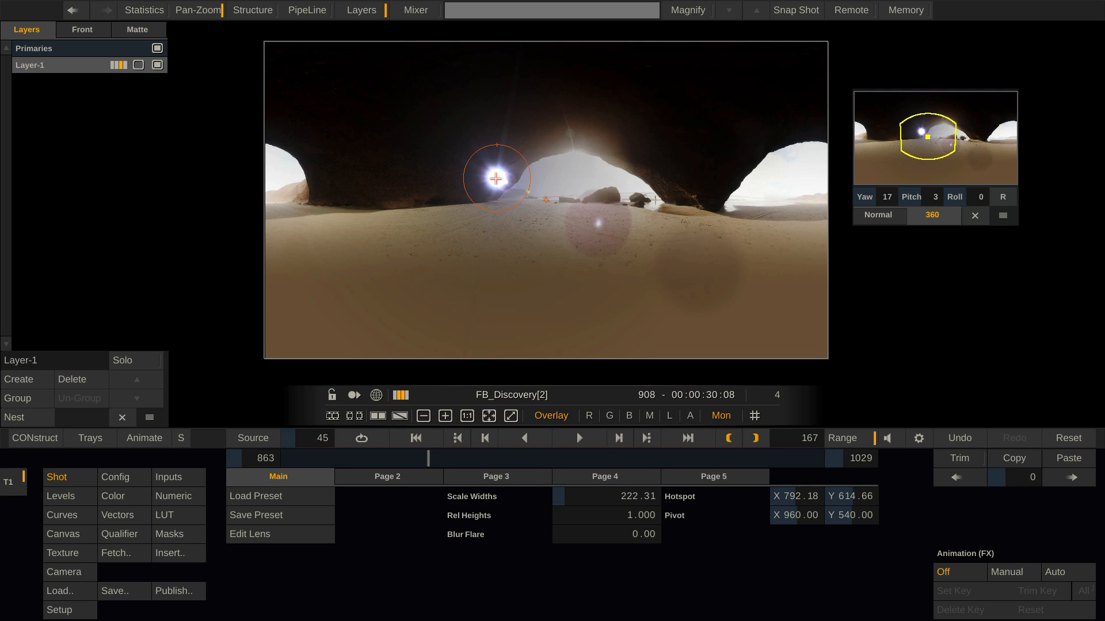
pyautogui.moveTo(440, 130)
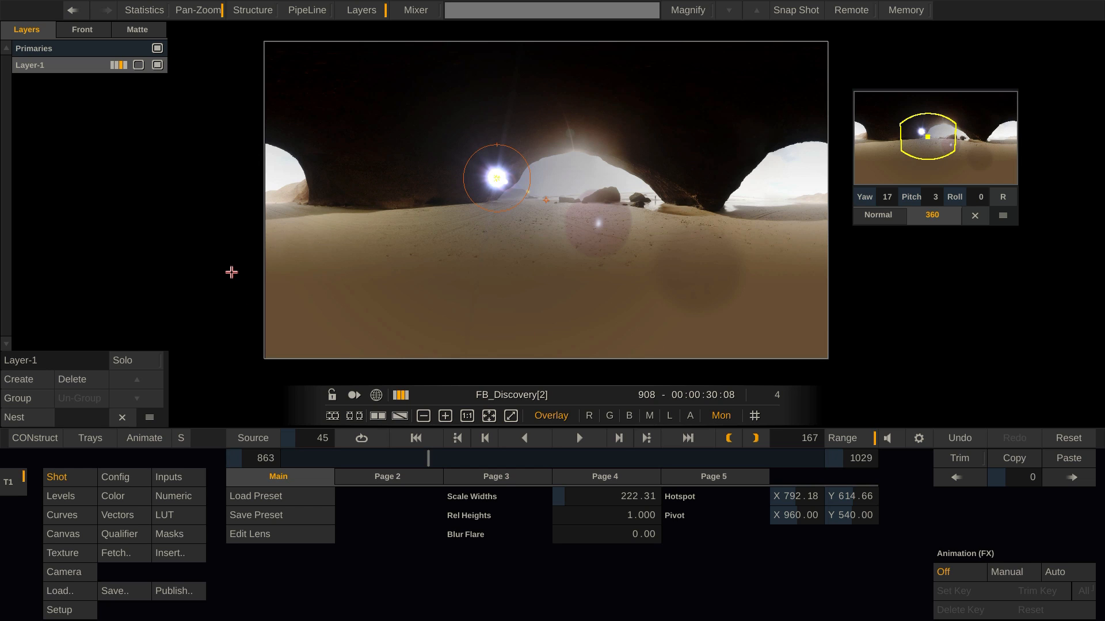
# Blend the flare layer in Screen mode over the shot
pyautogui.click(81, 29)
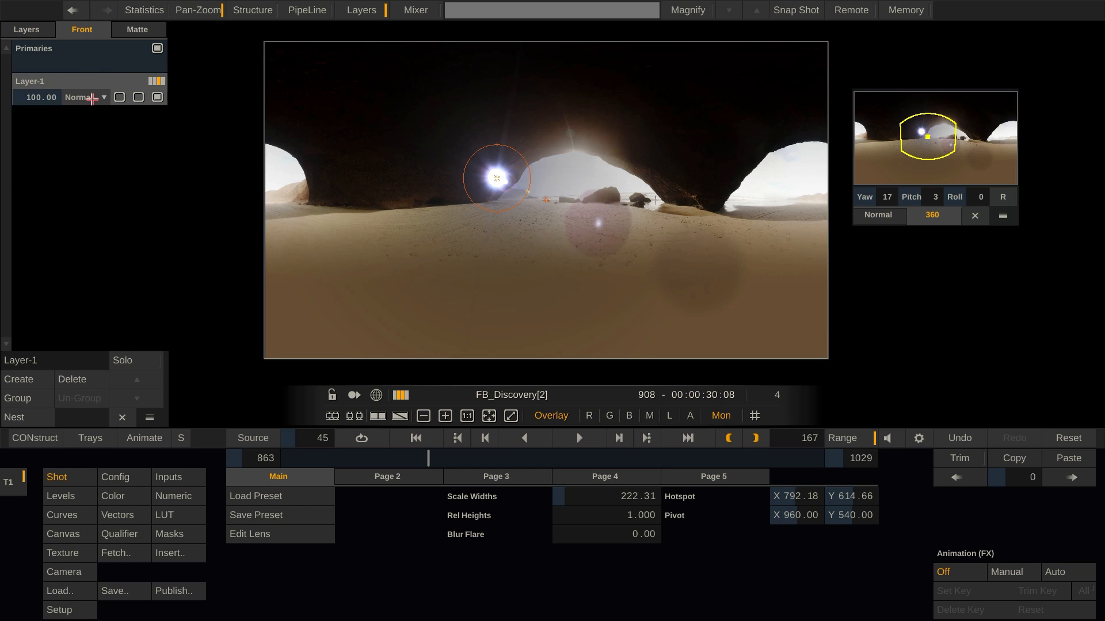
pyautogui.click(84, 97)
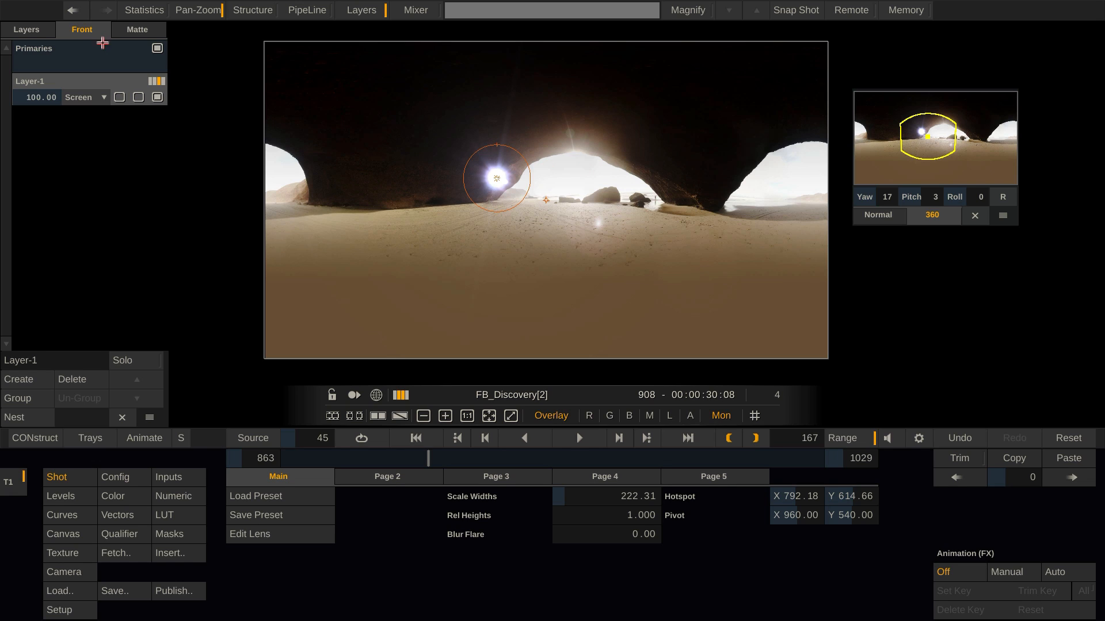
pyautogui.click(23, 30)
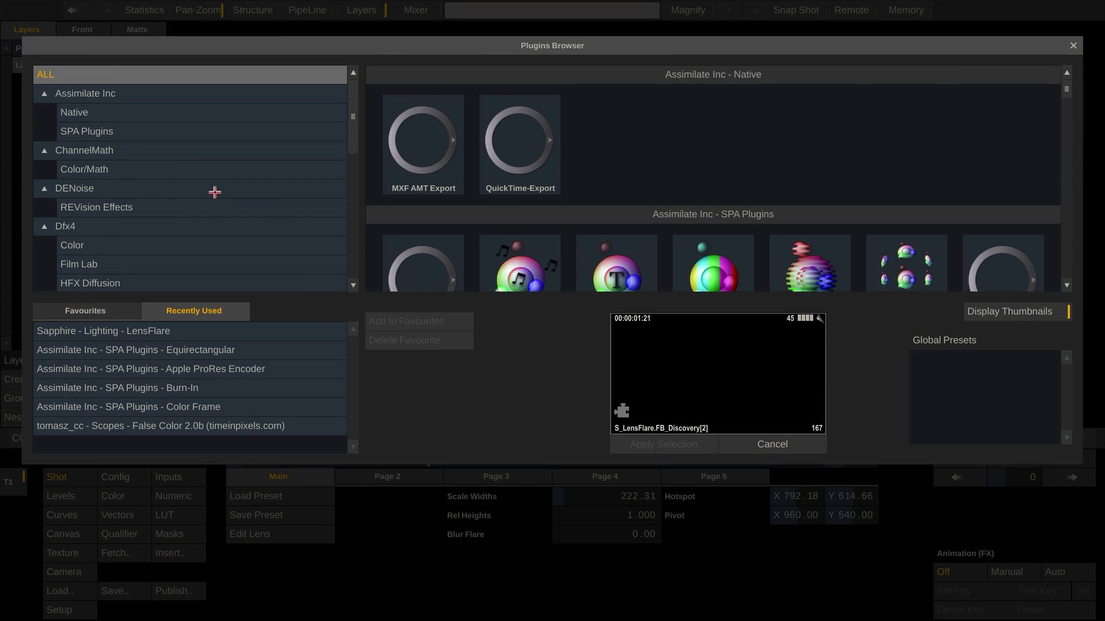
# Apply the Equirectangular plugin to the flare and tilt the 360 view up toward the sun to check it
pyautogui.click(87, 131)
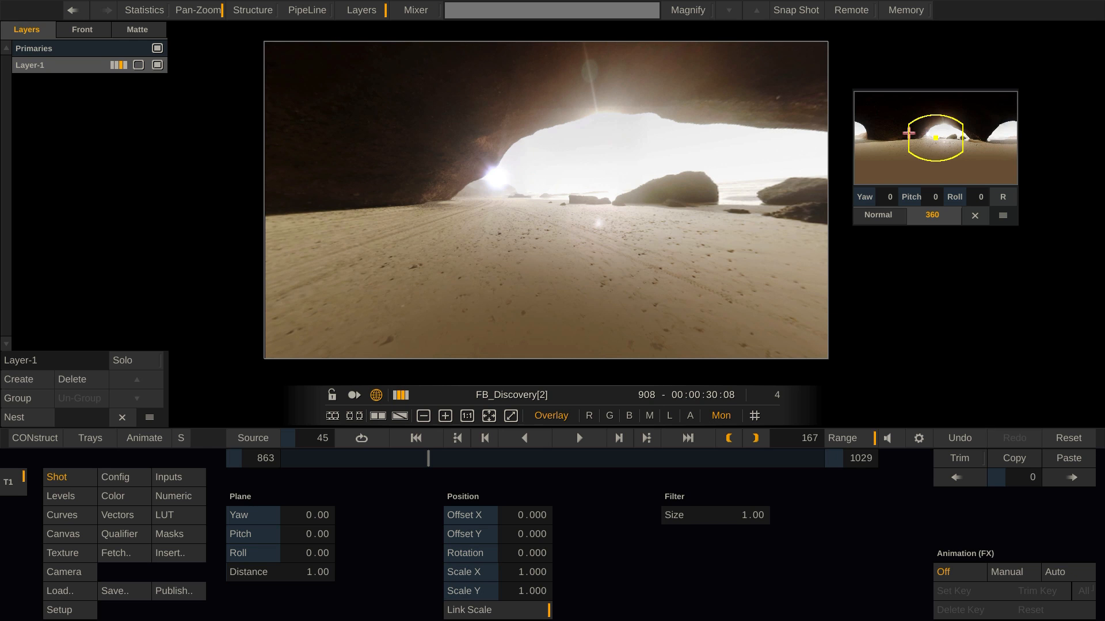
pyautogui.moveTo(929, 138); pyautogui.dragTo(940, 131)
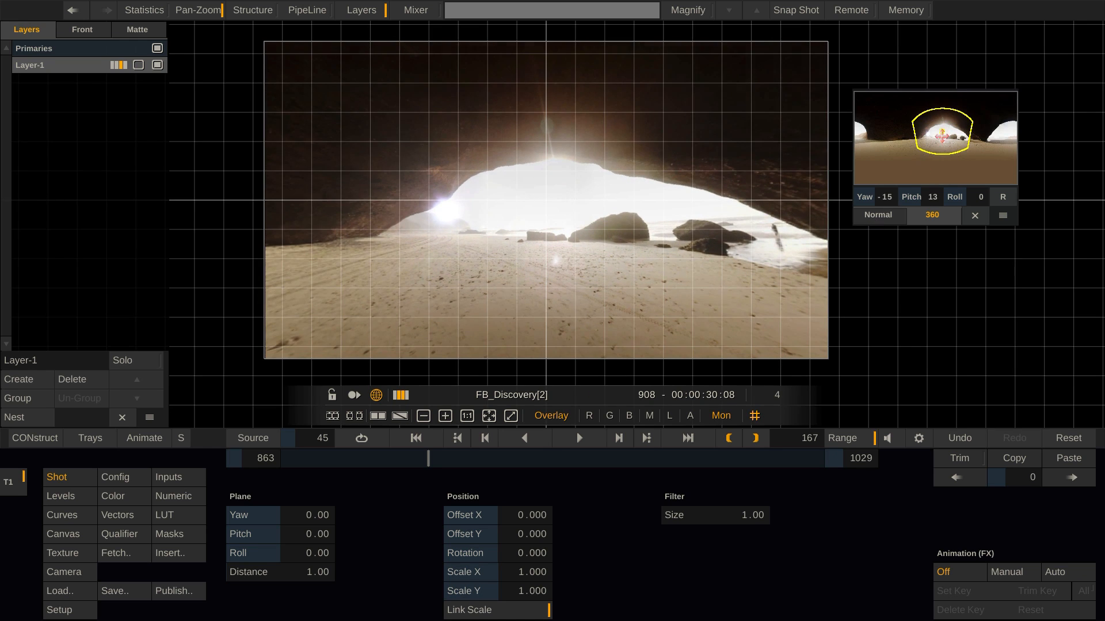
pyautogui.moveTo(936, 133); pyautogui.dragTo(939, 123)
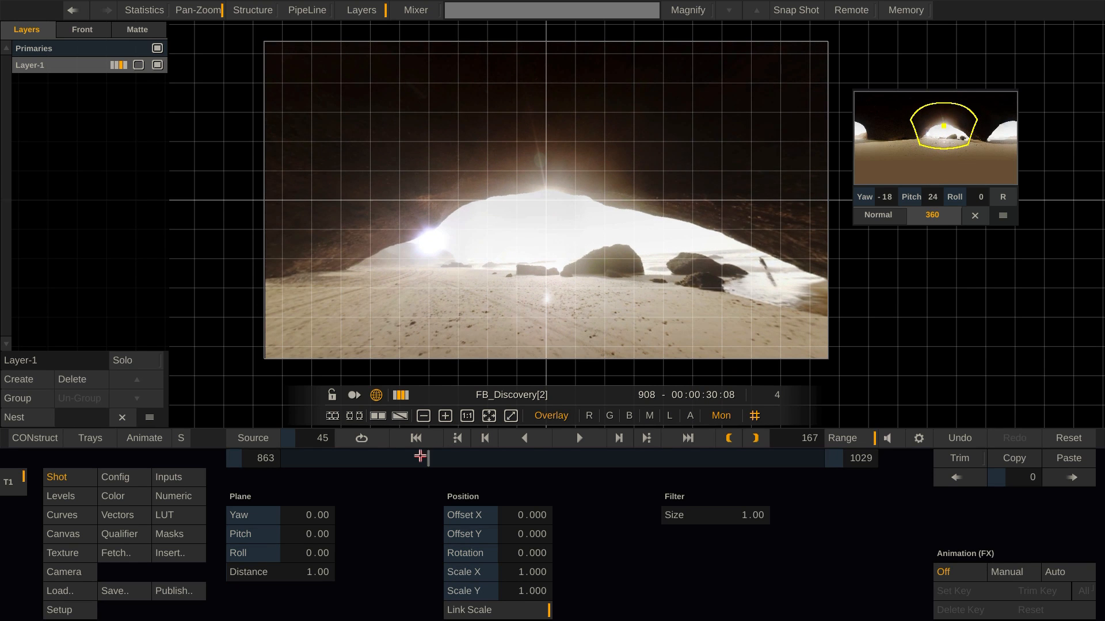
pyautogui.moveTo(420, 458); pyautogui.dragTo(371, 463)
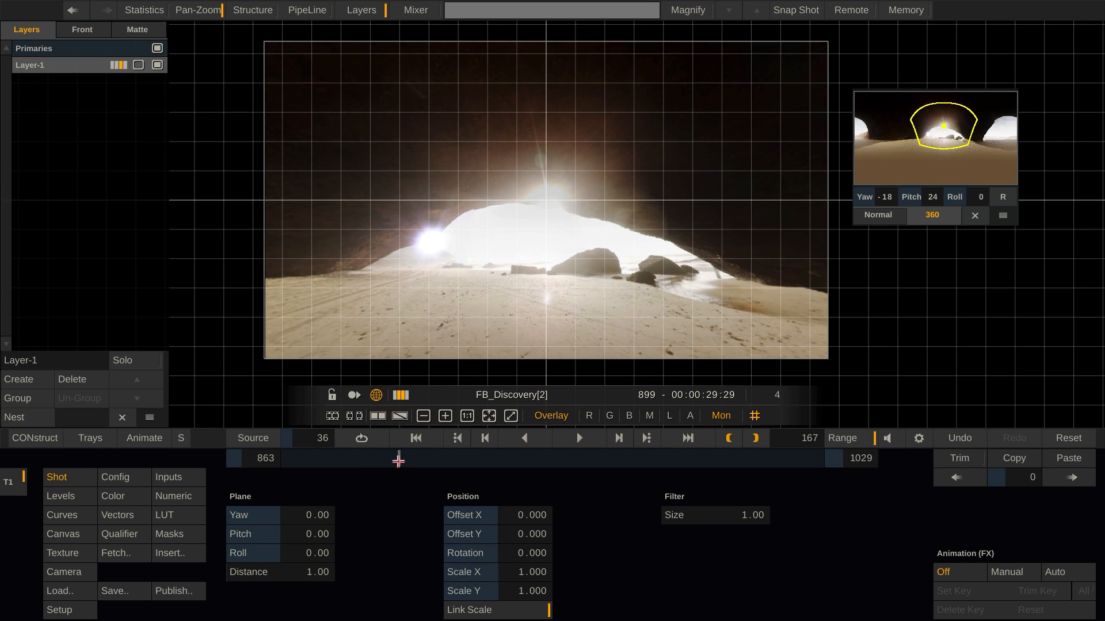
pyautogui.moveTo(943, 126); pyautogui.dragTo(943, 125)
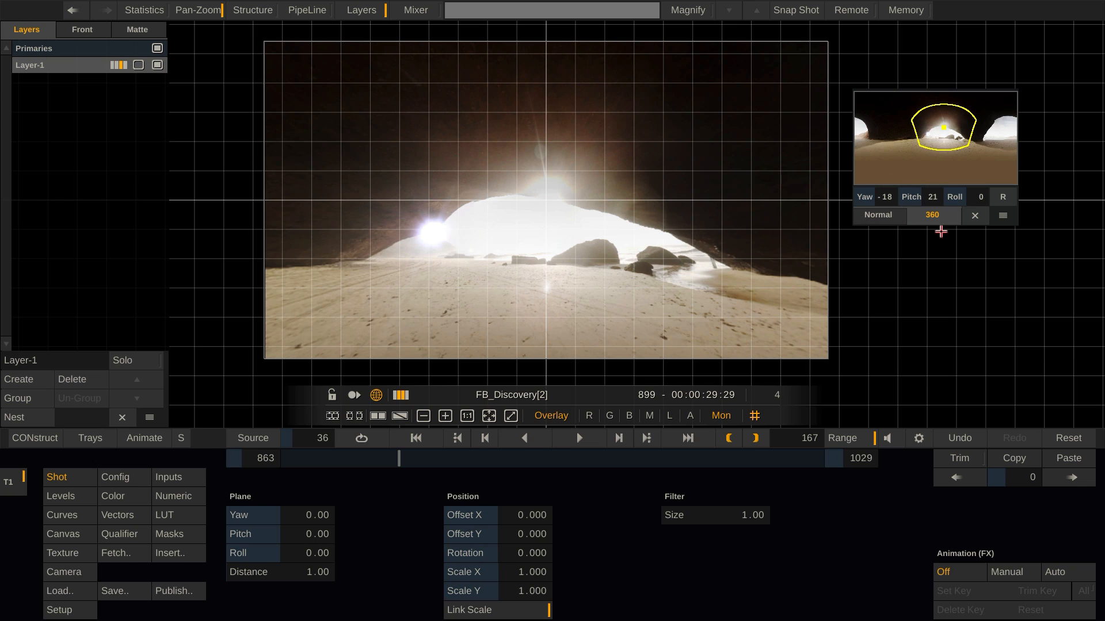
pyautogui.moveTo(989, 198)
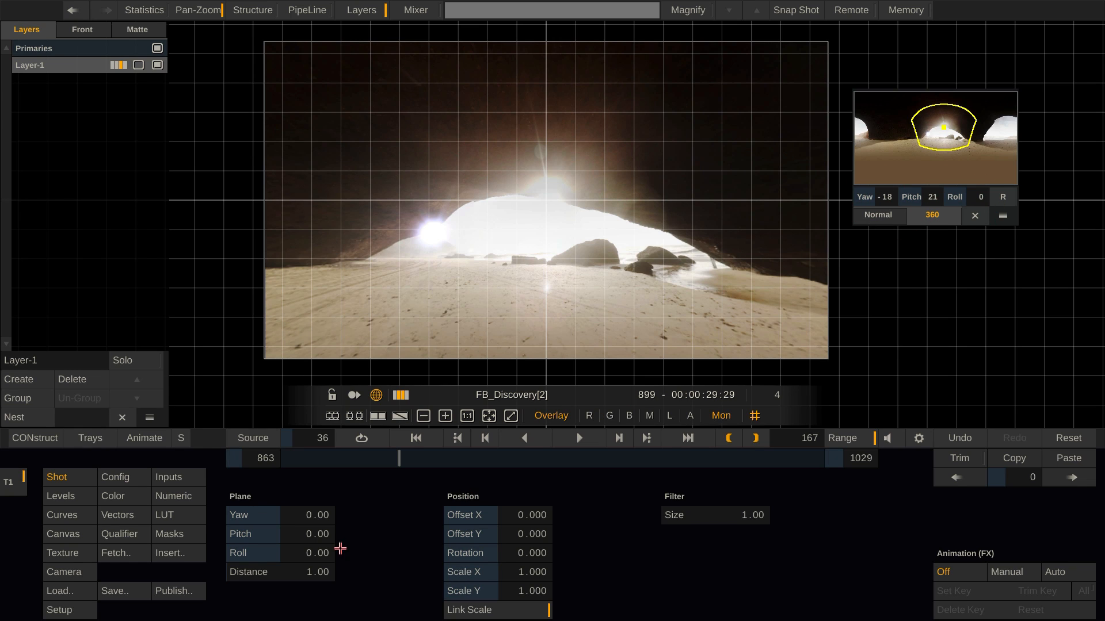
# Slide the flare onto the sun with Position Offset X 0.309 and Offset Y -0.130
pyautogui.click(531, 533)
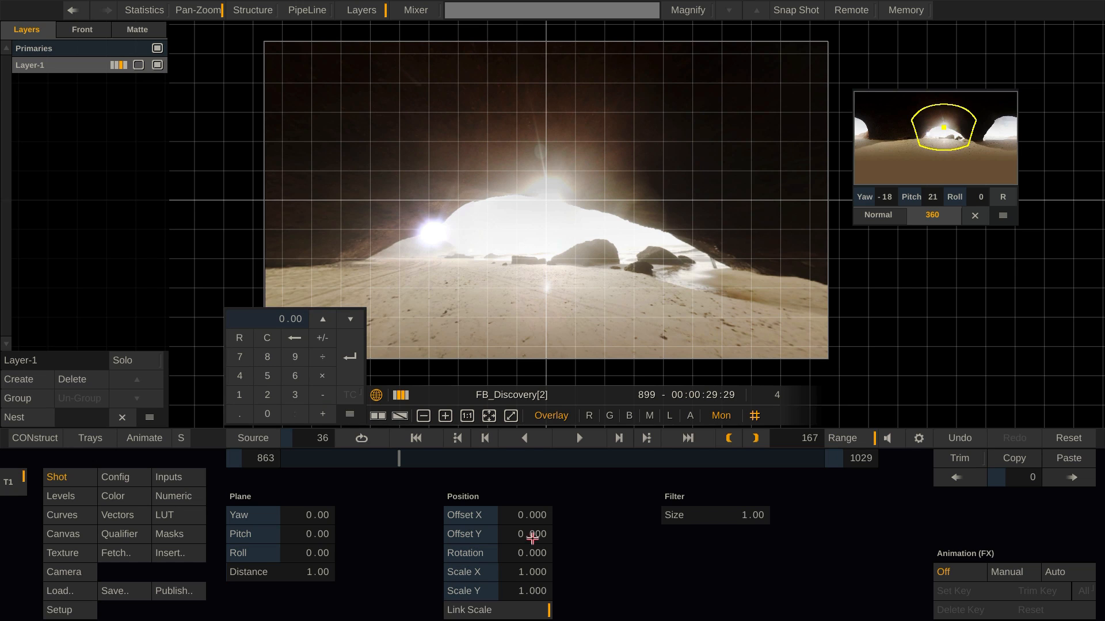
pyautogui.moveTo(376, 521)
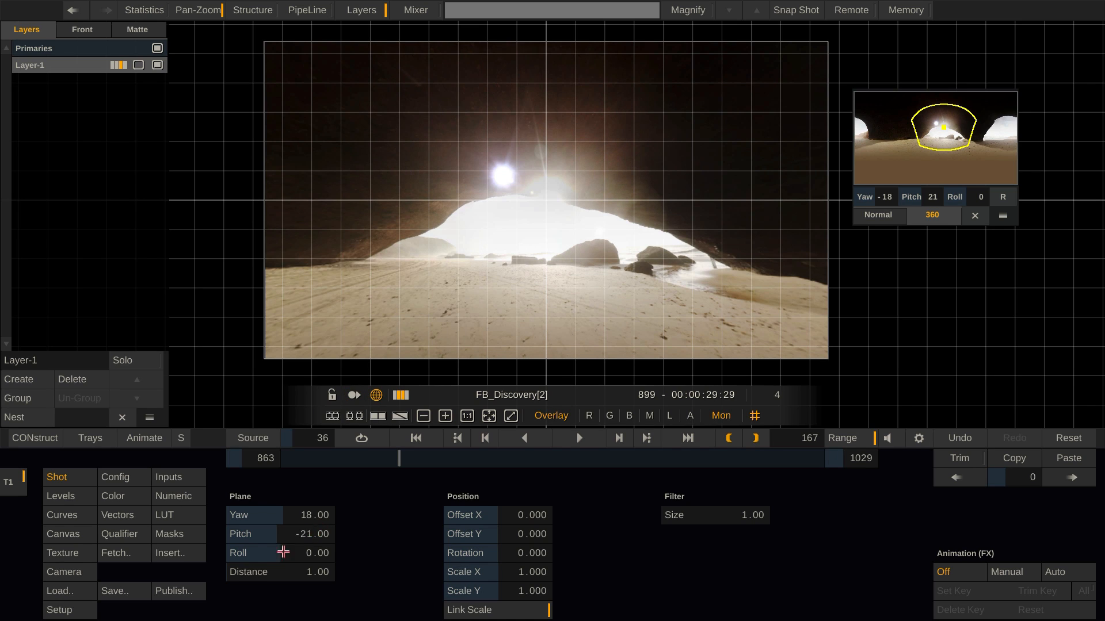
pyautogui.moveTo(247, 497)
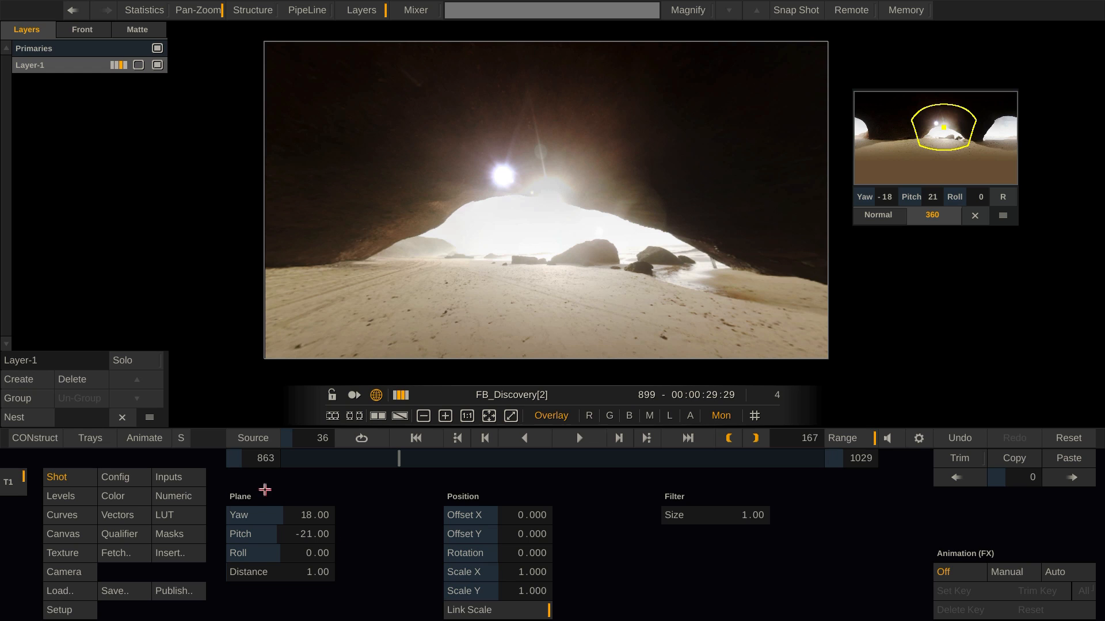
pyautogui.moveTo(312, 576)
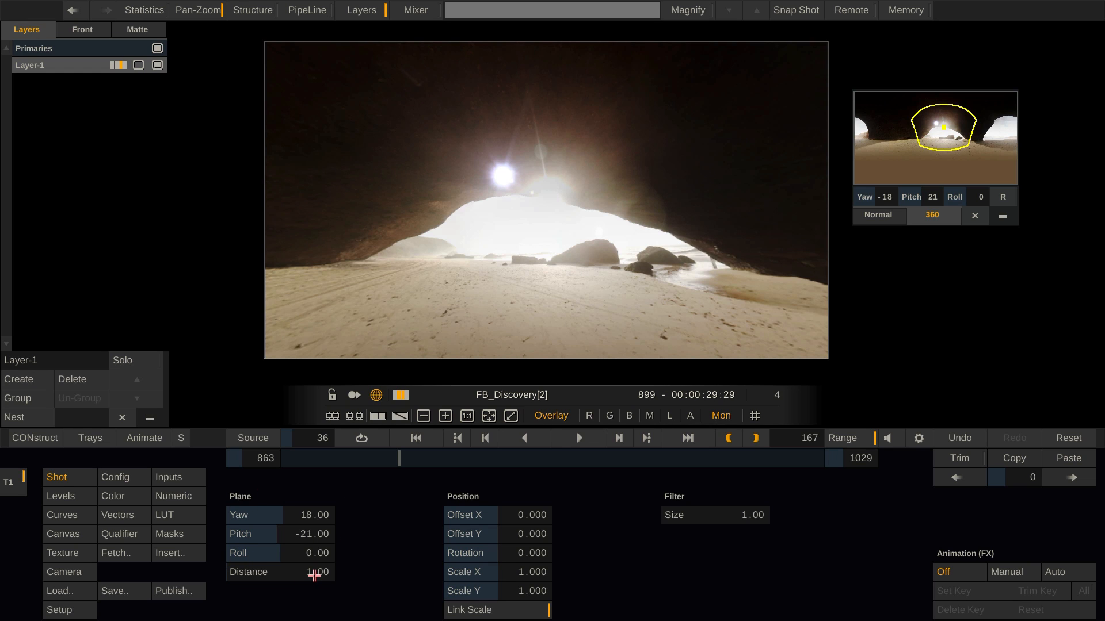
pyautogui.moveTo(303, 508)
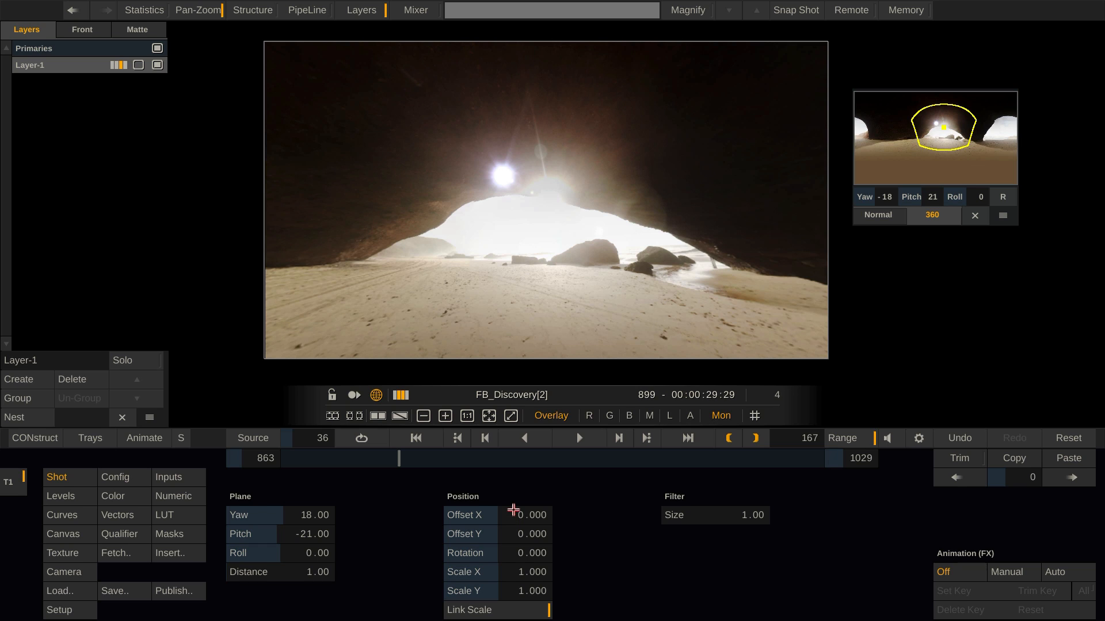
pyautogui.moveTo(338, 566)
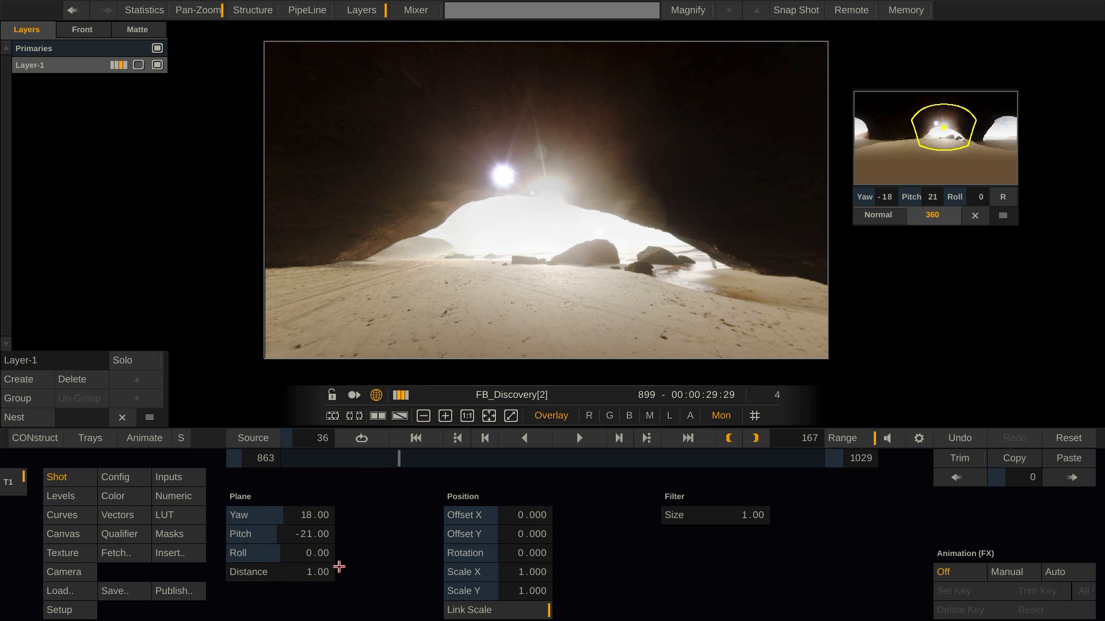
pyautogui.moveTo(549, 201)
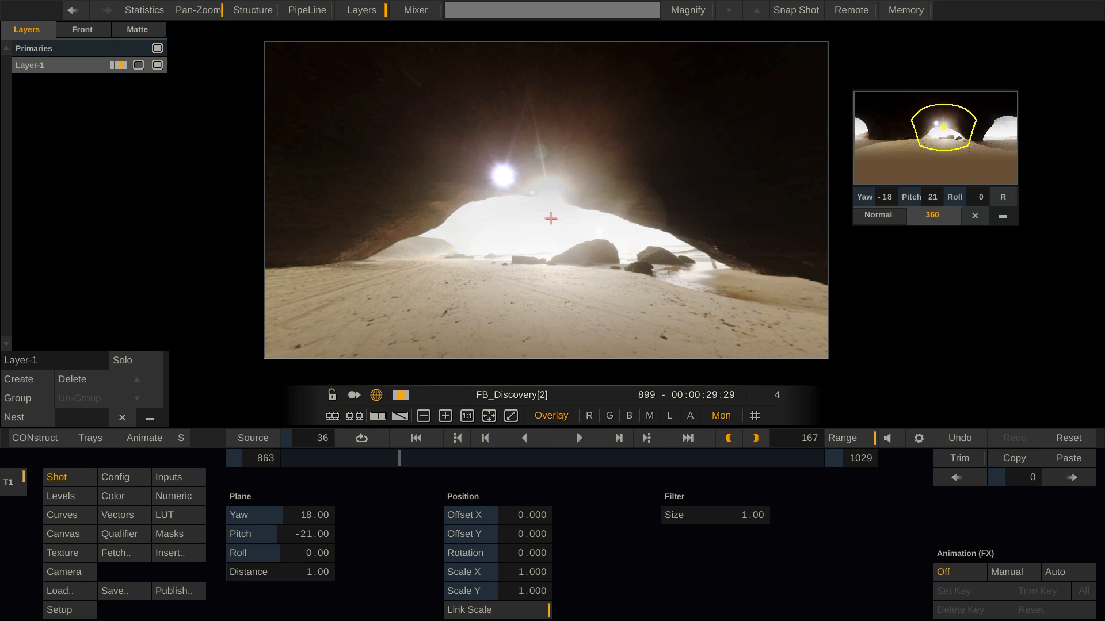
pyautogui.moveTo(610, 225)
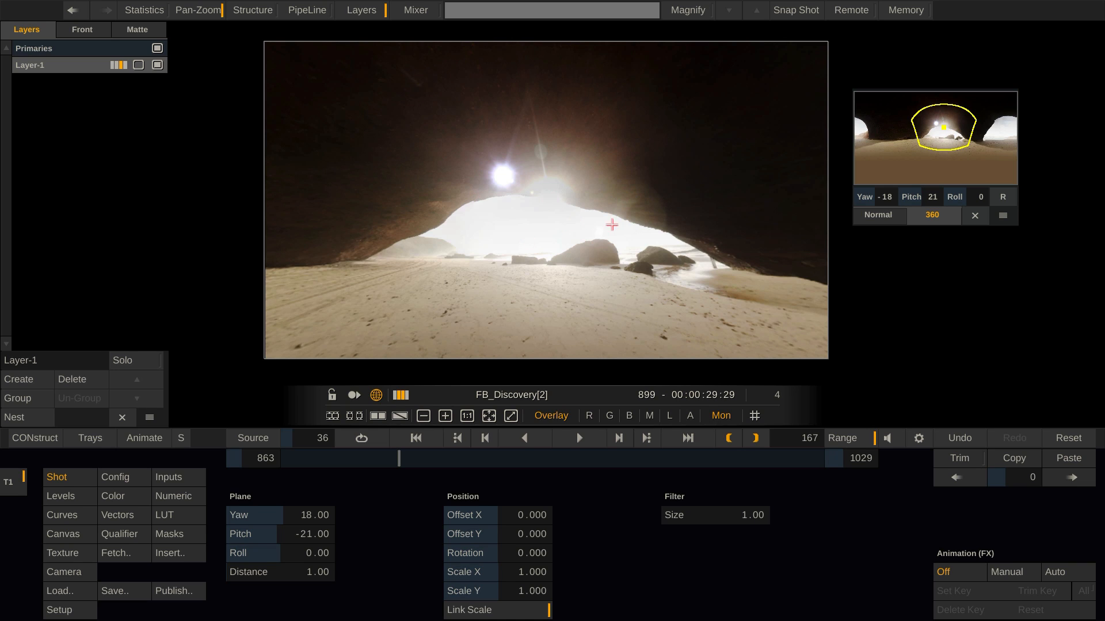
pyautogui.moveTo(525, 194)
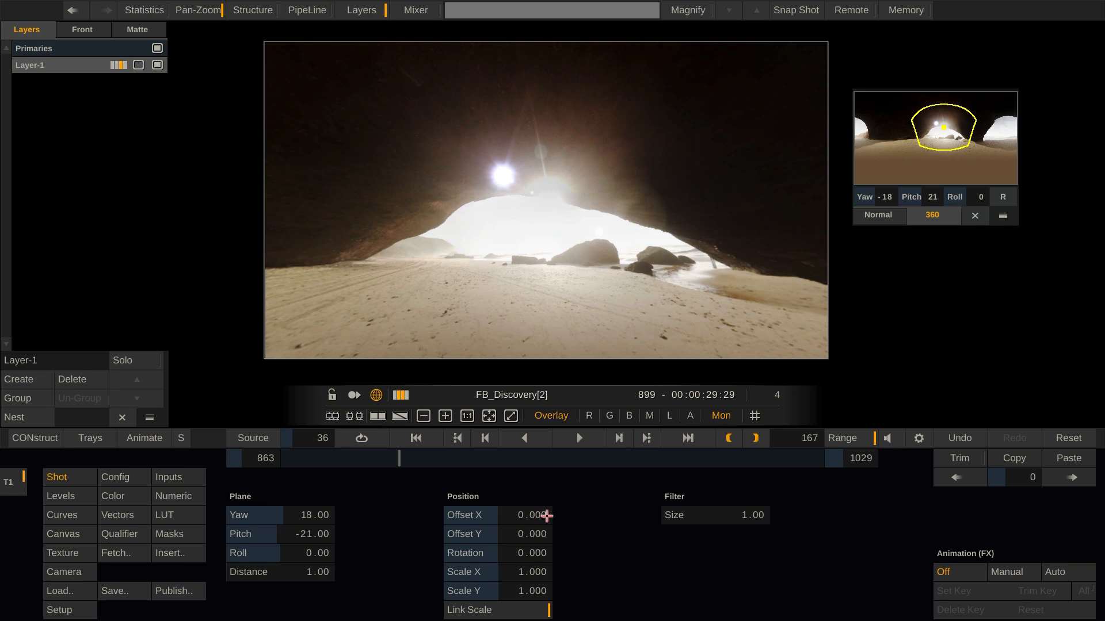
pyautogui.moveTo(534, 516); pyautogui.dragTo(508, 548)
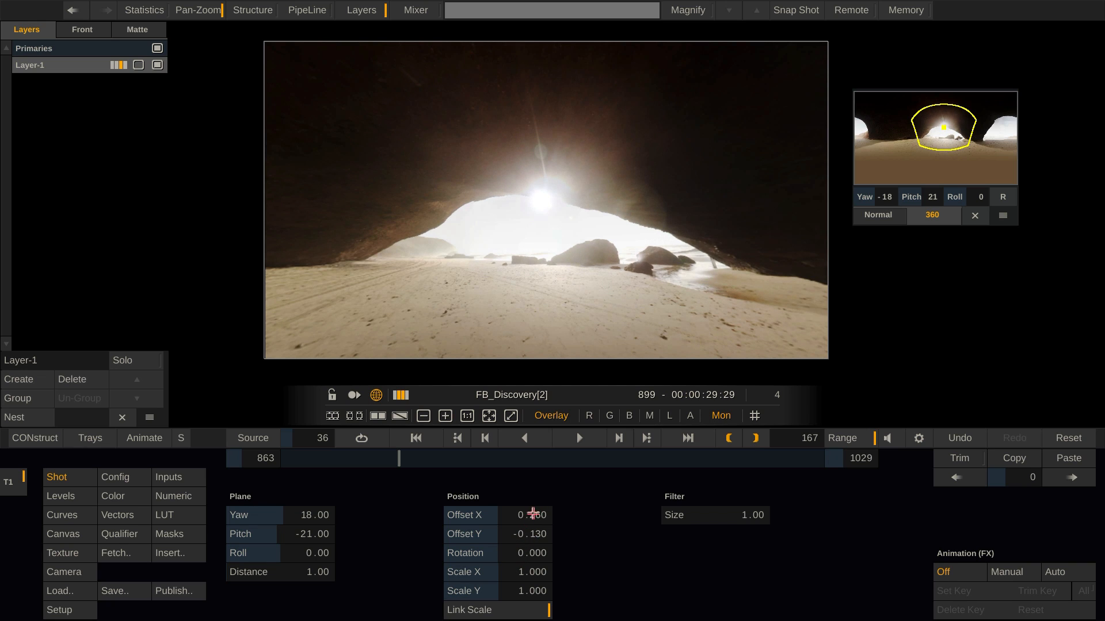
pyautogui.moveTo(532, 516); pyautogui.dragTo(561, 515)
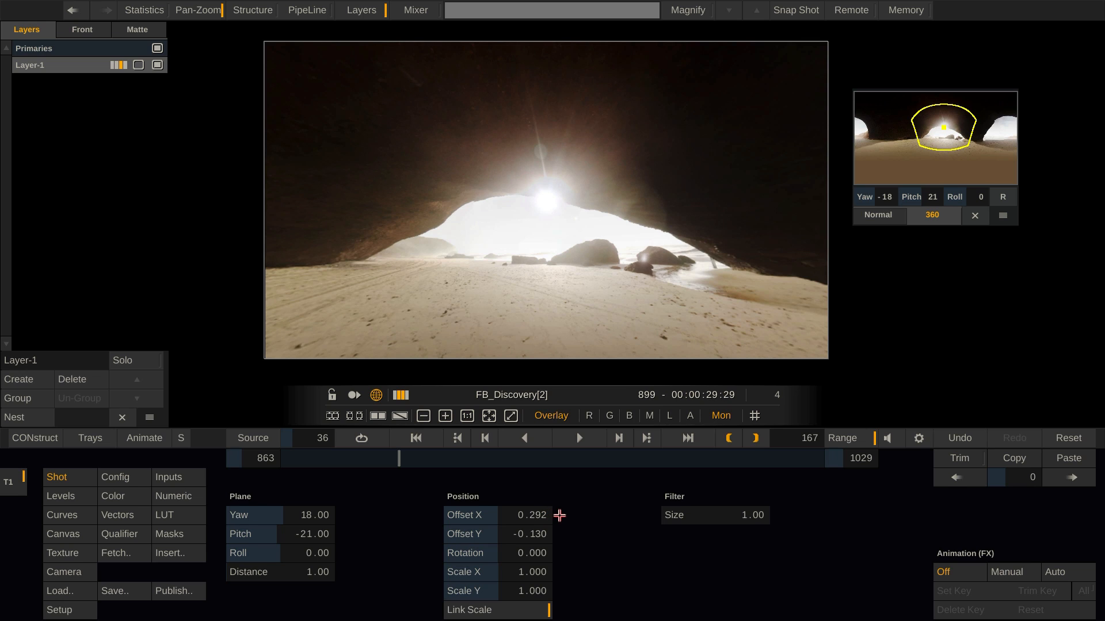
pyautogui.moveTo(559, 515); pyautogui.dragTo(564, 515)
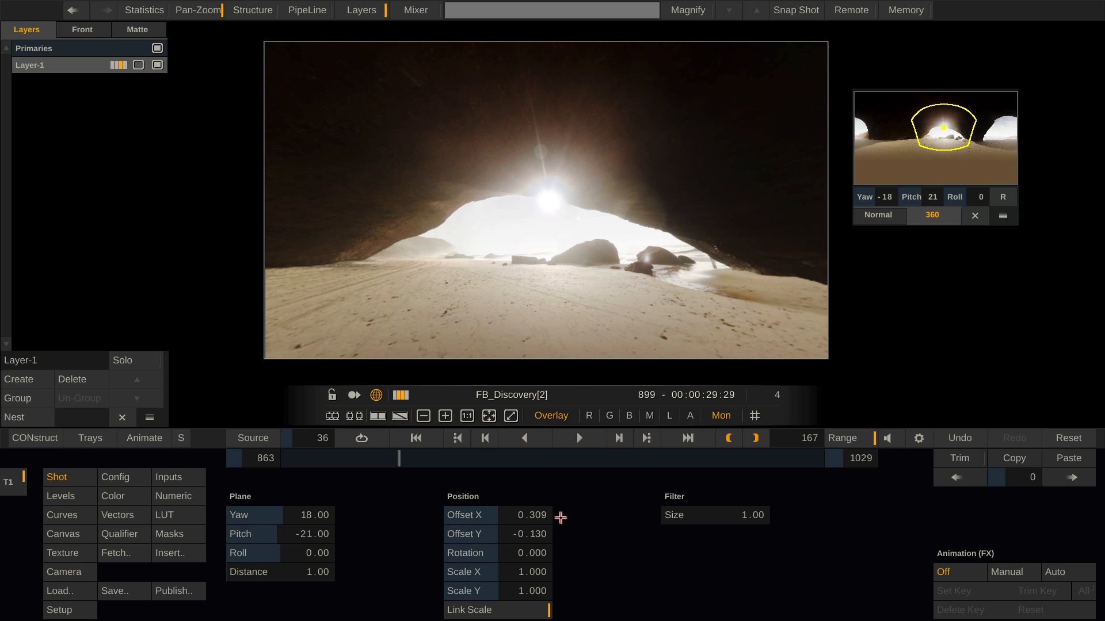
pyautogui.moveTo(571, 295)
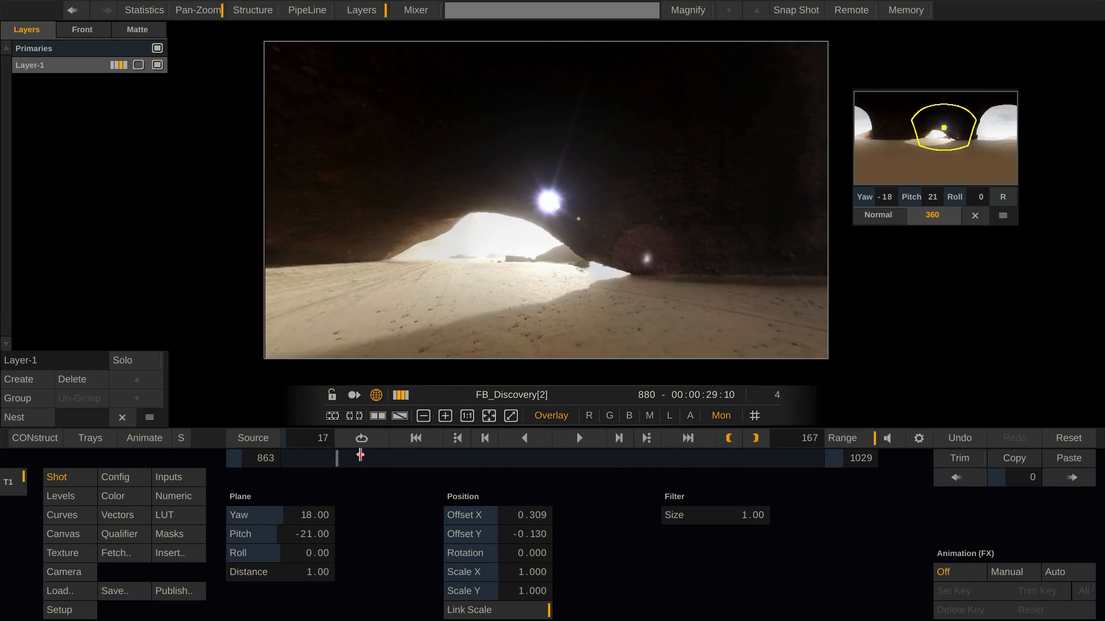
# At frame 897 in Canvas, key Layer-1's Opacity to 0 so the flare hides behind the arch
pyautogui.moveTo(359, 458); pyautogui.dragTo(399, 458)
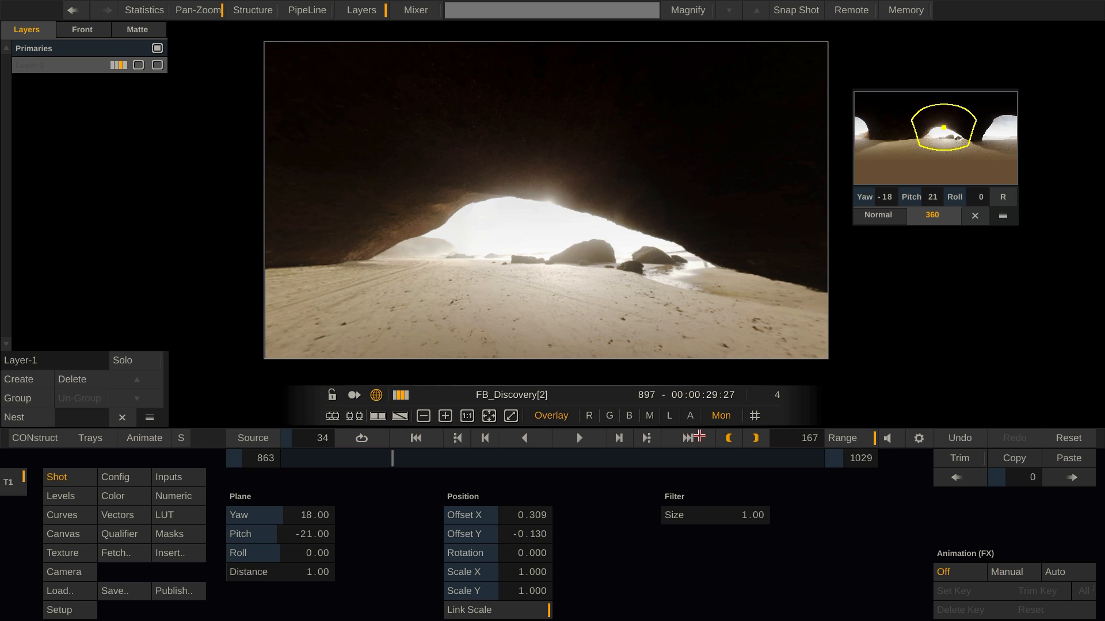
pyautogui.click(62, 534)
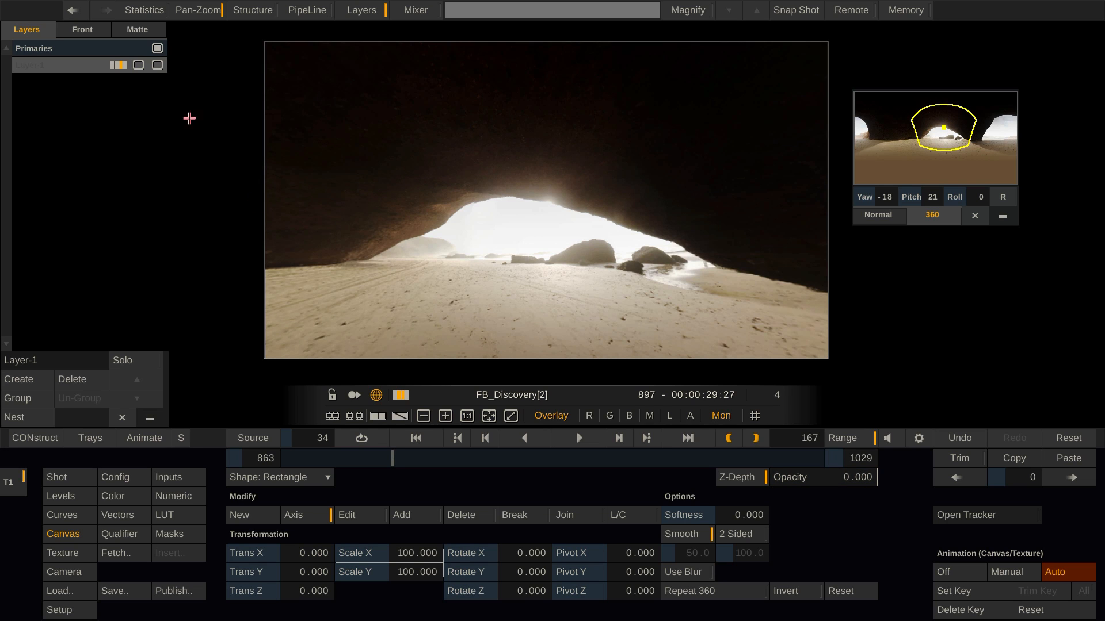
pyautogui.click(57, 64)
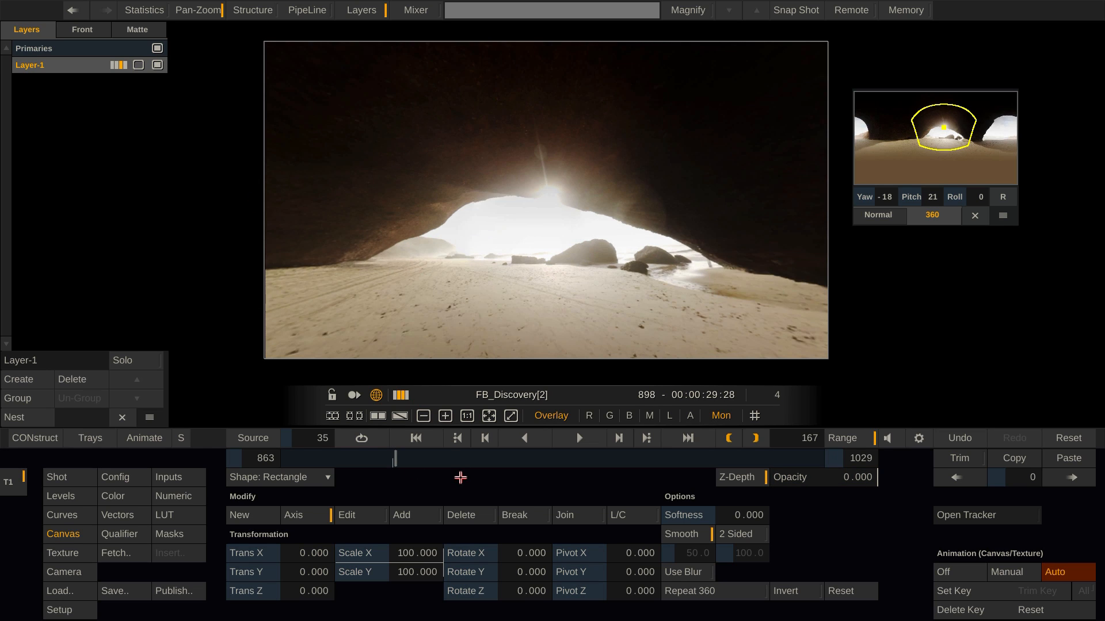
pyautogui.click(856, 477)
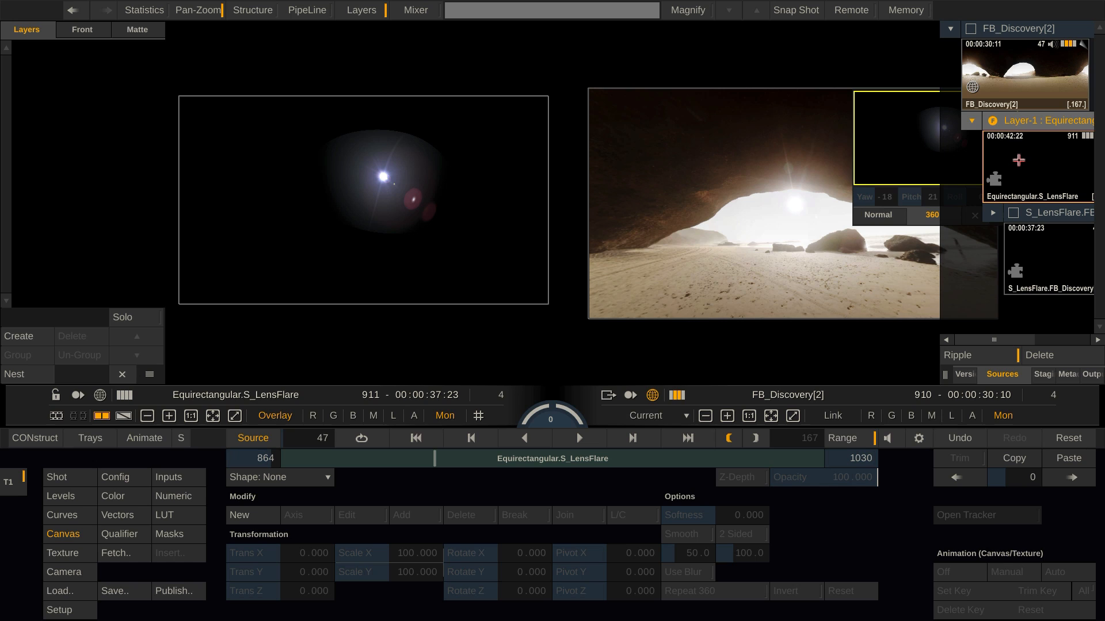
pyautogui.moveTo(1026, 186)
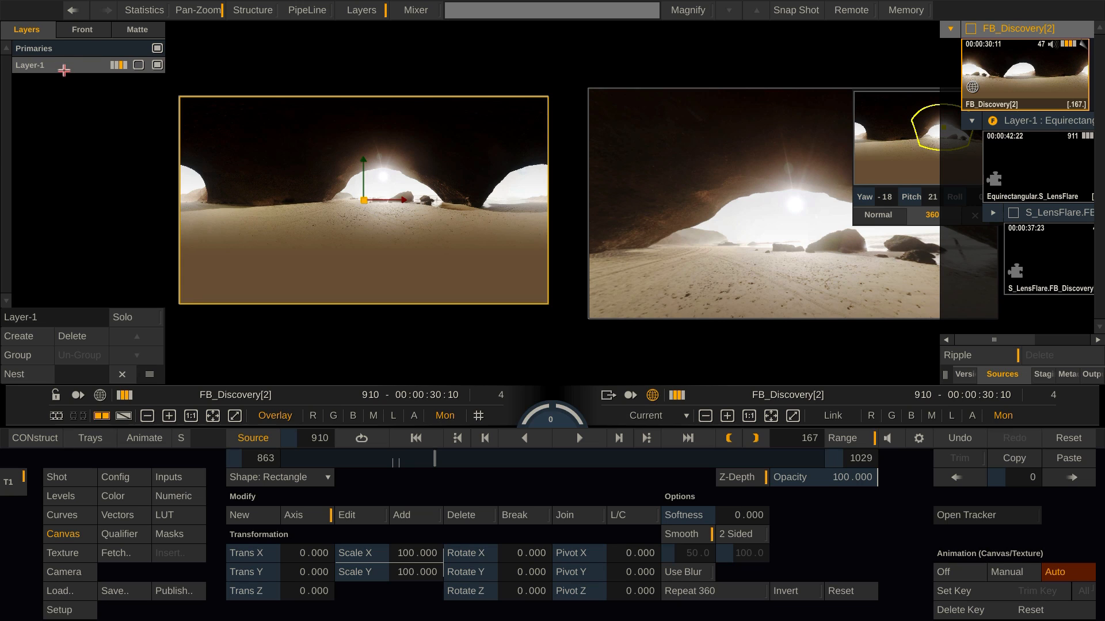
pyautogui.moveTo(55, 384)
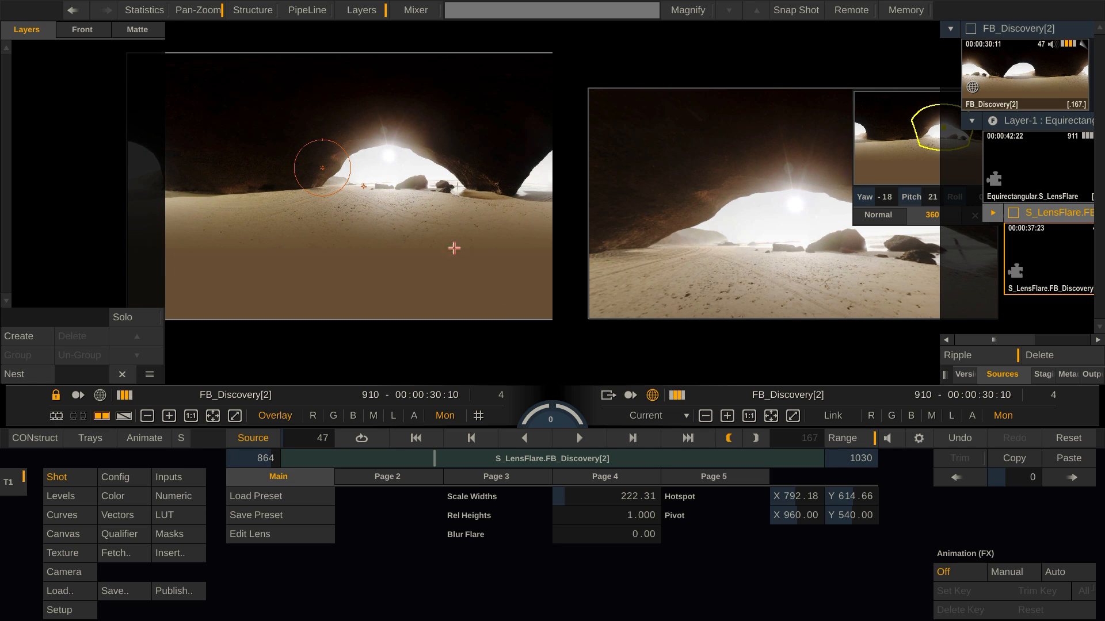
pyautogui.moveTo(560, 384)
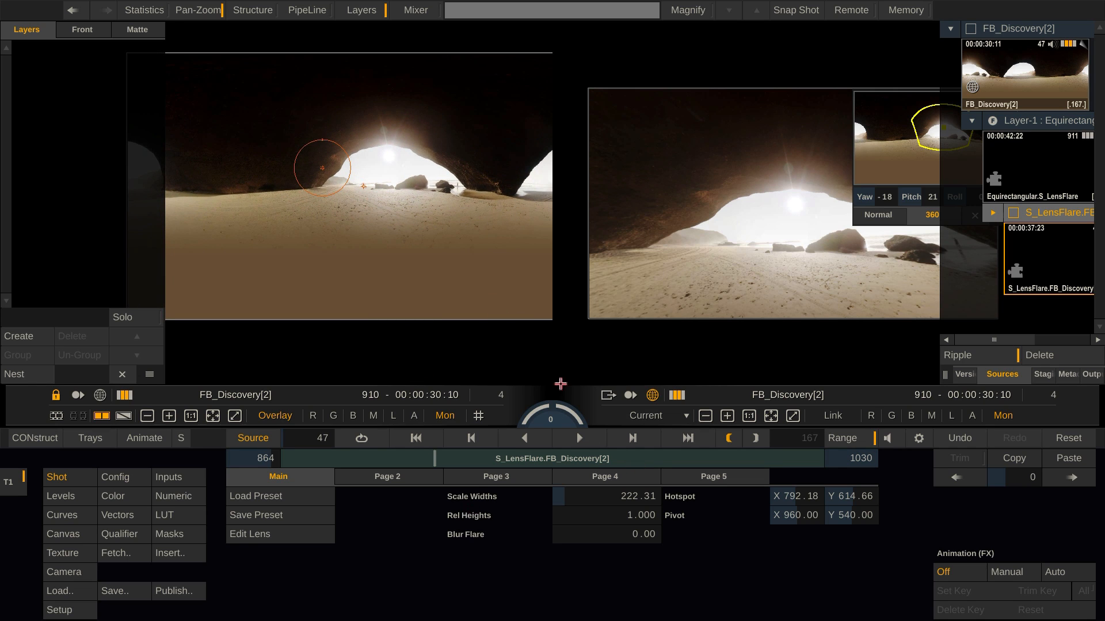
# On the flare's Page 2 set a pale-orange hotspot and orange secondaries, then play to review
pyautogui.click(387, 476)
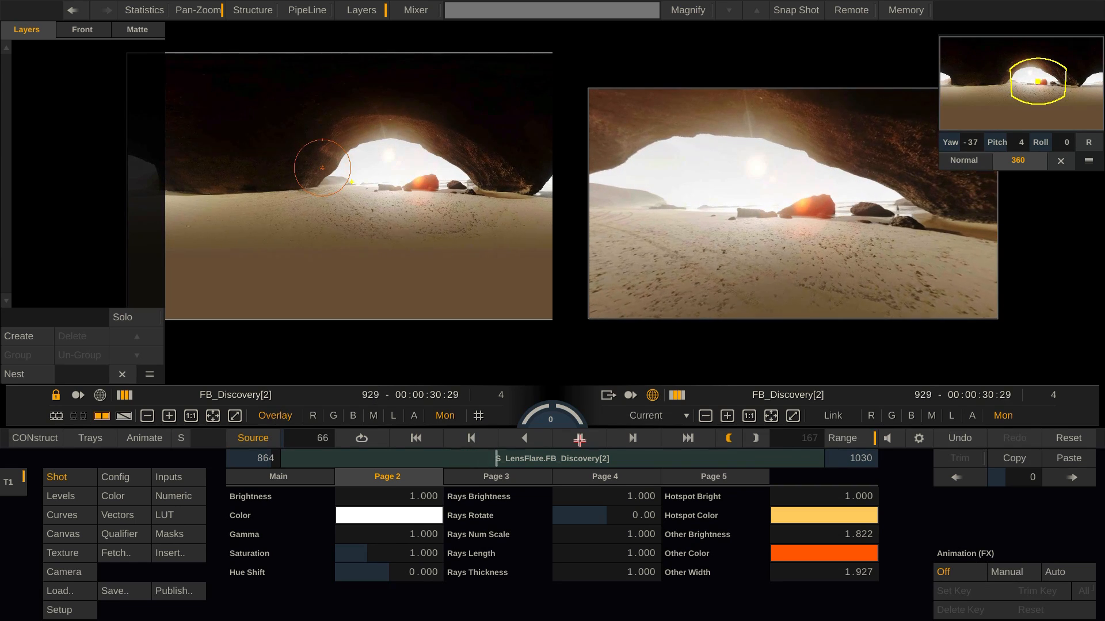
pyautogui.click(579, 438)
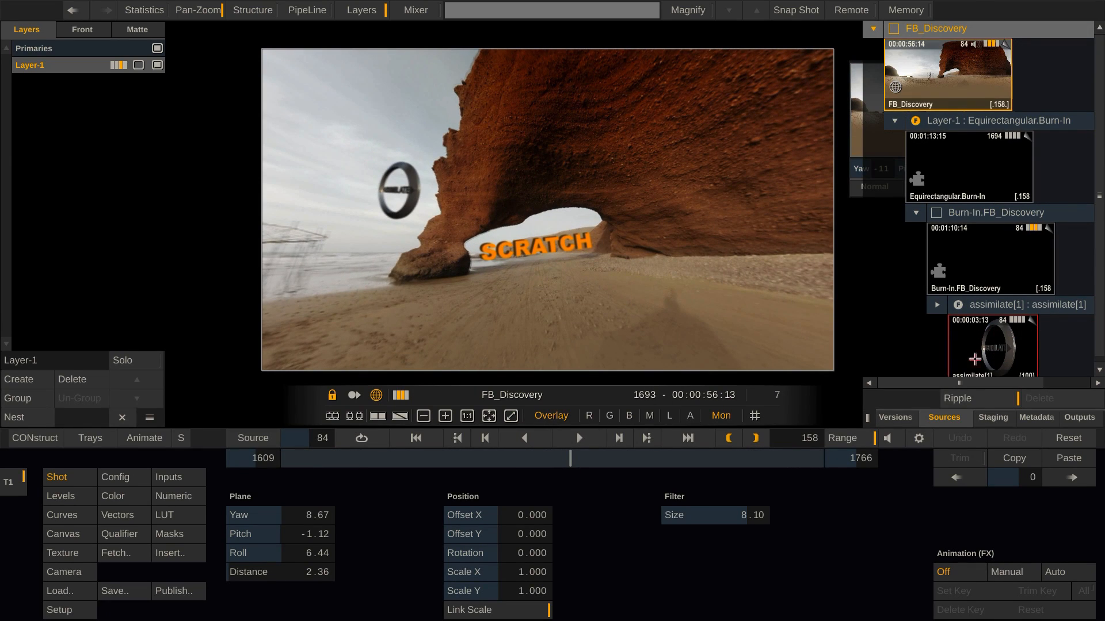
# Show the Burn-In.FB_Discovery Text page with SCRATCH in Arial Black at 645.339, 443.723
pyautogui.click(990, 258)
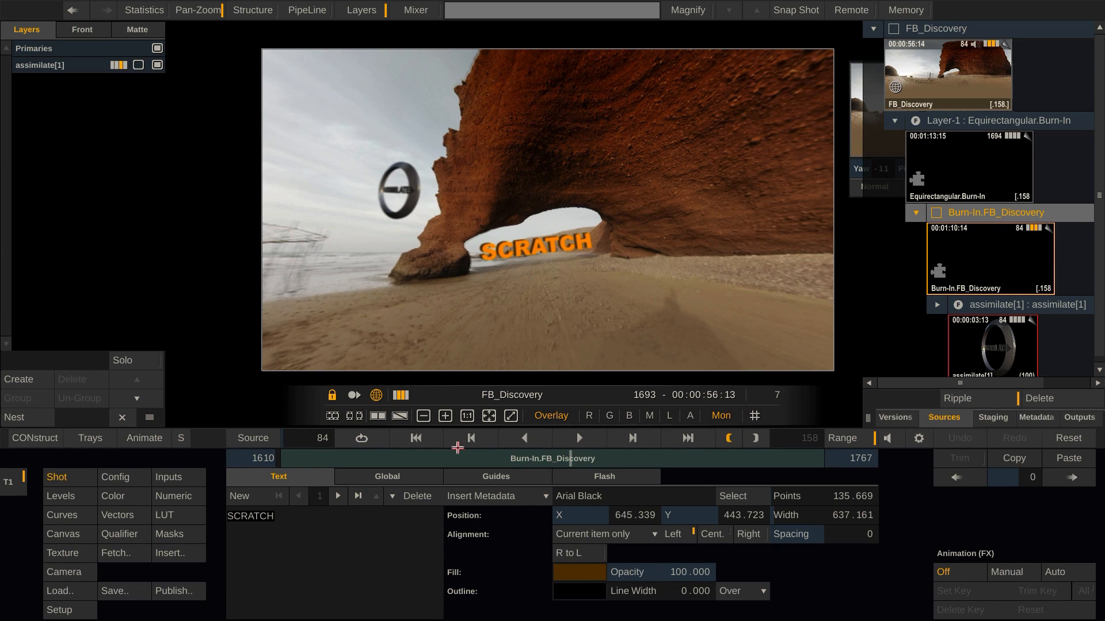
pyautogui.moveTo(251, 454)
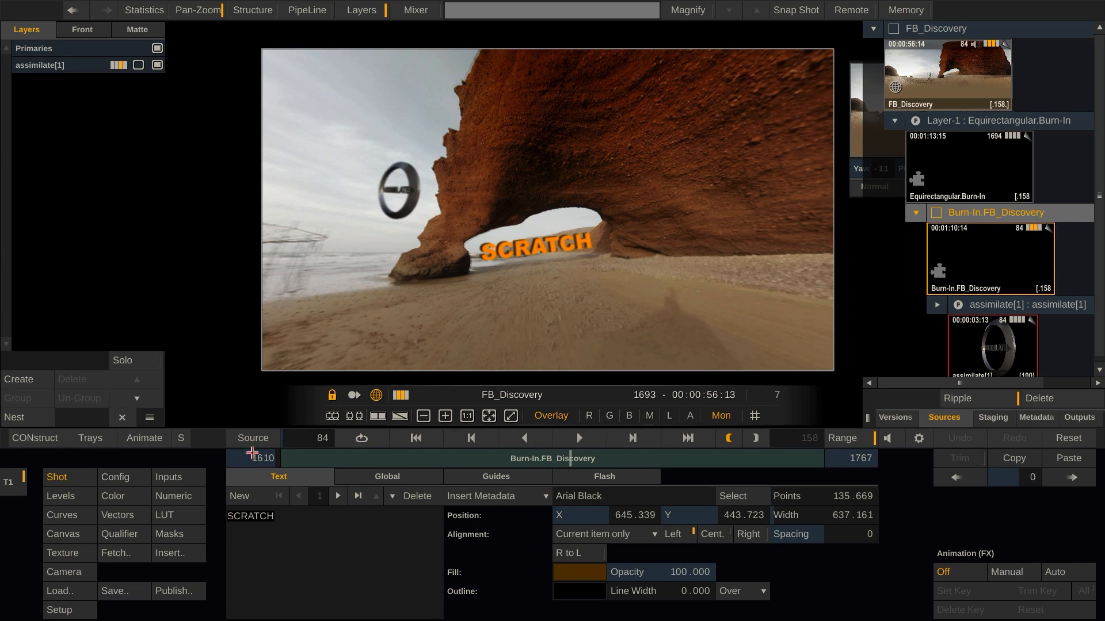